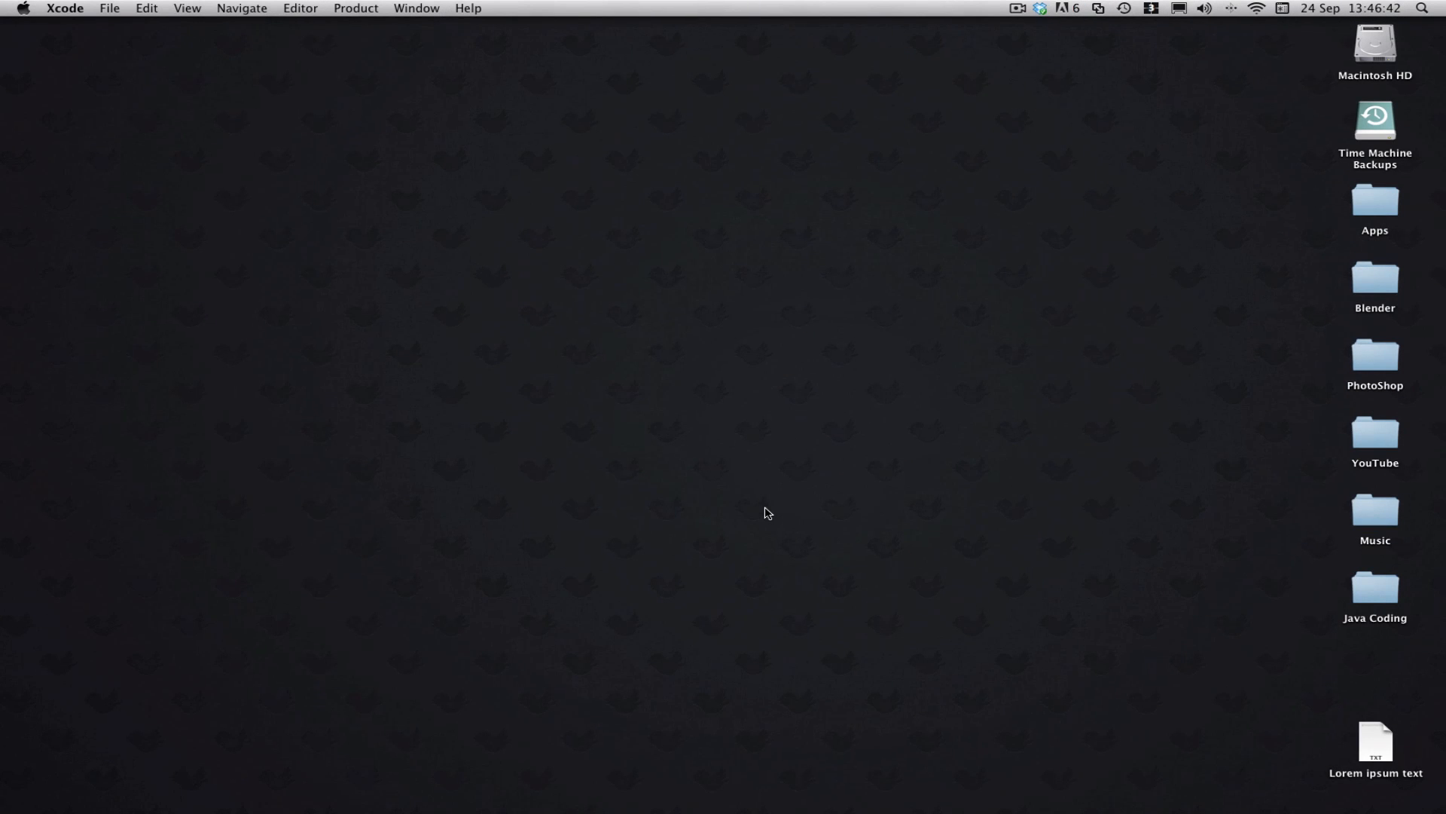
pyautogui.moveTo(741, 532)
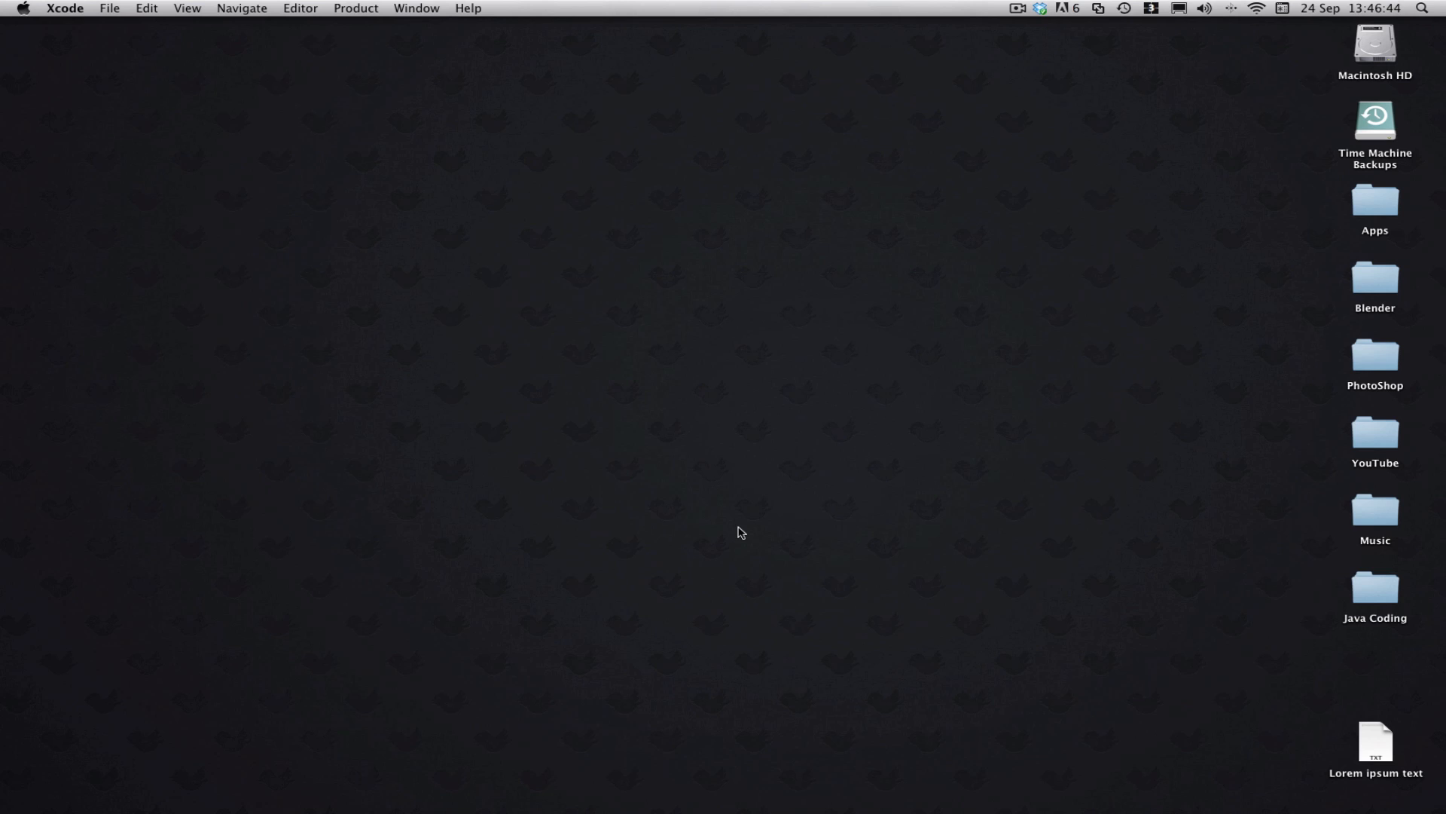
pyautogui.moveTo(687, 342)
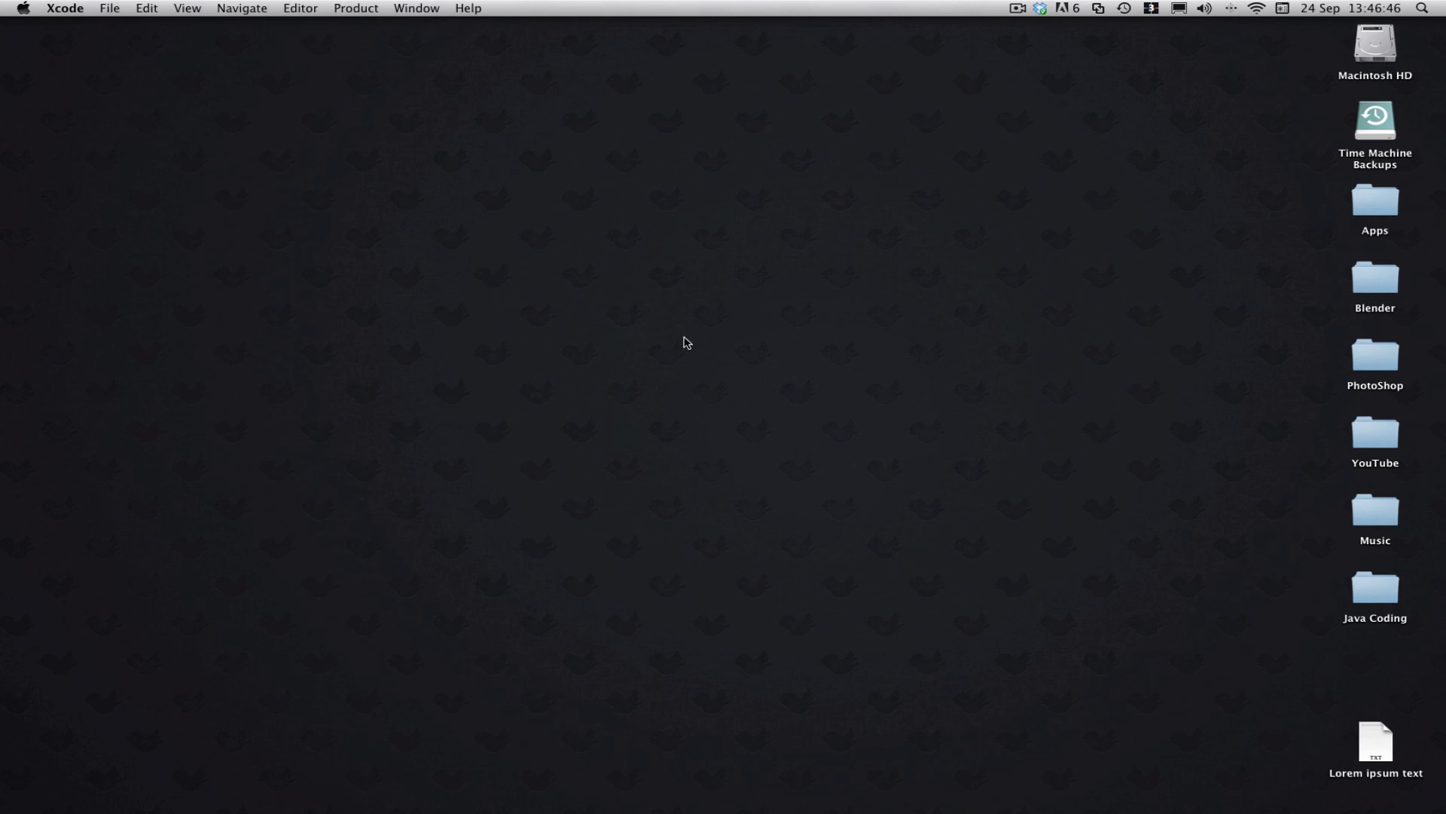
pyautogui.moveTo(621, 437)
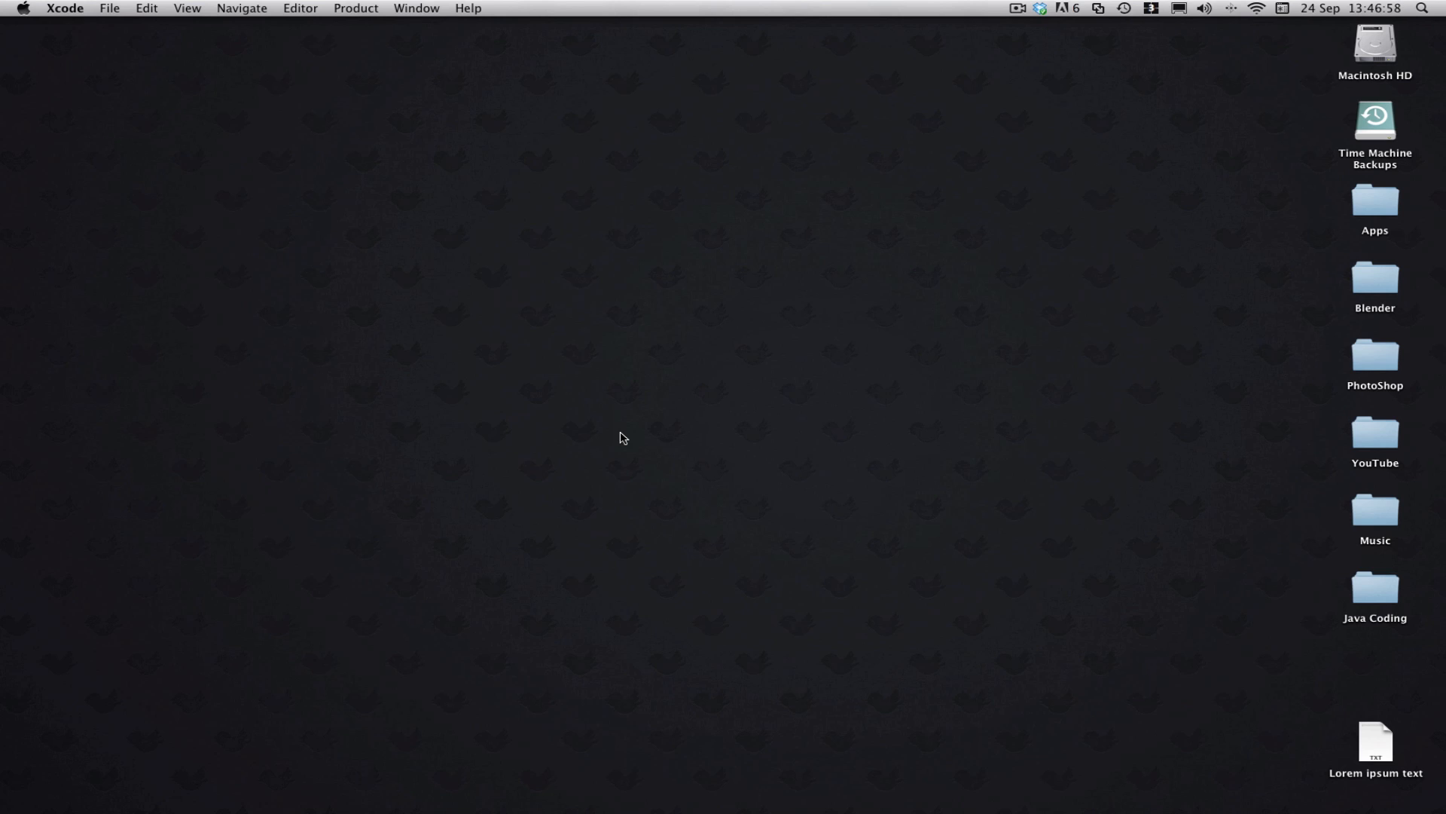
pyautogui.moveTo(628, 393)
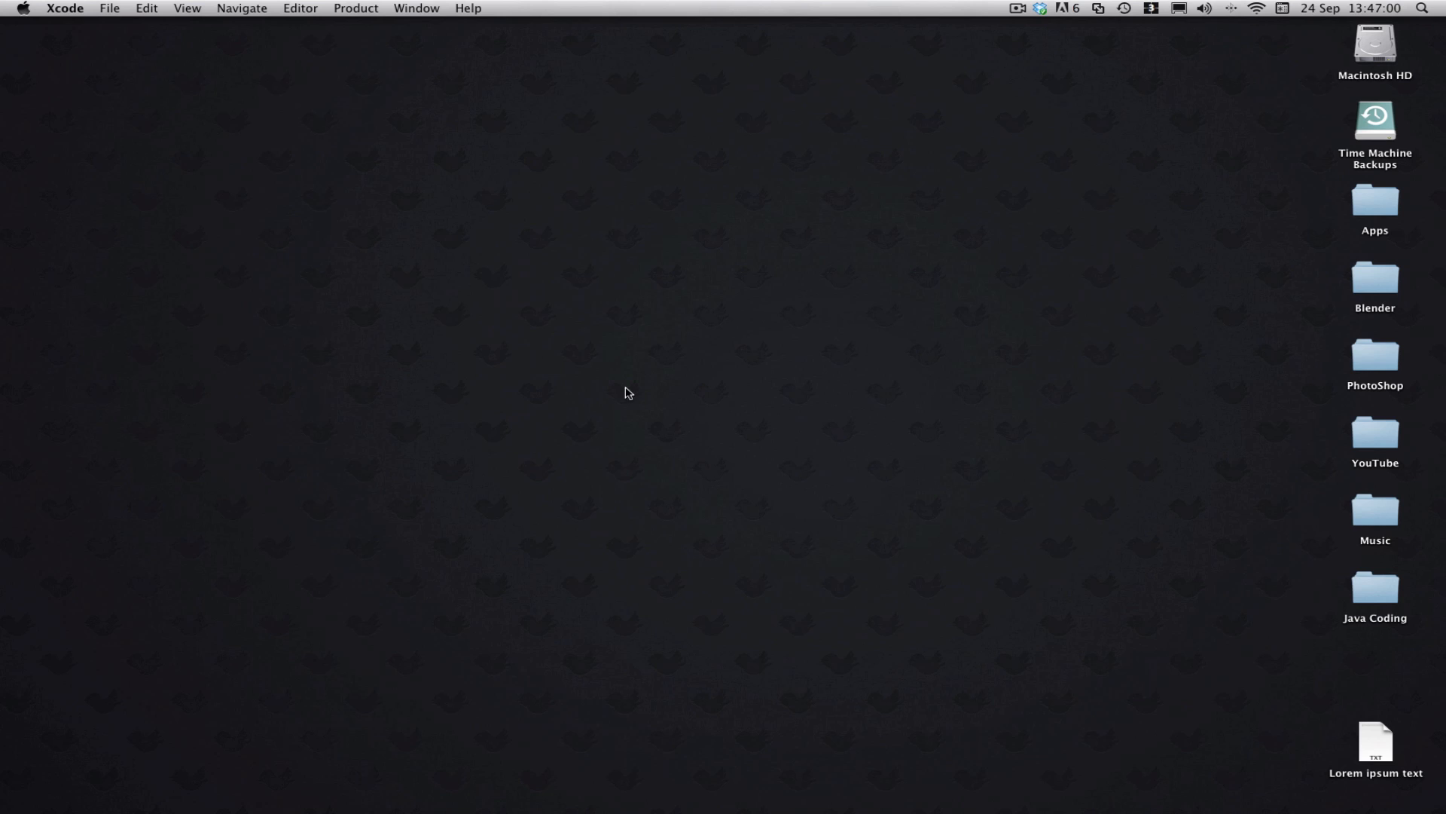
pyautogui.moveTo(737, 417)
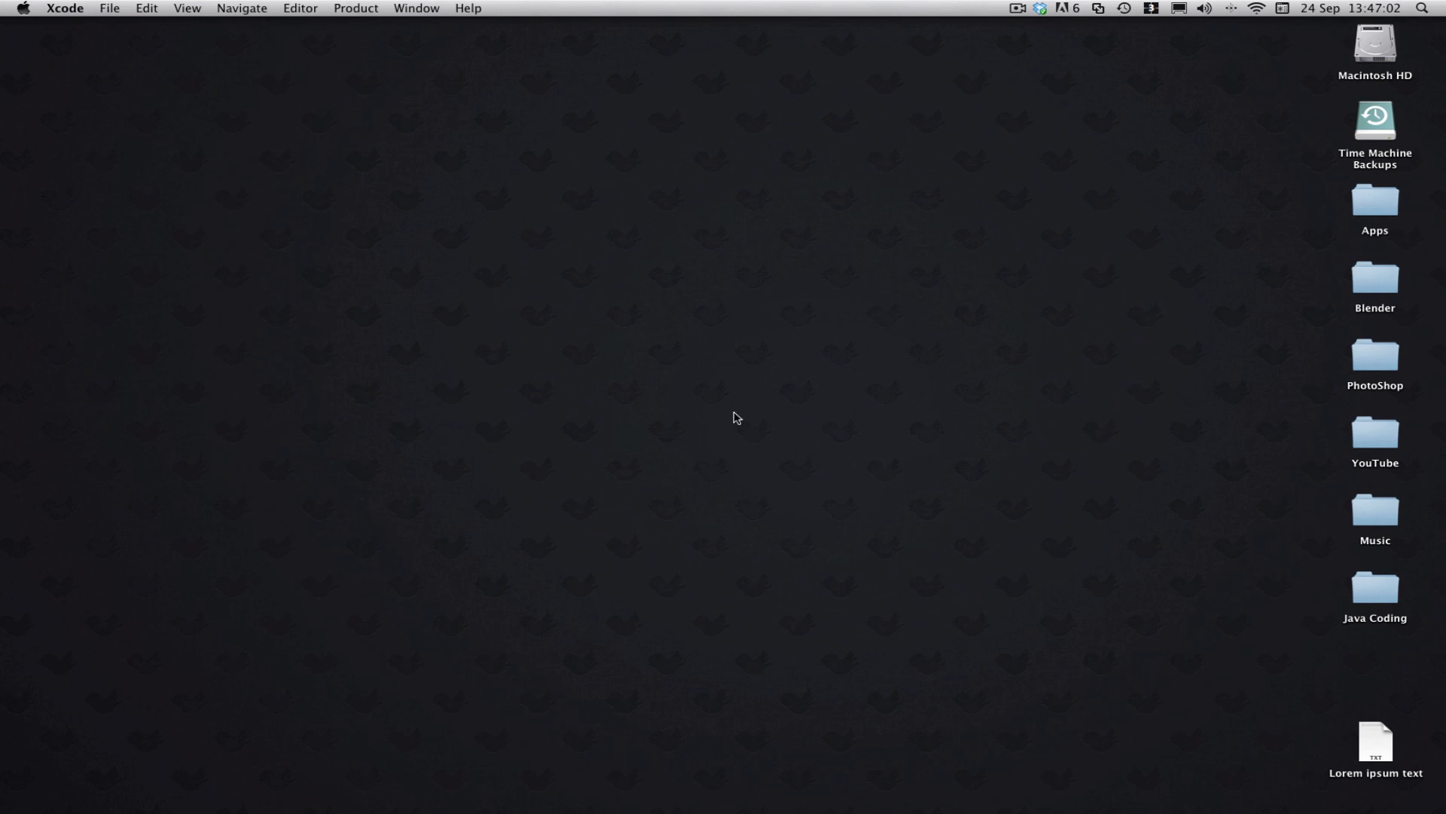
pyautogui.moveTo(582, 381)
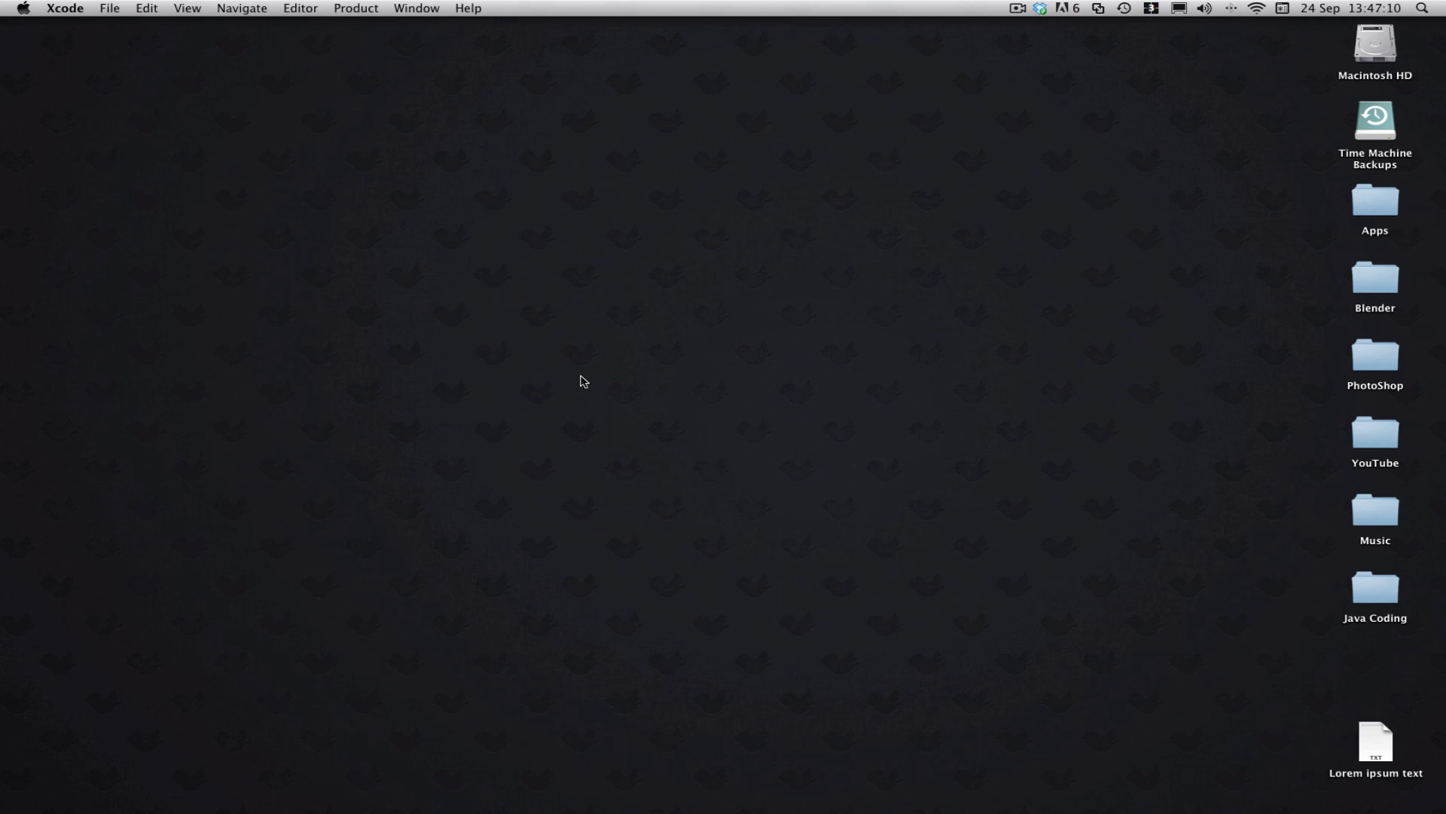
pyautogui.moveTo(692, 456)
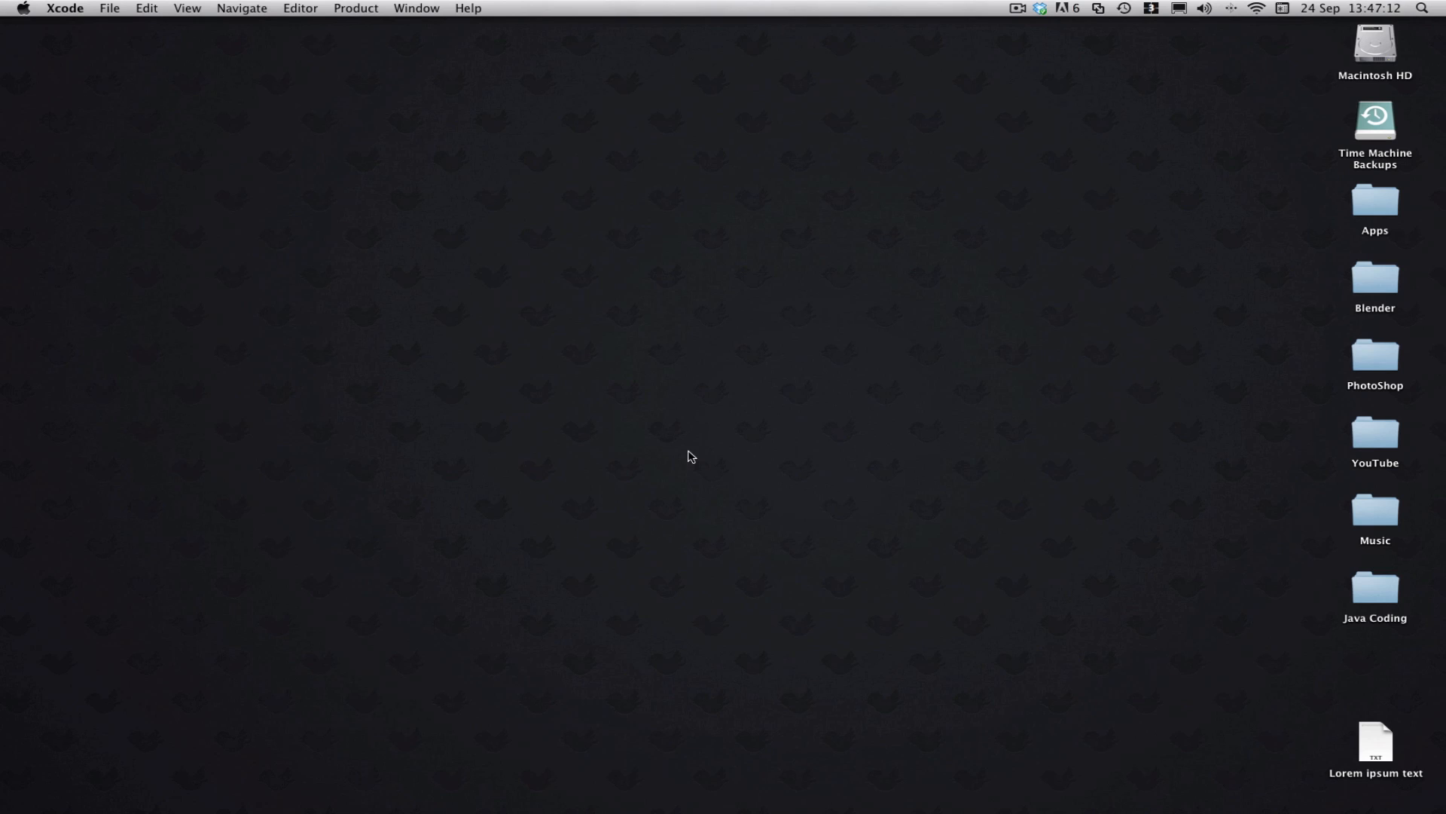
pyautogui.moveTo(758, 375)
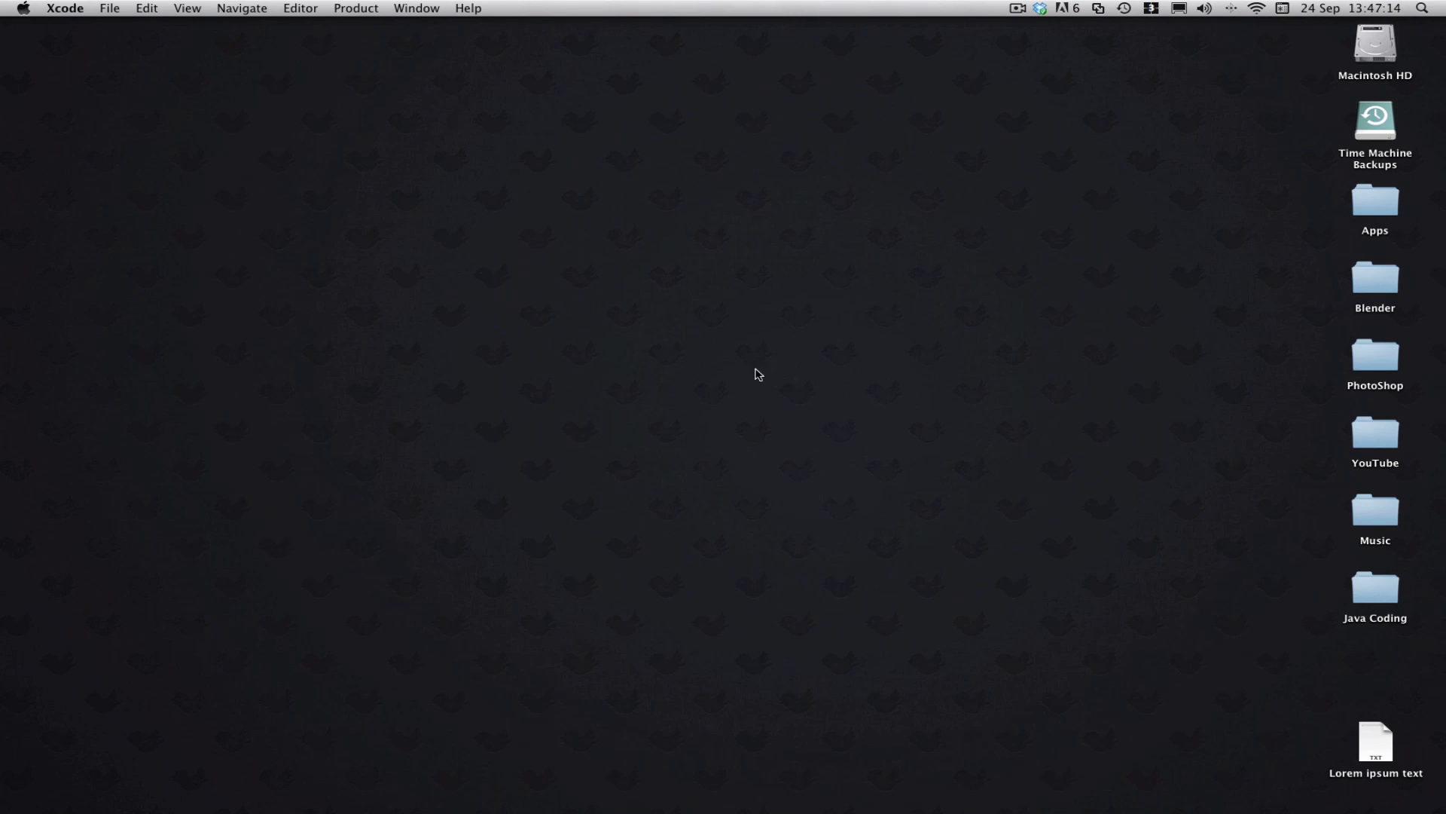
pyautogui.moveTo(582, 357)
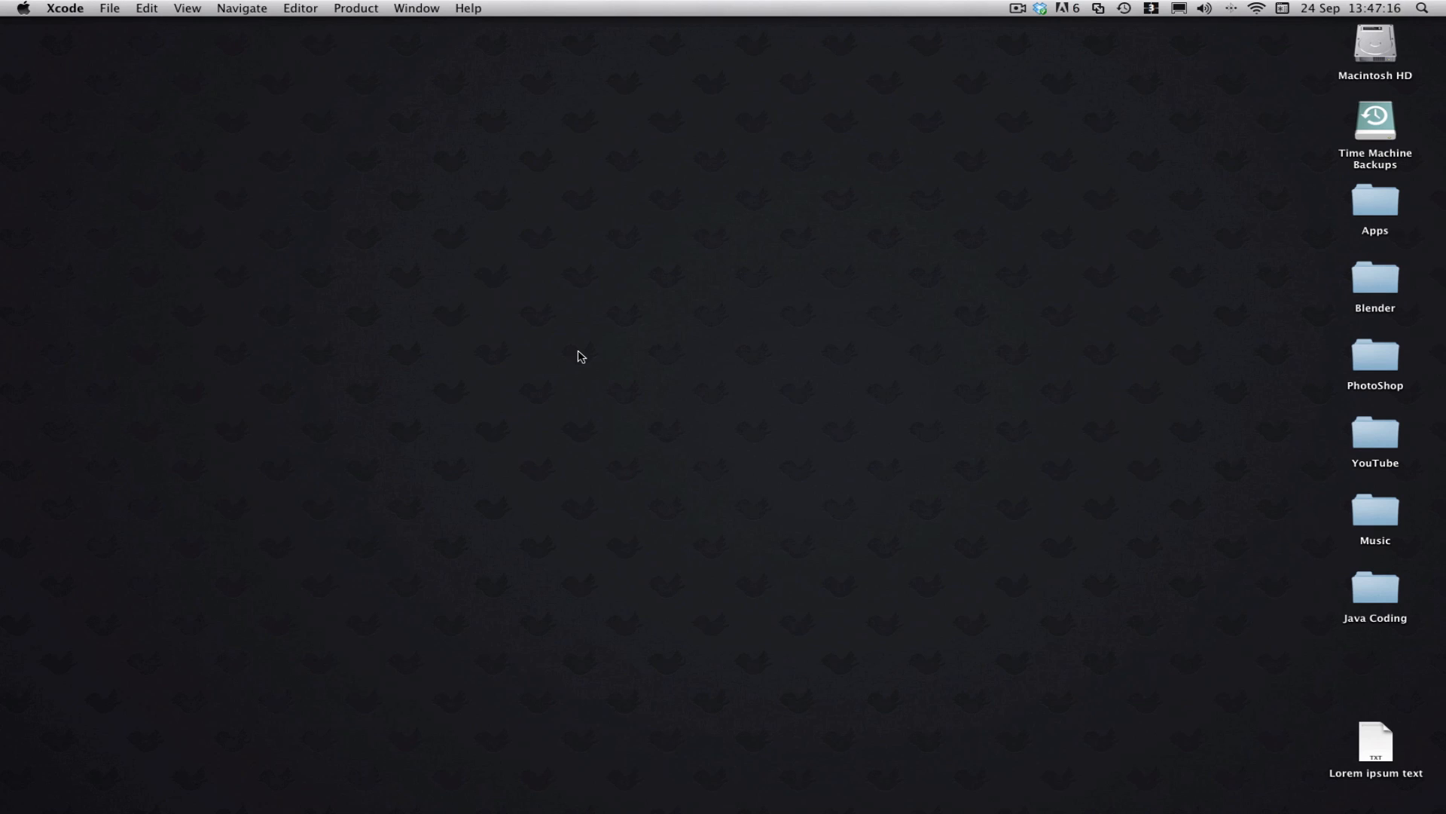
pyautogui.moveTo(556, 251)
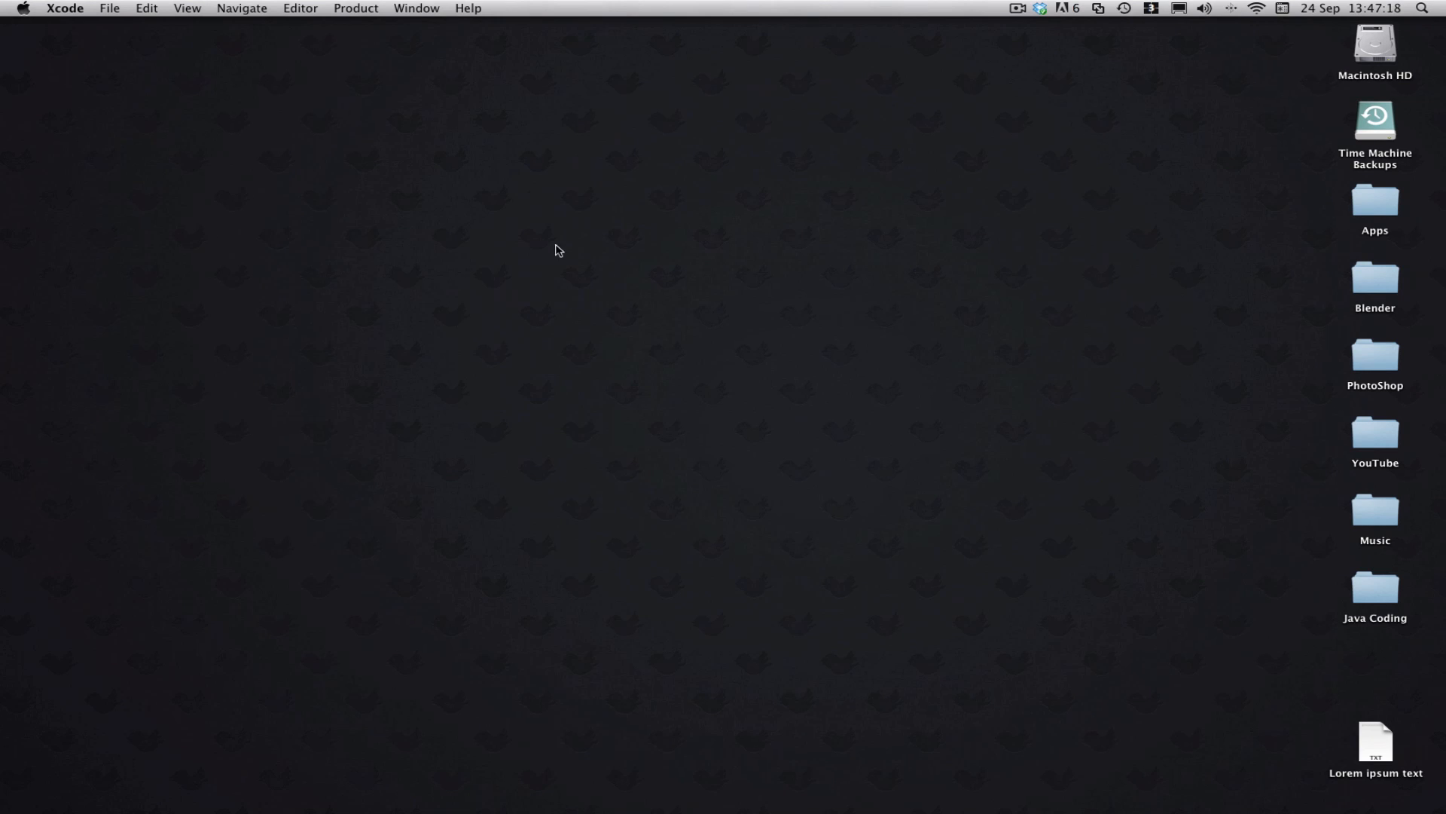
pyautogui.moveTo(635, 270)
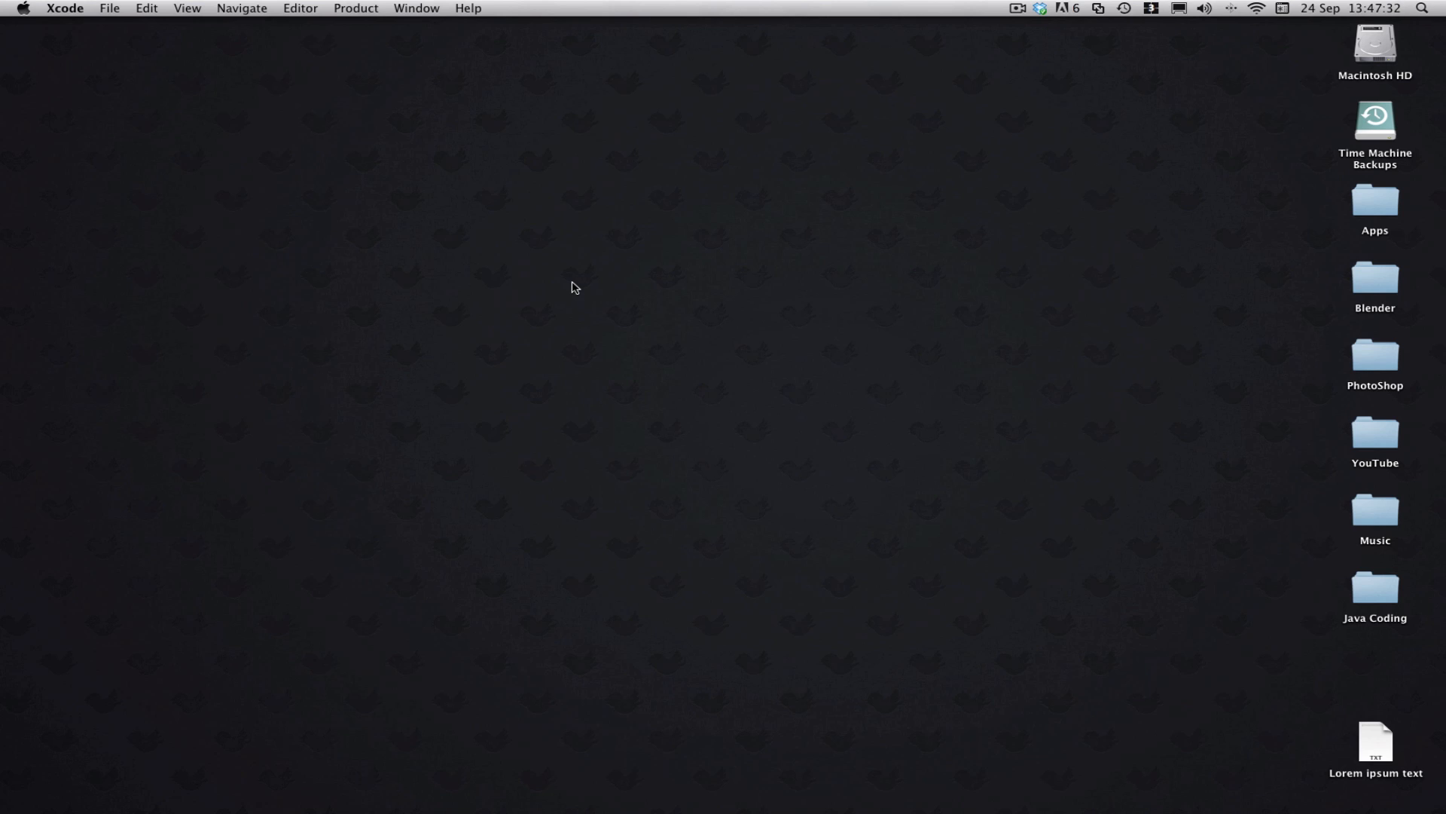
pyautogui.moveTo(1228, 724)
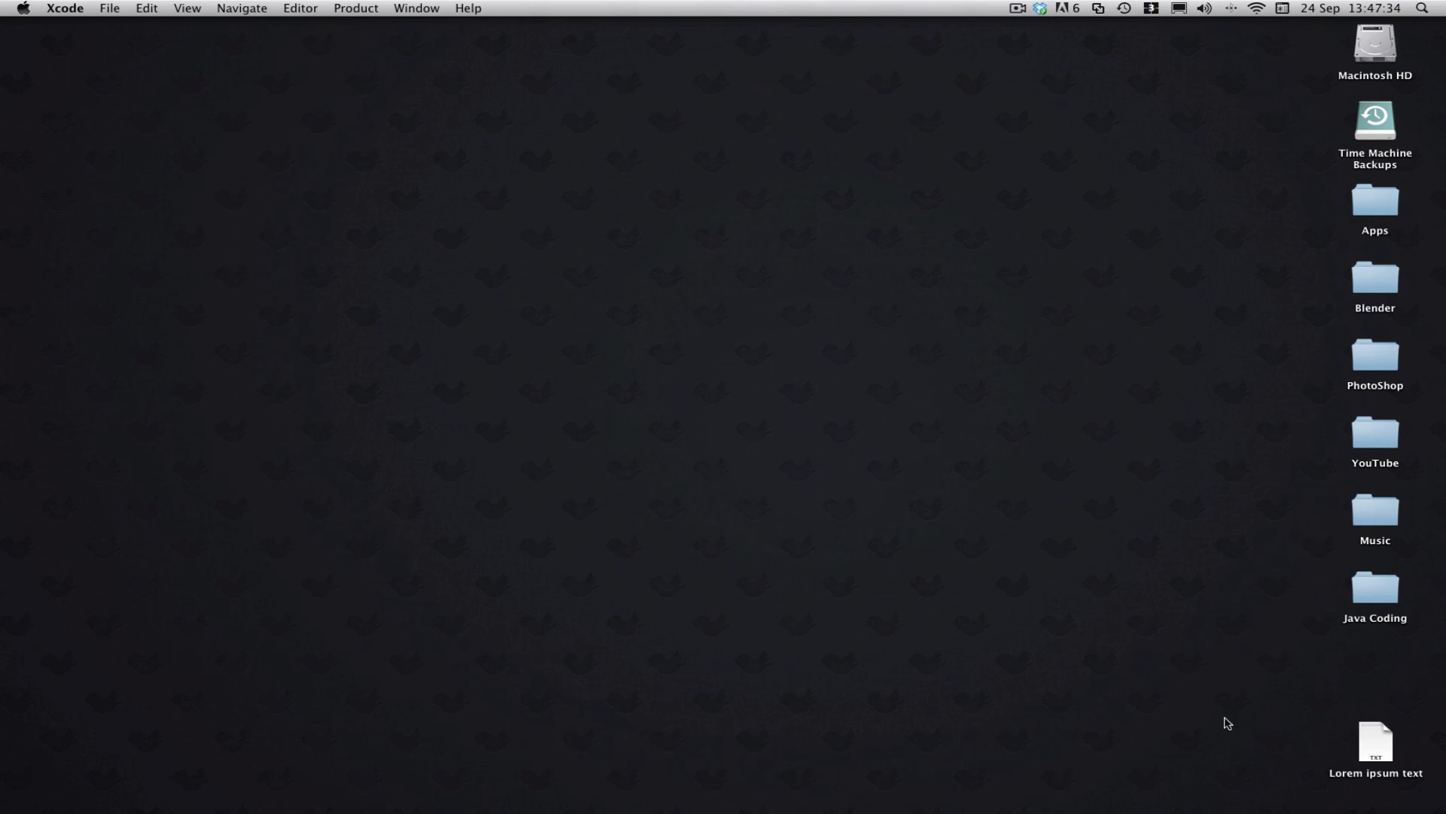
pyautogui.moveTo(1094, 563)
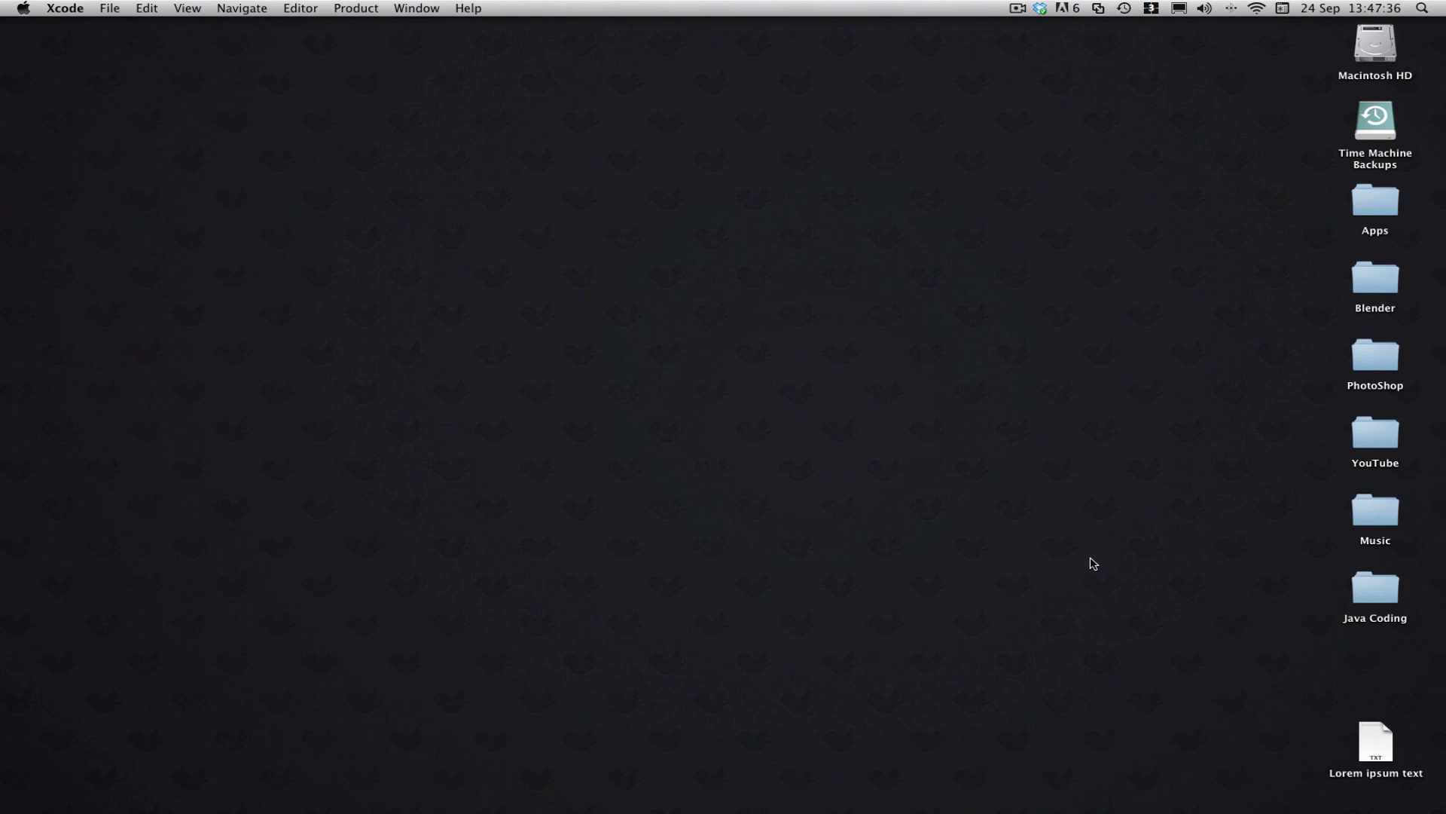
pyautogui.moveTo(937, 583)
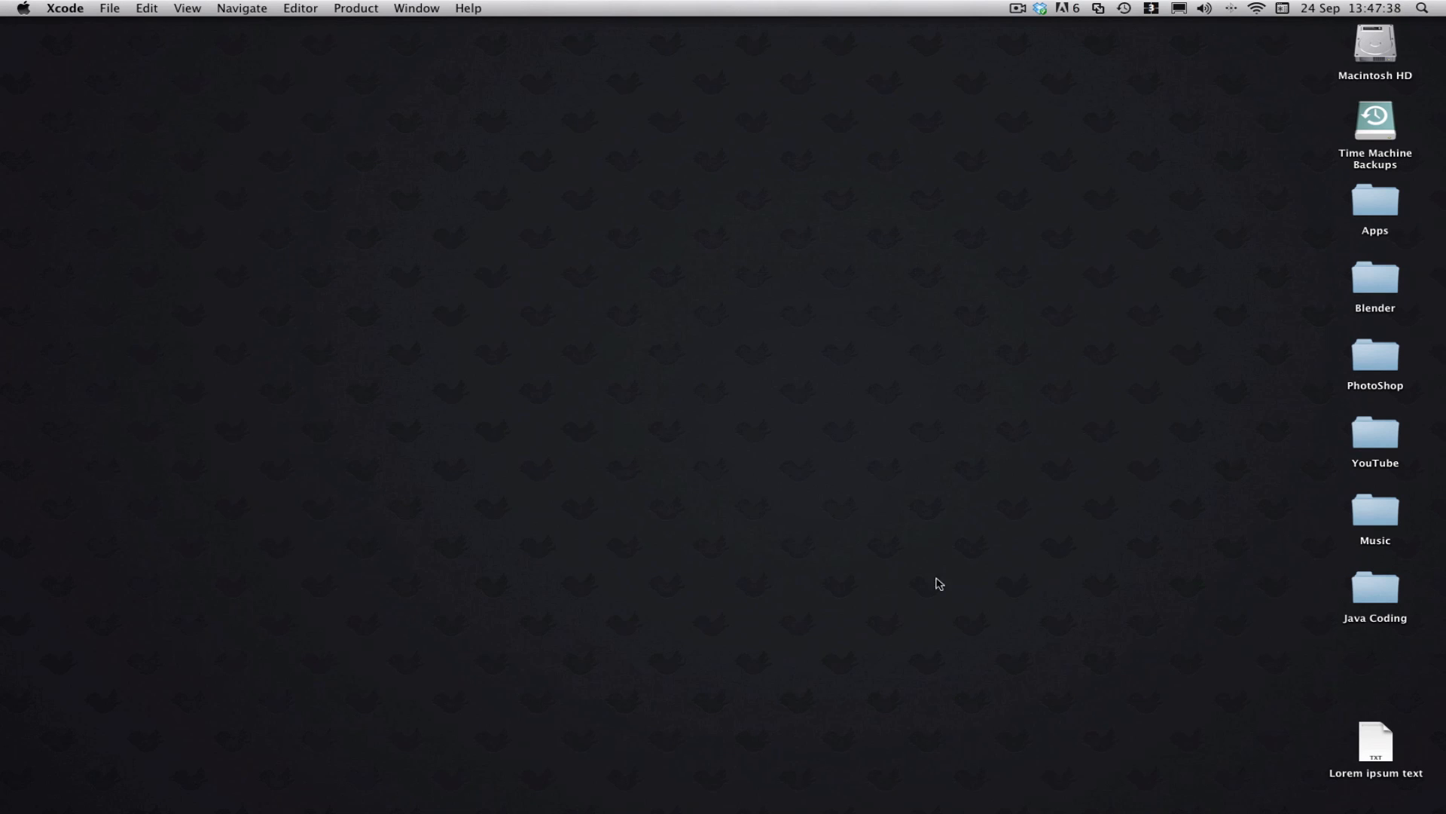
# Step: Quick Look the Lorem ipsum text file and show its Get Info details (Plain Text)
pyautogui.click(1374, 742)
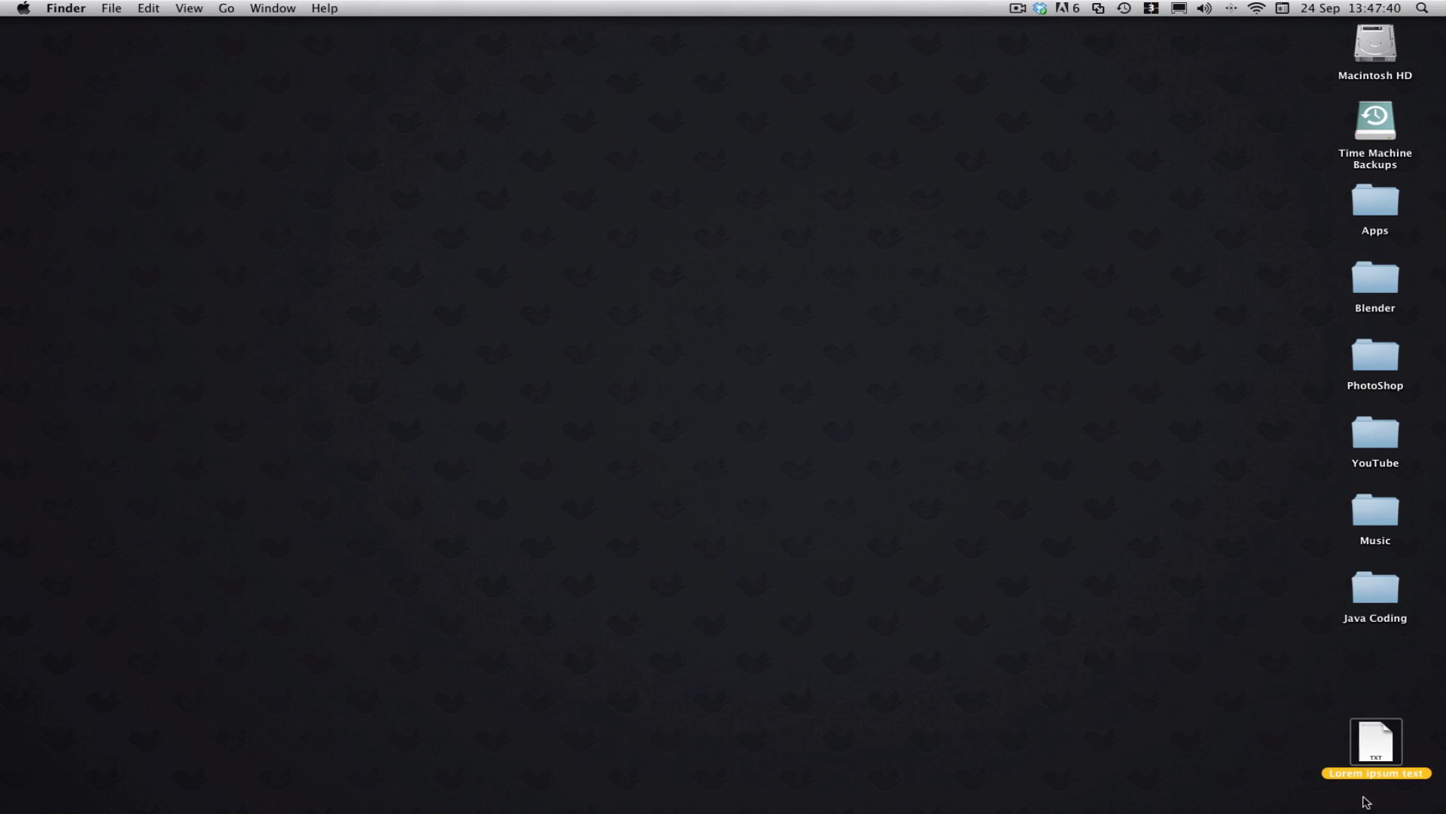
pyautogui.doubleClick(1374, 740)
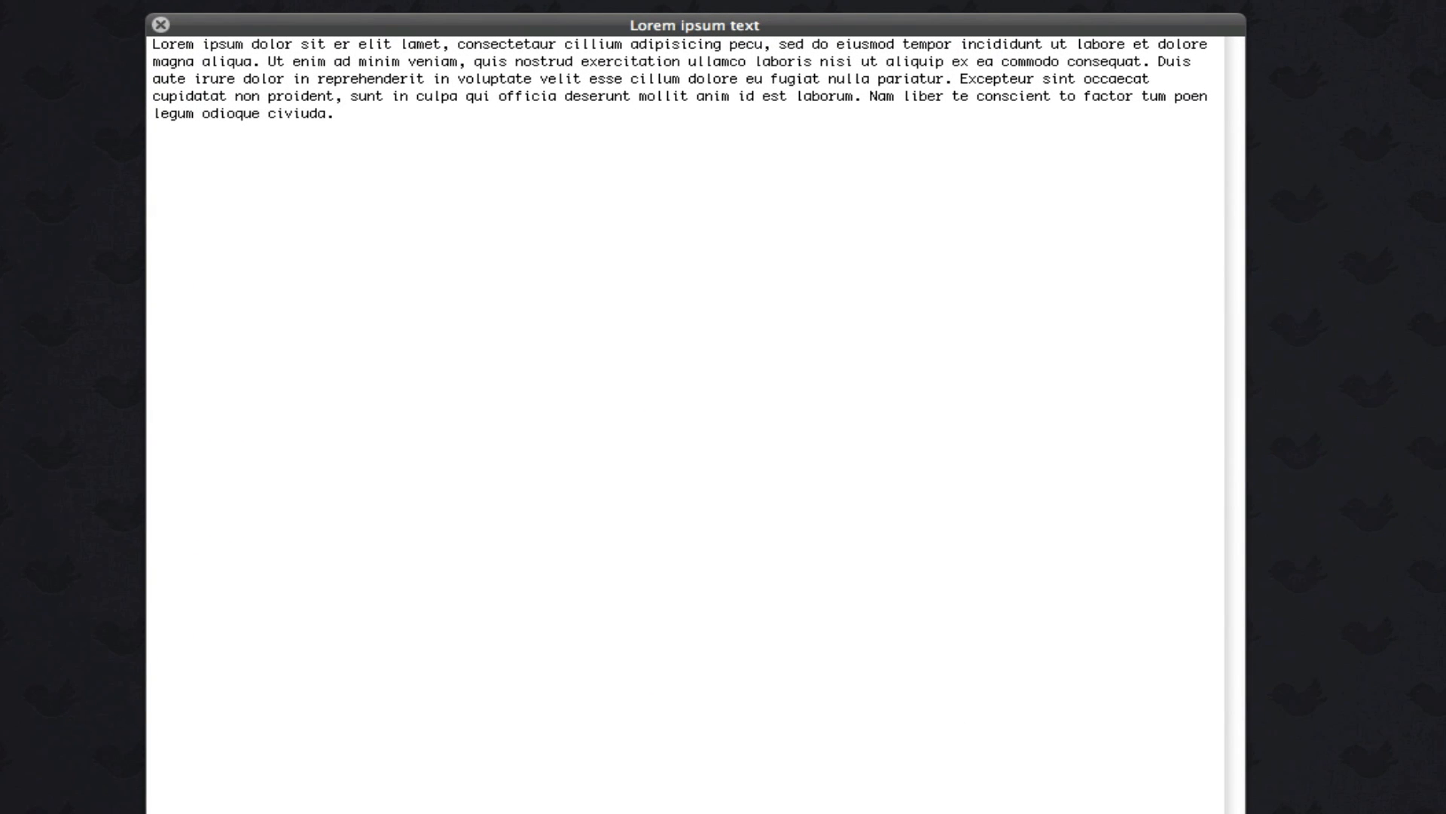
pyautogui.rightClick(1374, 743)
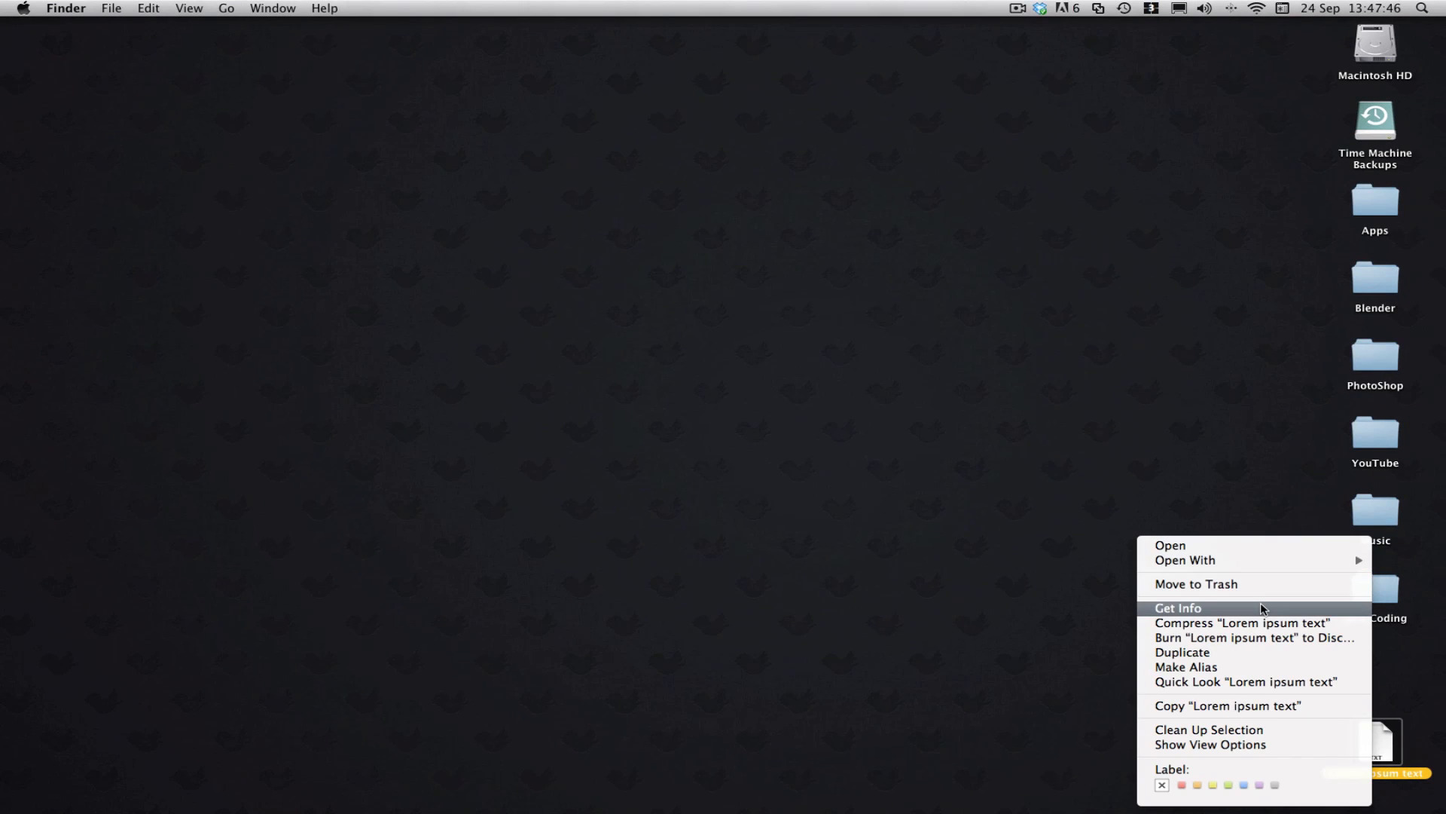
pyautogui.click(1178, 607)
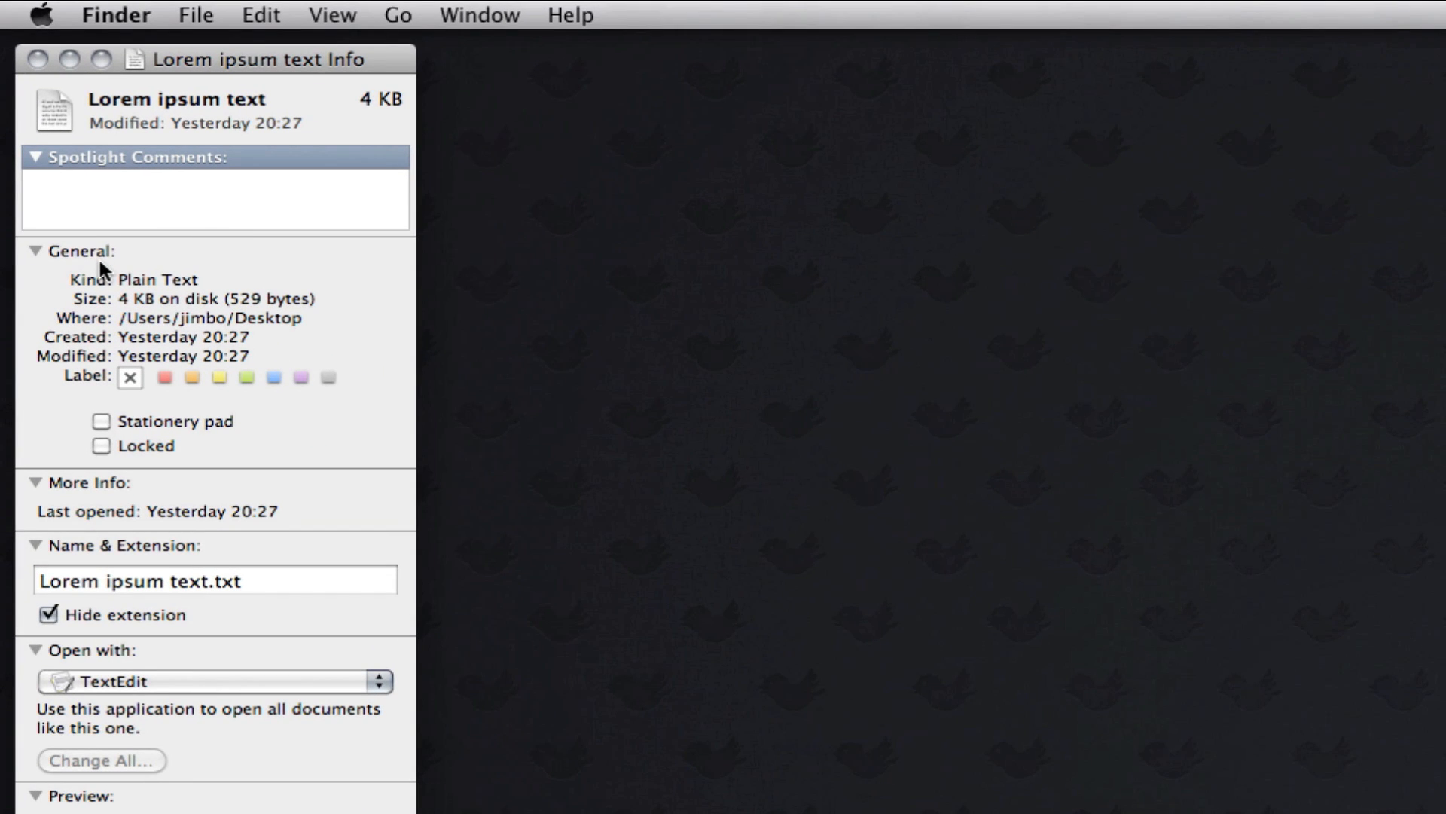
# Step: Show Untitled.rtf's details (Rich Text Format) beside it for comparison
pyautogui.doubleClick(157, 279)
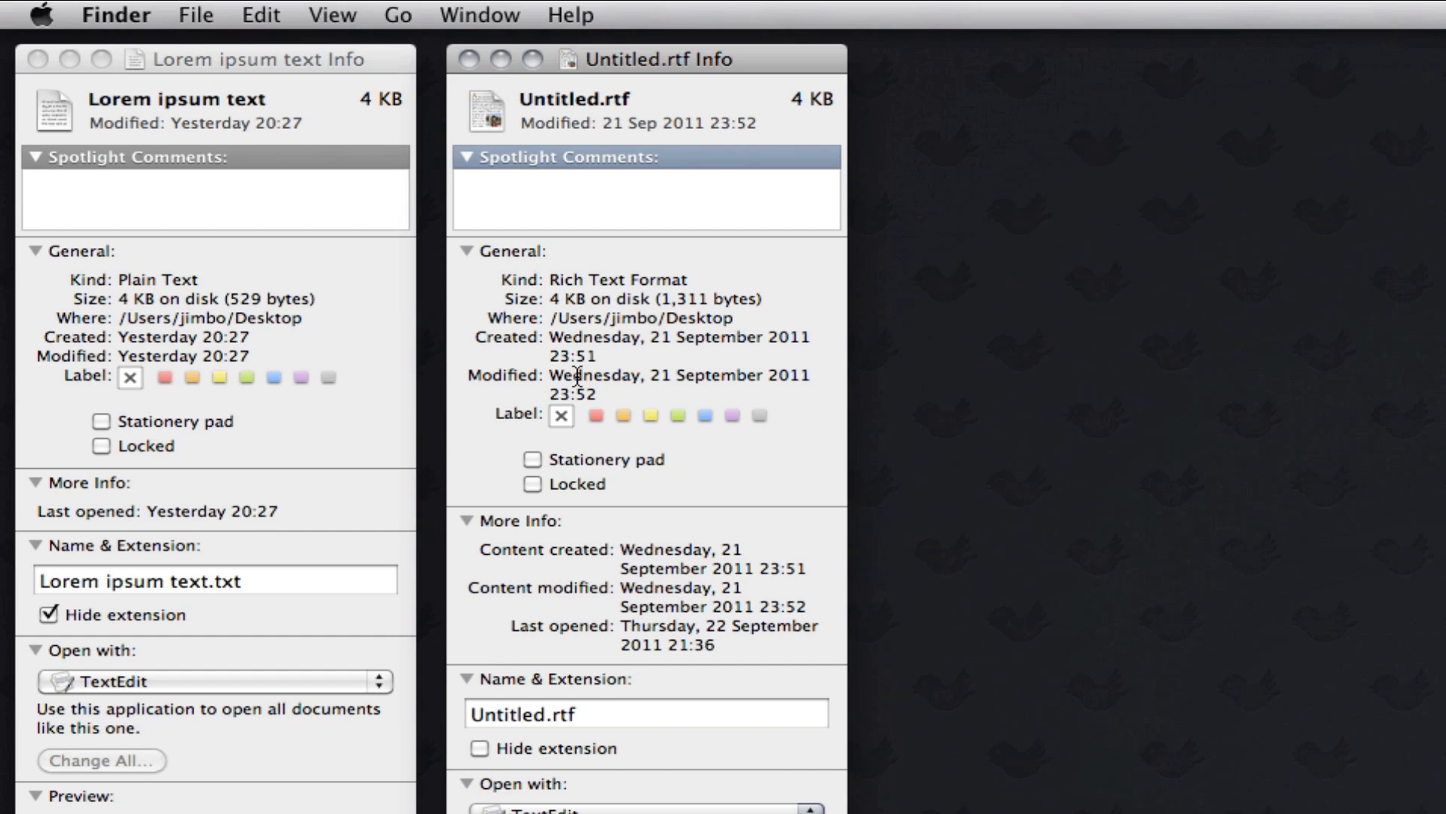
pyautogui.doubleClick(618, 281)
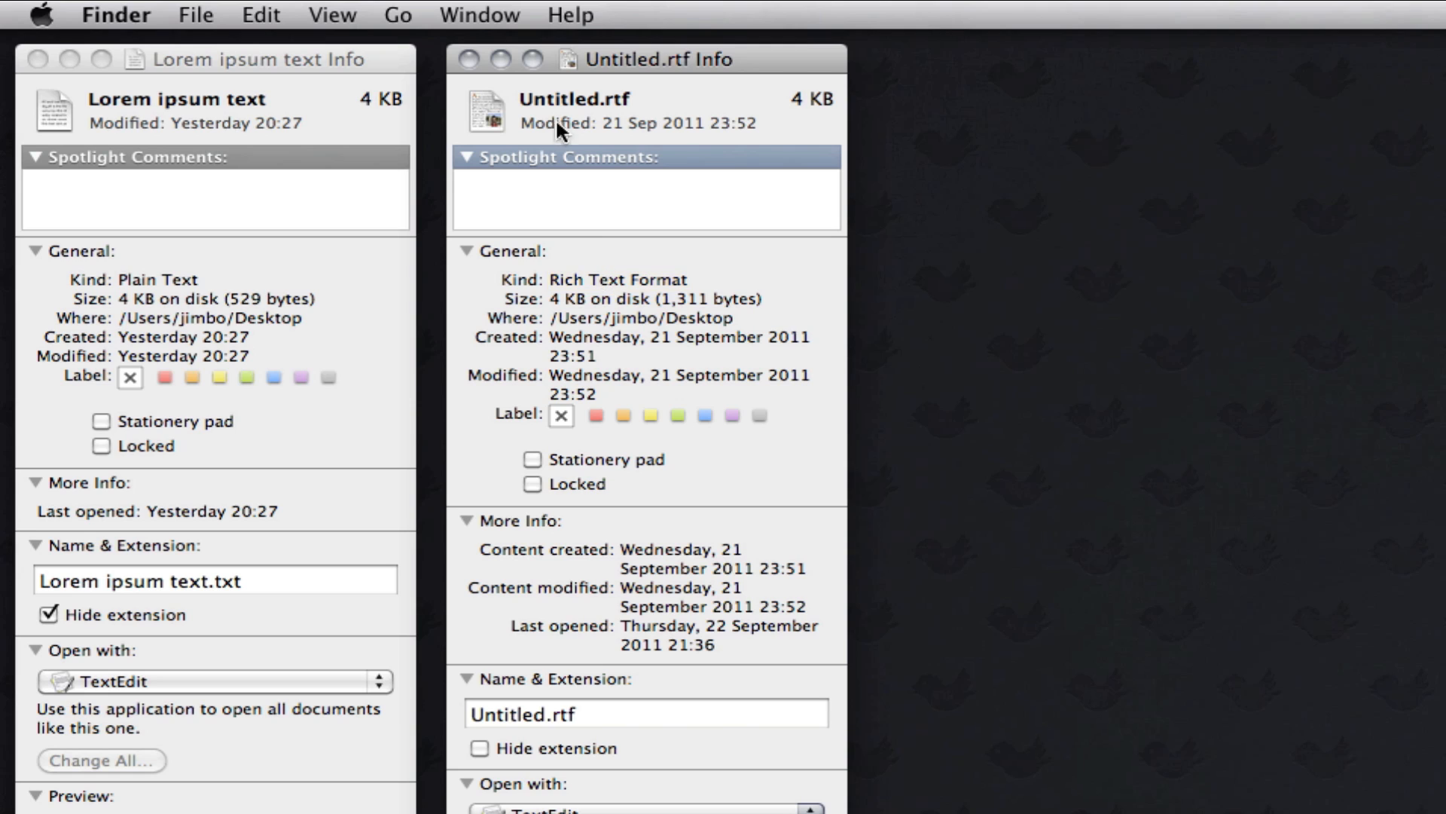
pyautogui.moveTo(471, 59)
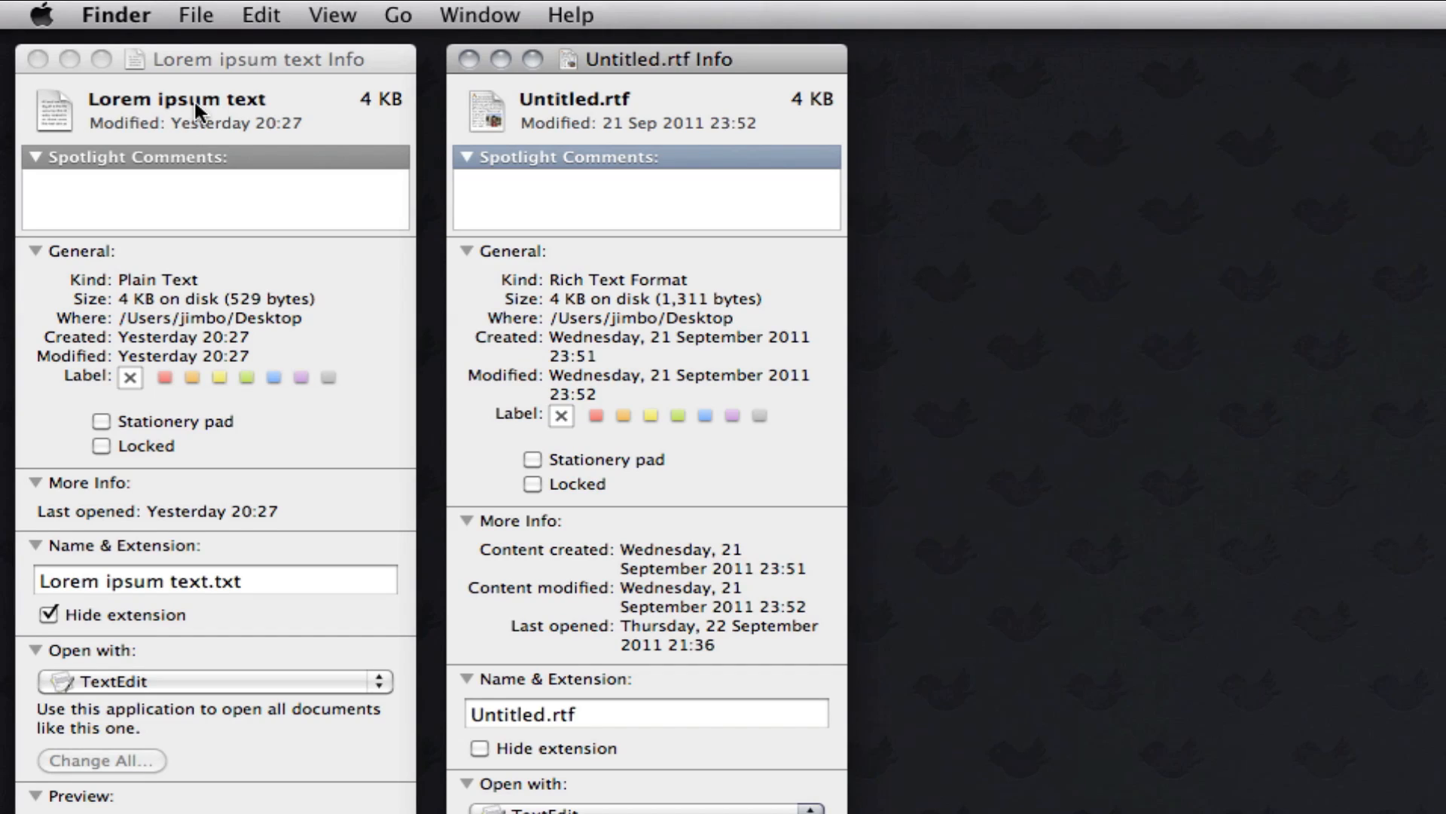
pyautogui.moveTo(304, 95)
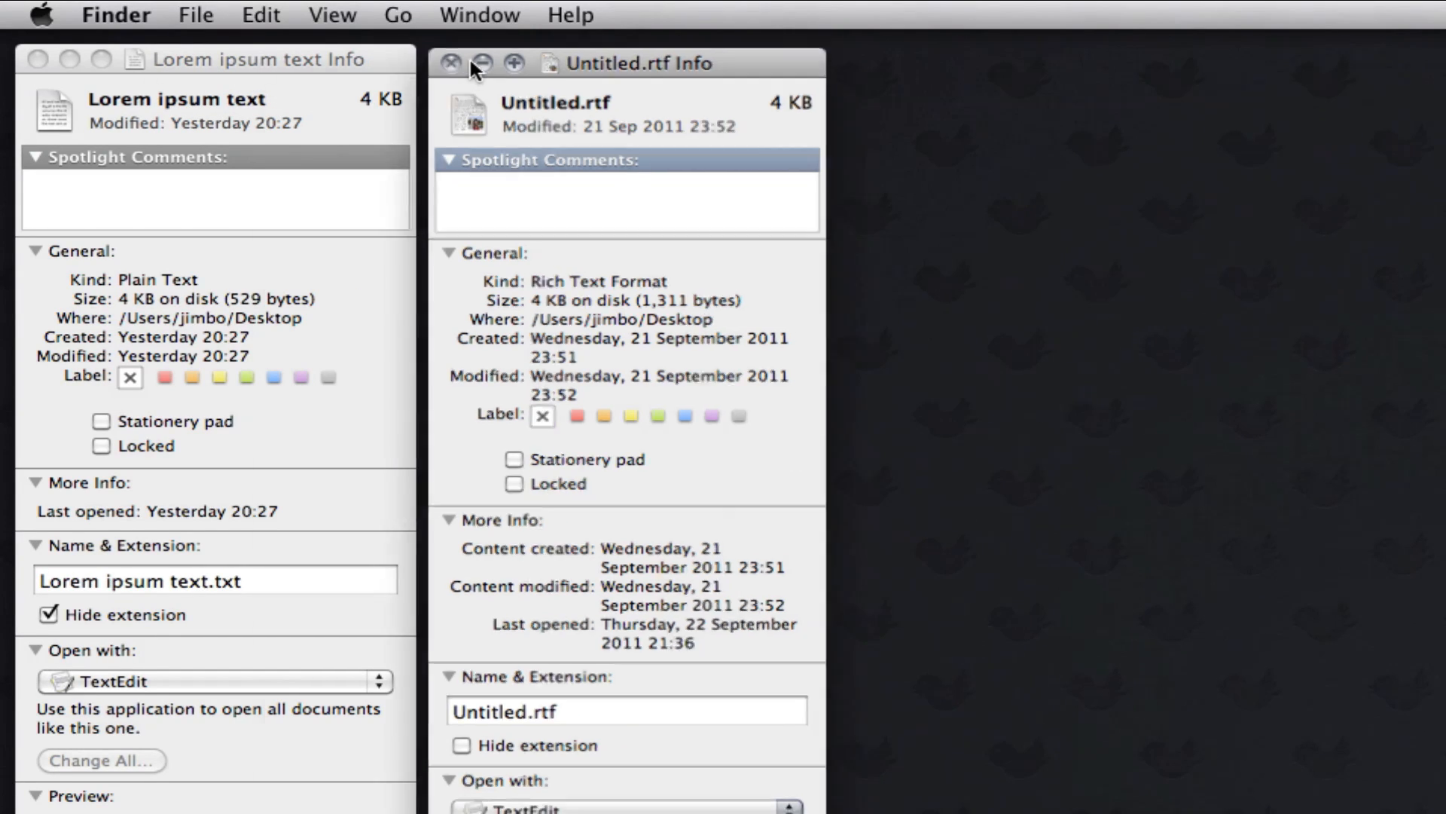
# Step: Close the Untitled.rtf details, enter text 'adhsfths', and toggle the automatic .txt extension off and on
pyautogui.click(450, 63)
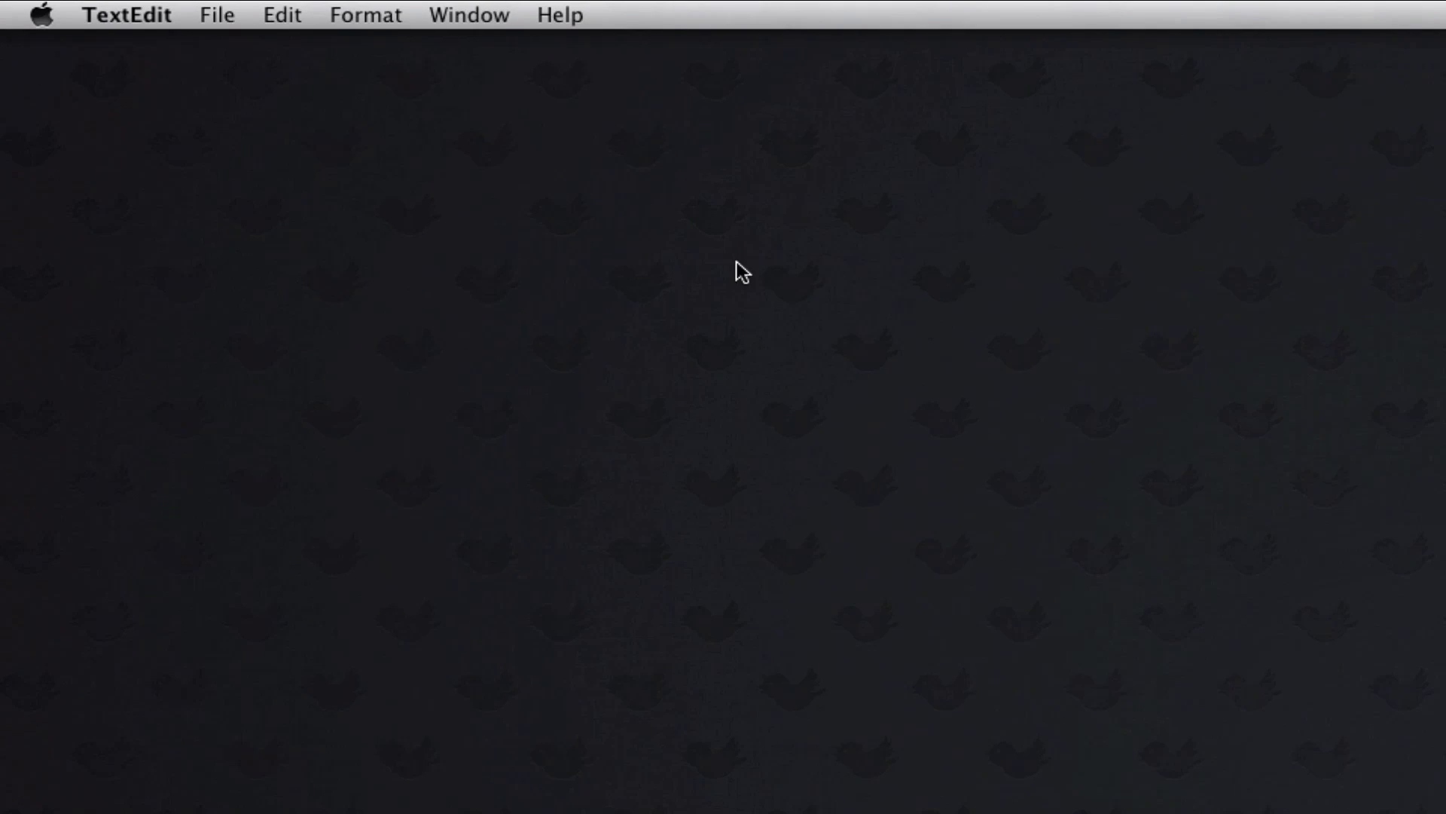
pyautogui.moveTo(410, 97)
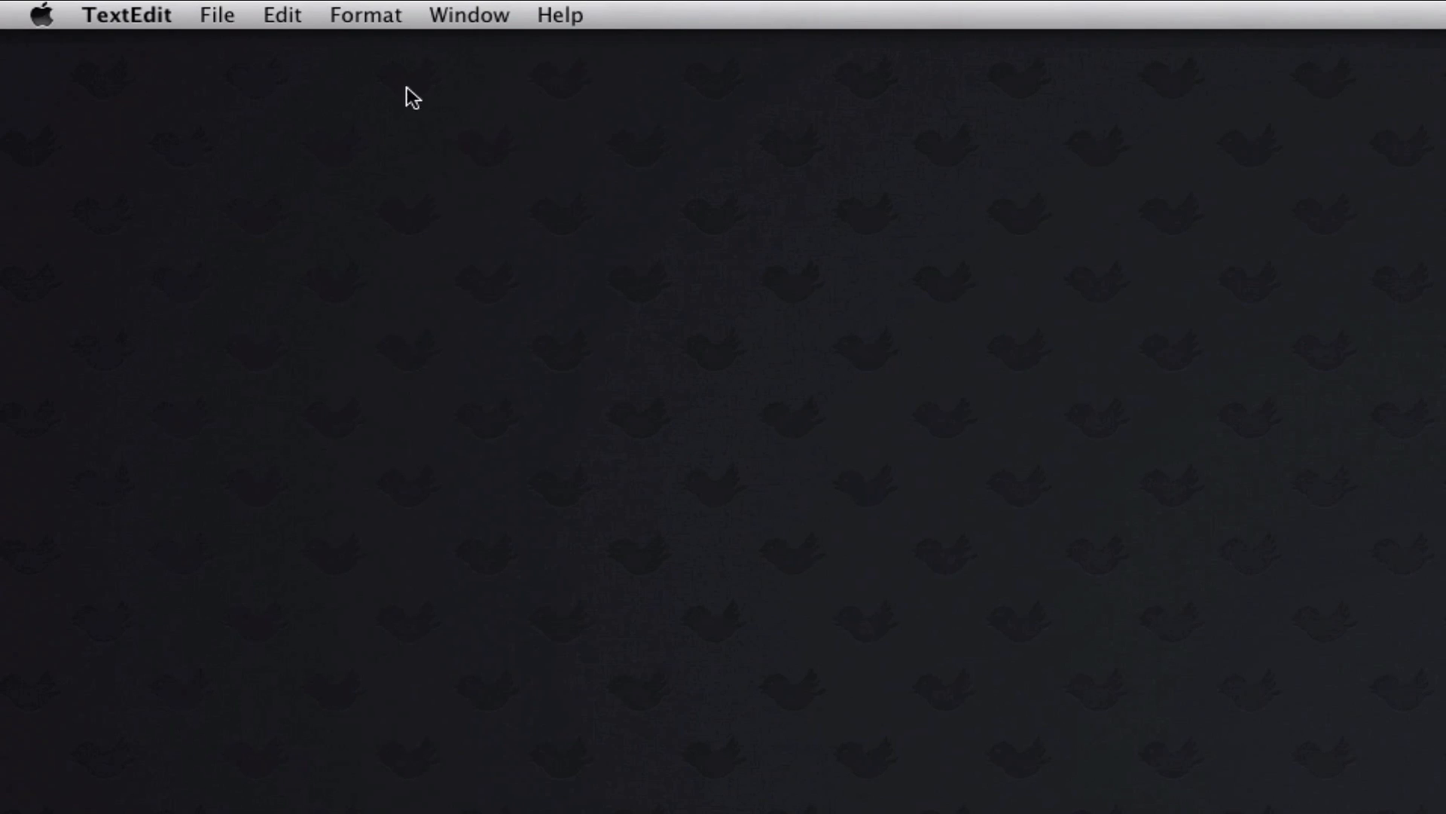
pyautogui.moveTo(242, 73)
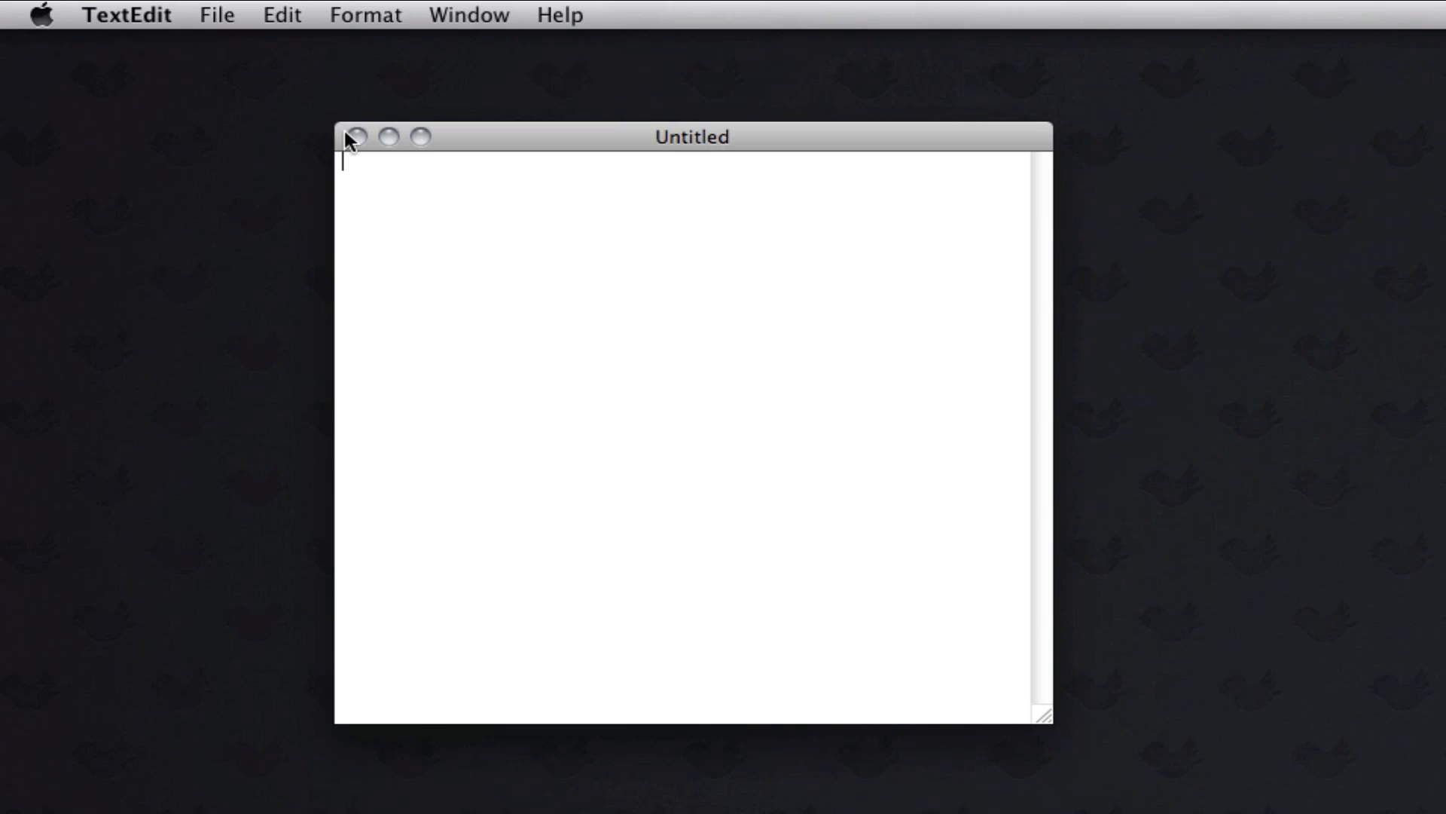
pyautogui.write('adhsfths')
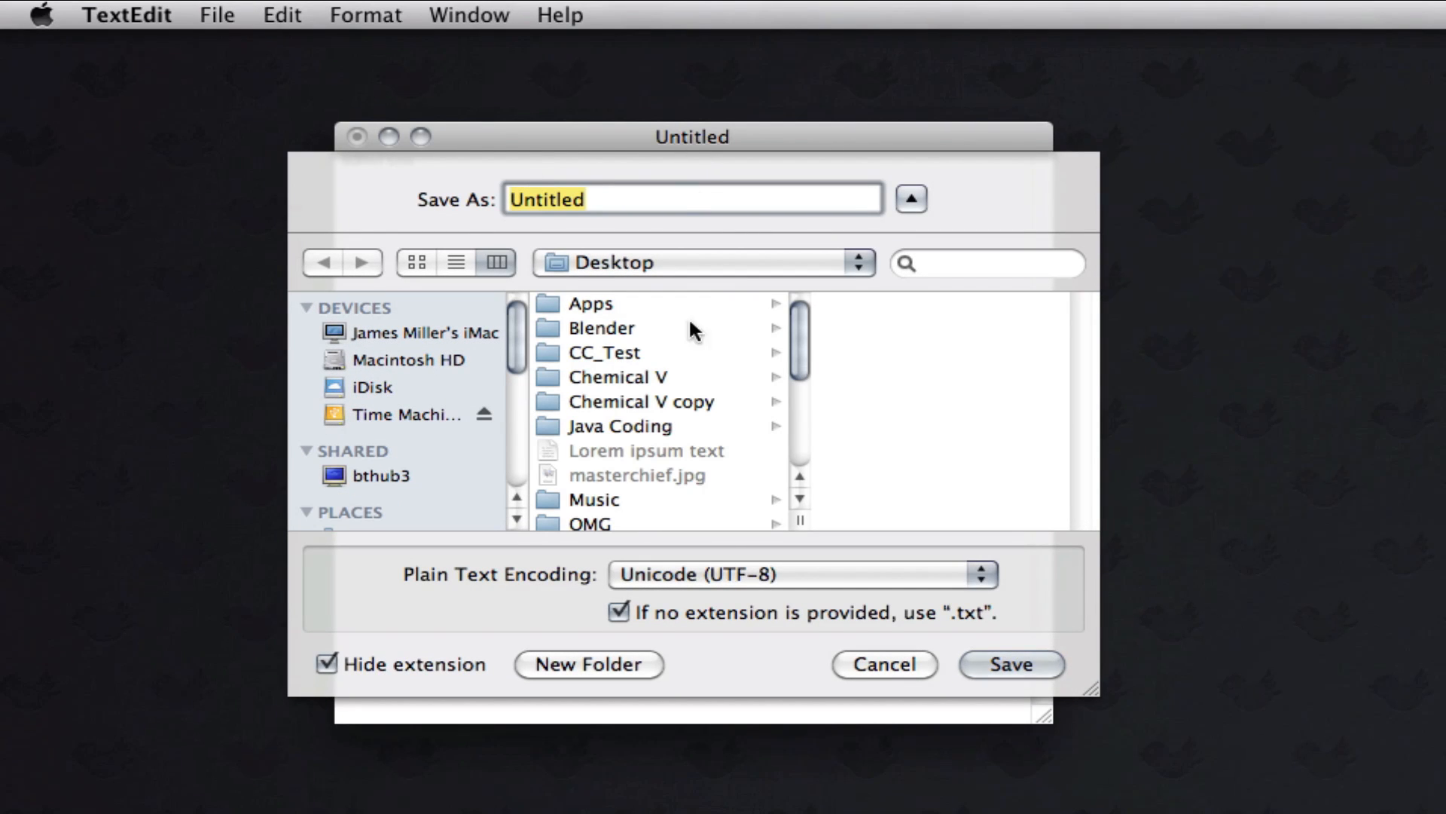
pyautogui.moveTo(717, 578)
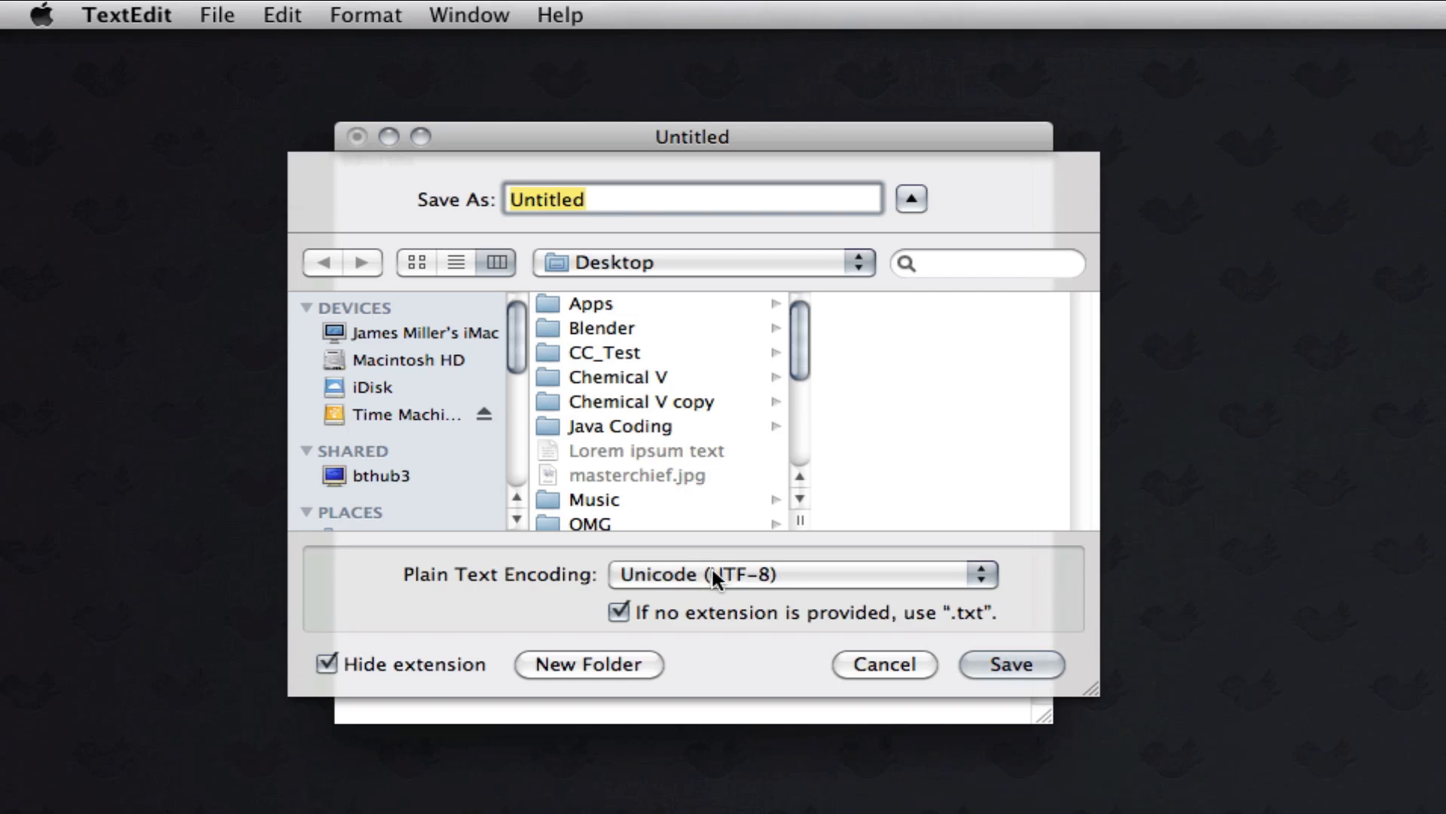
pyautogui.click(619, 613)
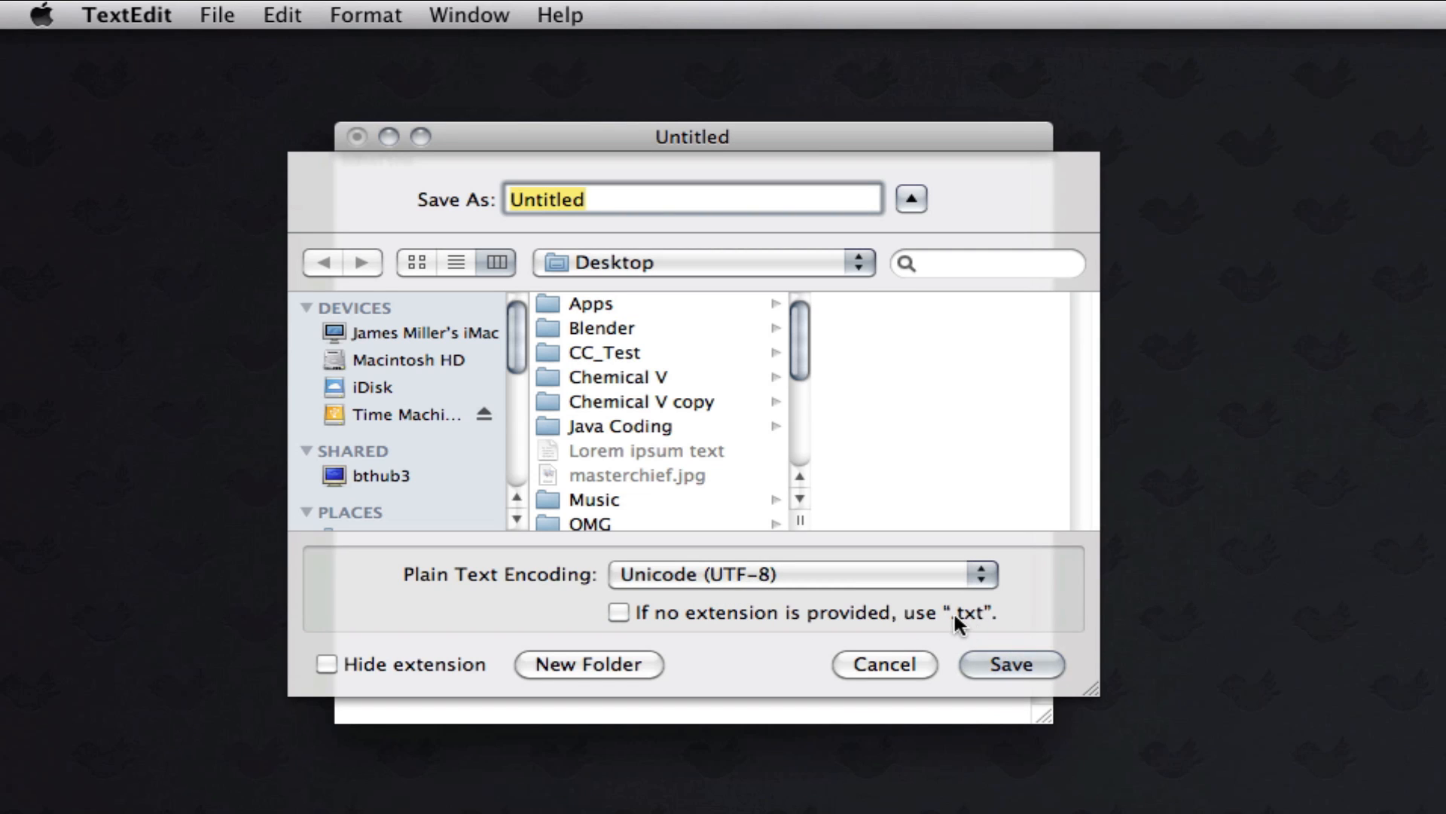
pyautogui.click(620, 613)
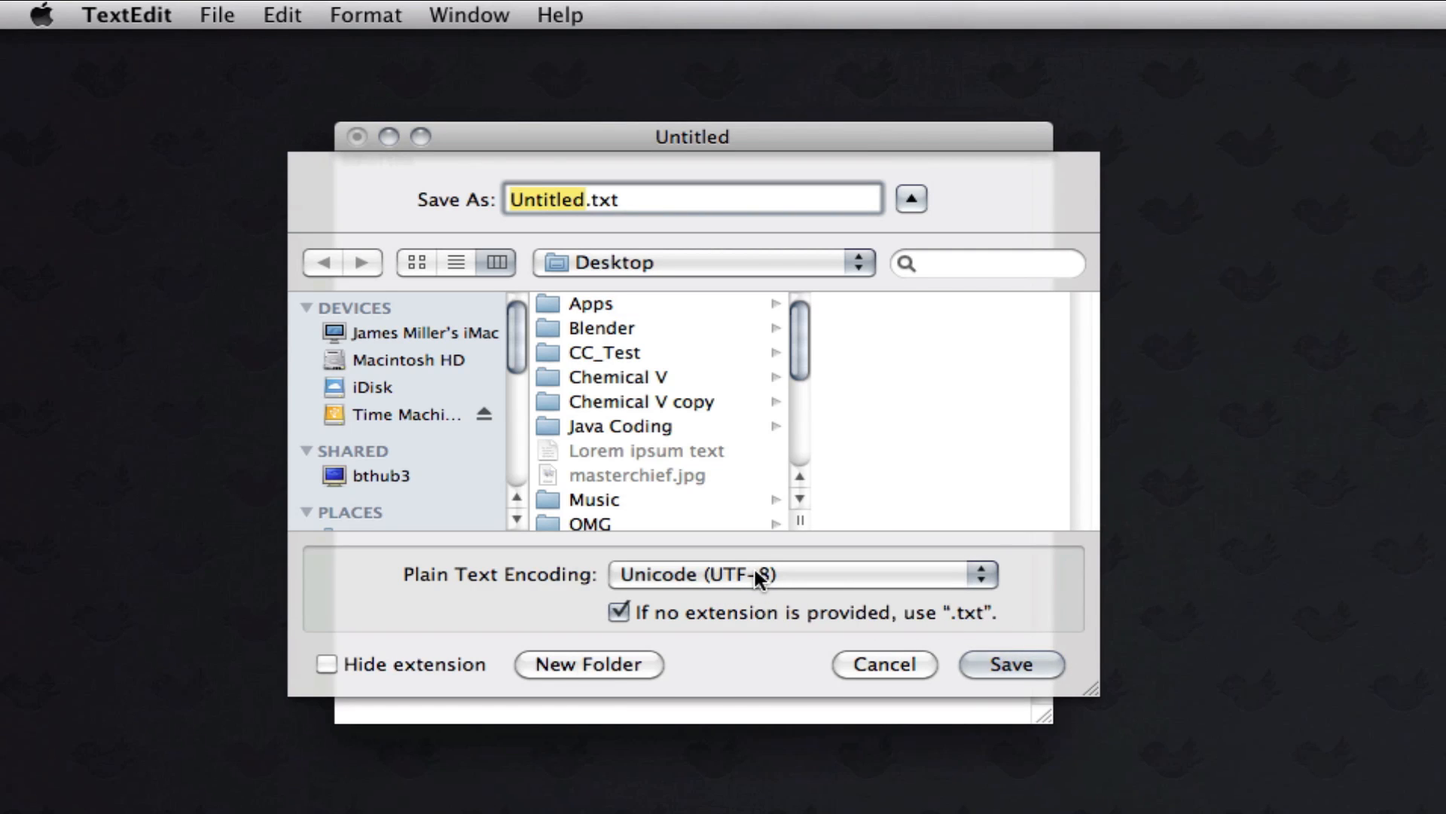
# Step: Keep Unicode (UTF-8) as the plain text encoding and cancel saving the untitled document
pyautogui.click(799, 574)
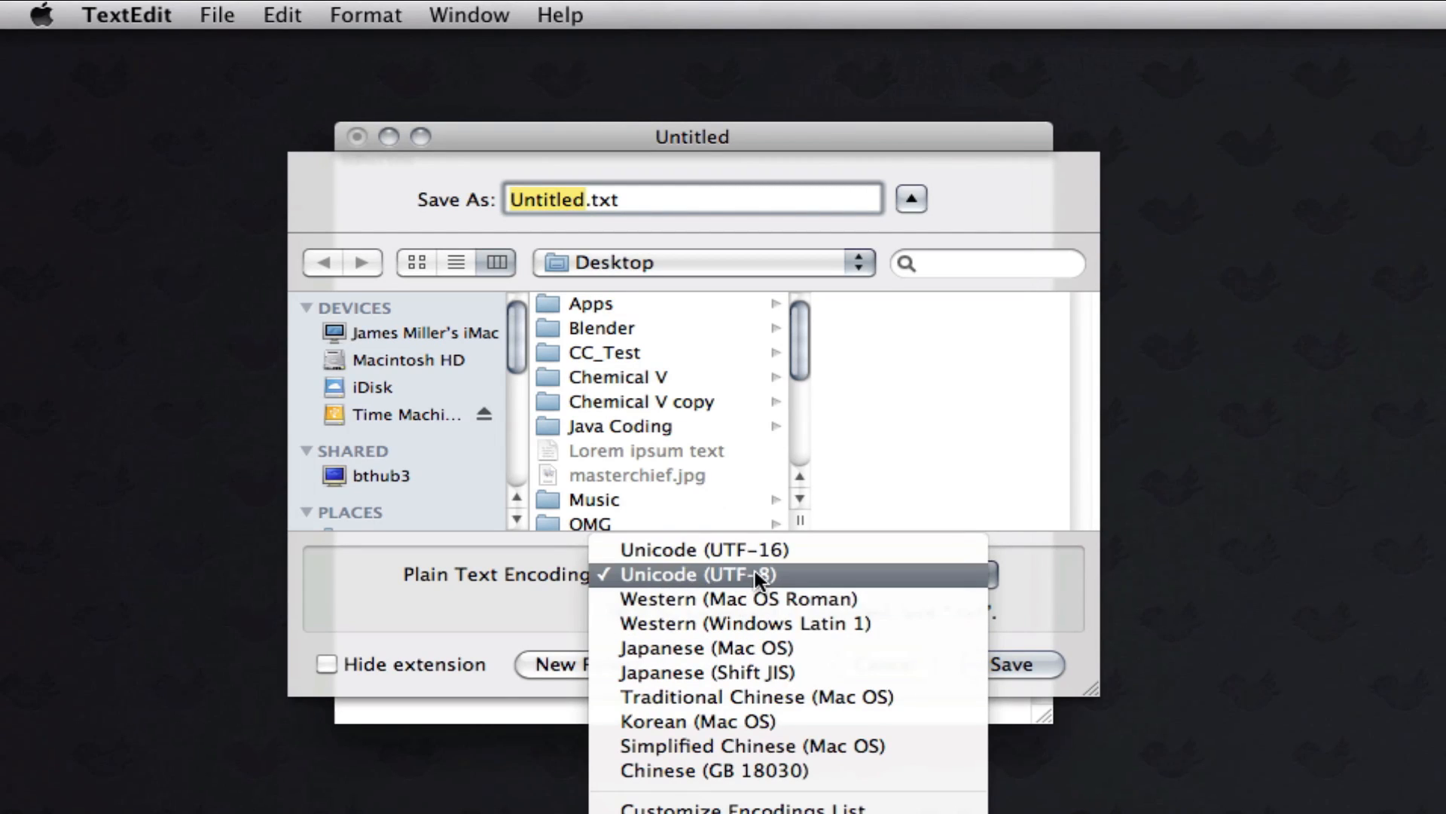
pyautogui.click(697, 574)
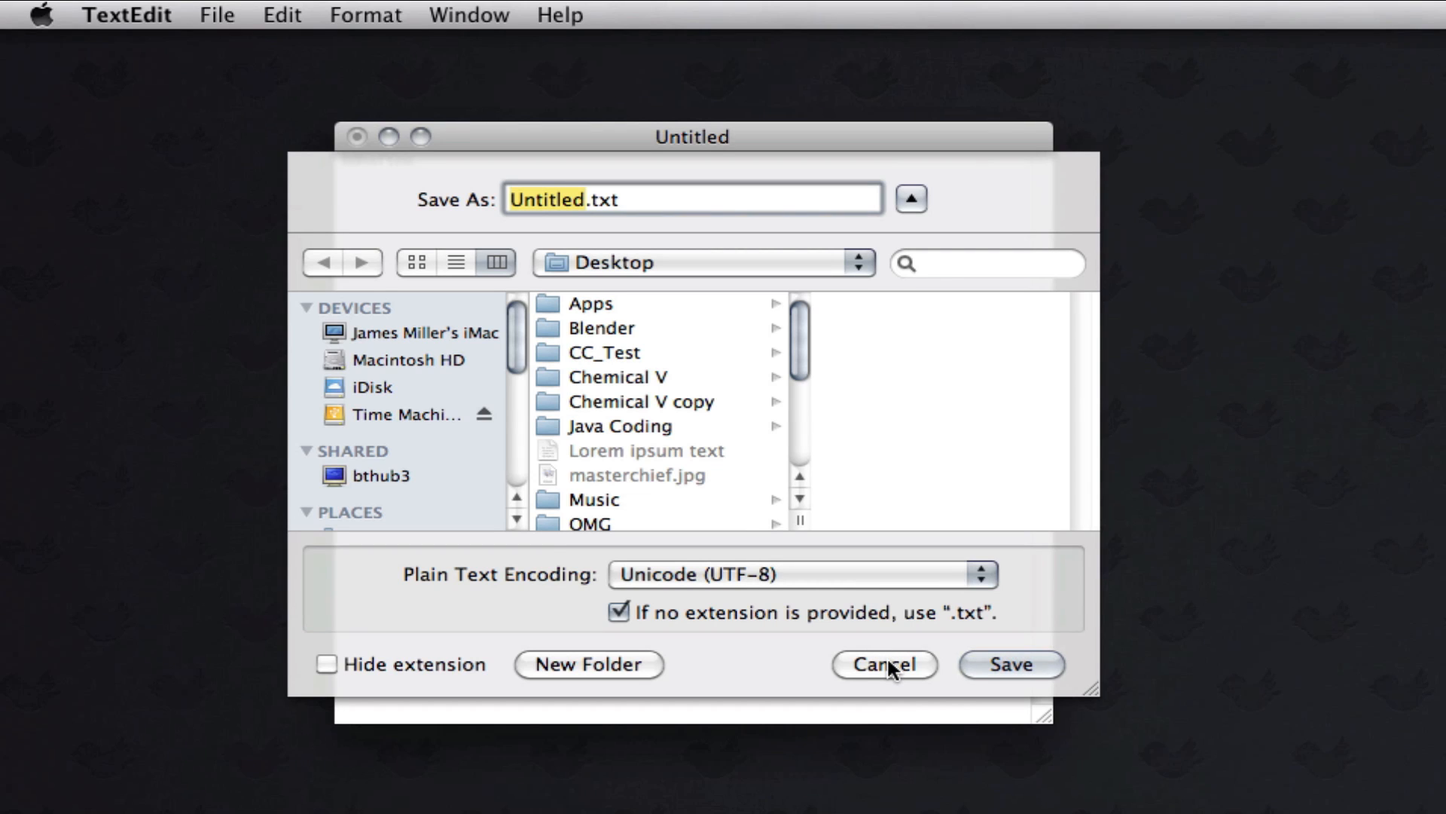
pyautogui.moveTo(898, 678)
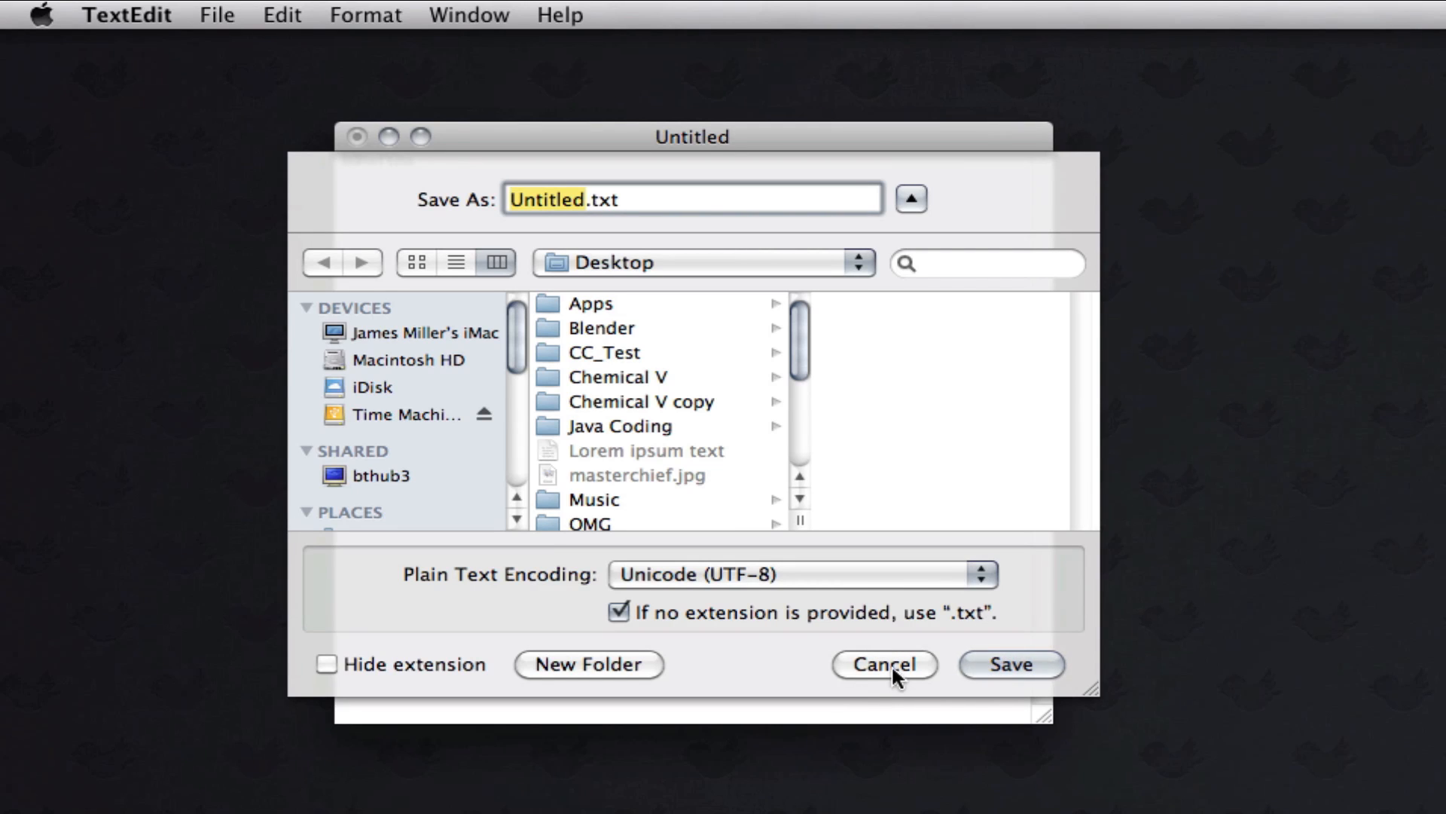
pyautogui.click(882, 665)
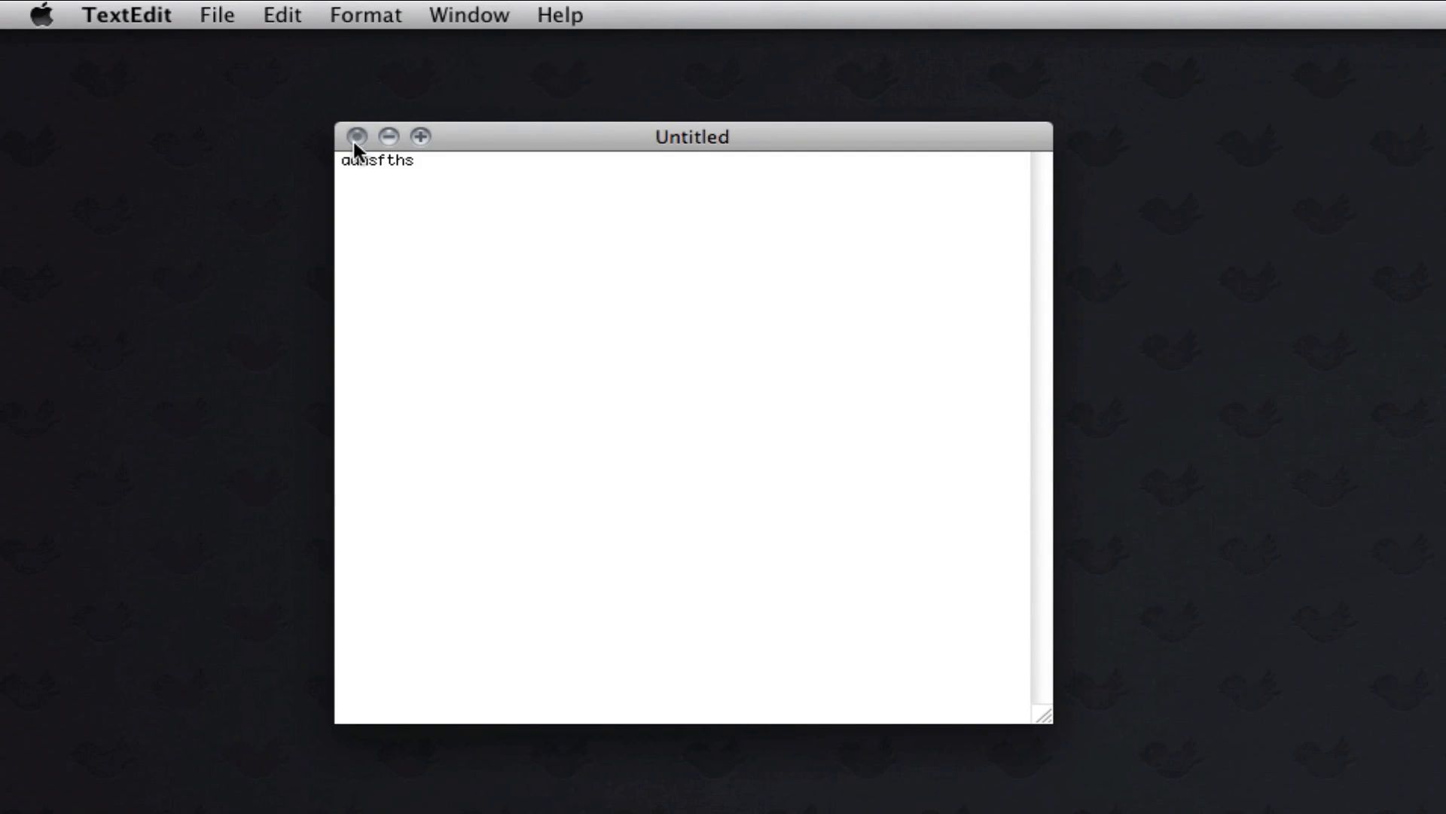
# Step: Close the document, set Preferences to Rich text for new documents, and dismiss the RTF save sheet
pyautogui.click(215, 15)
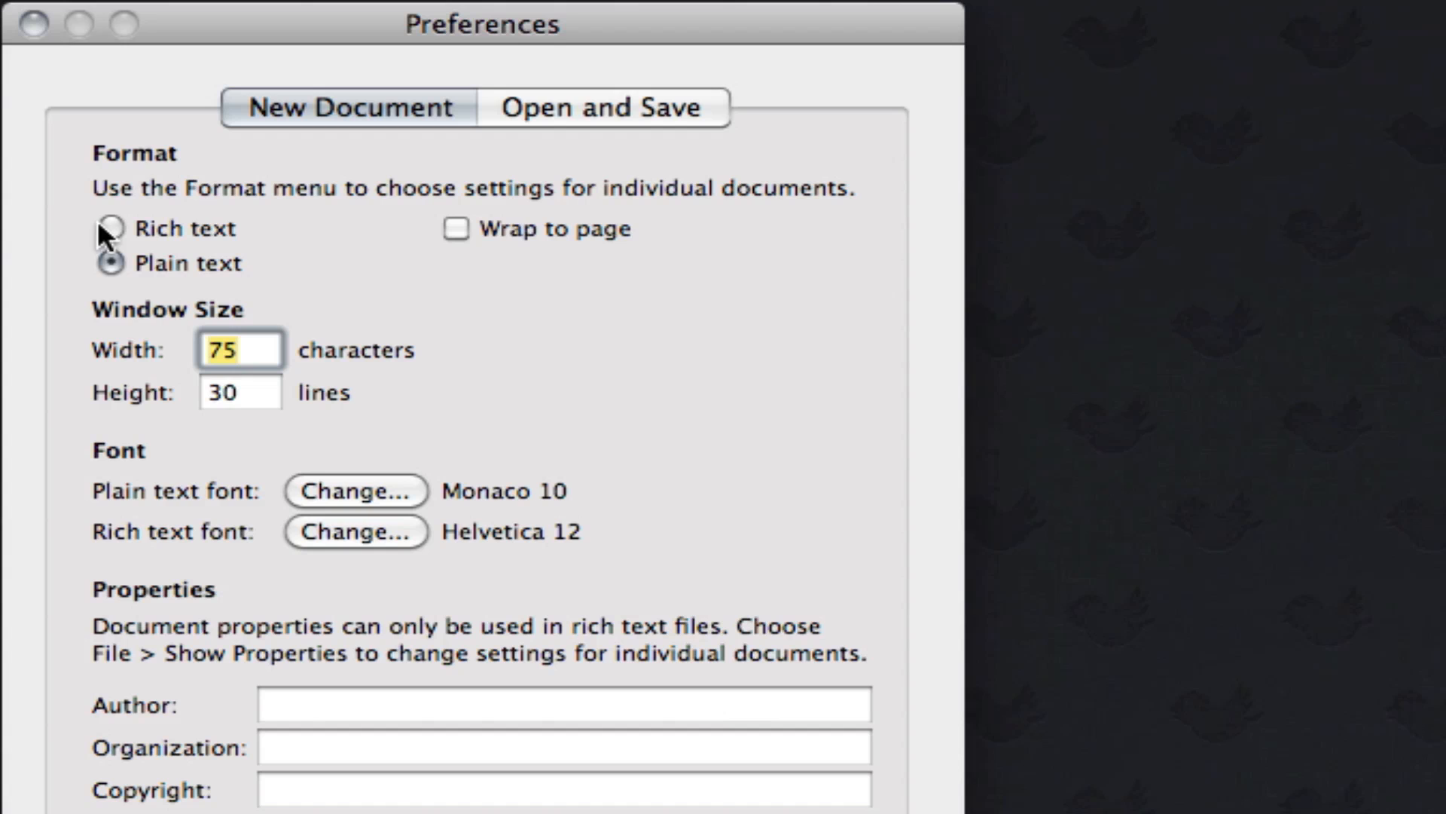
pyautogui.click(110, 228)
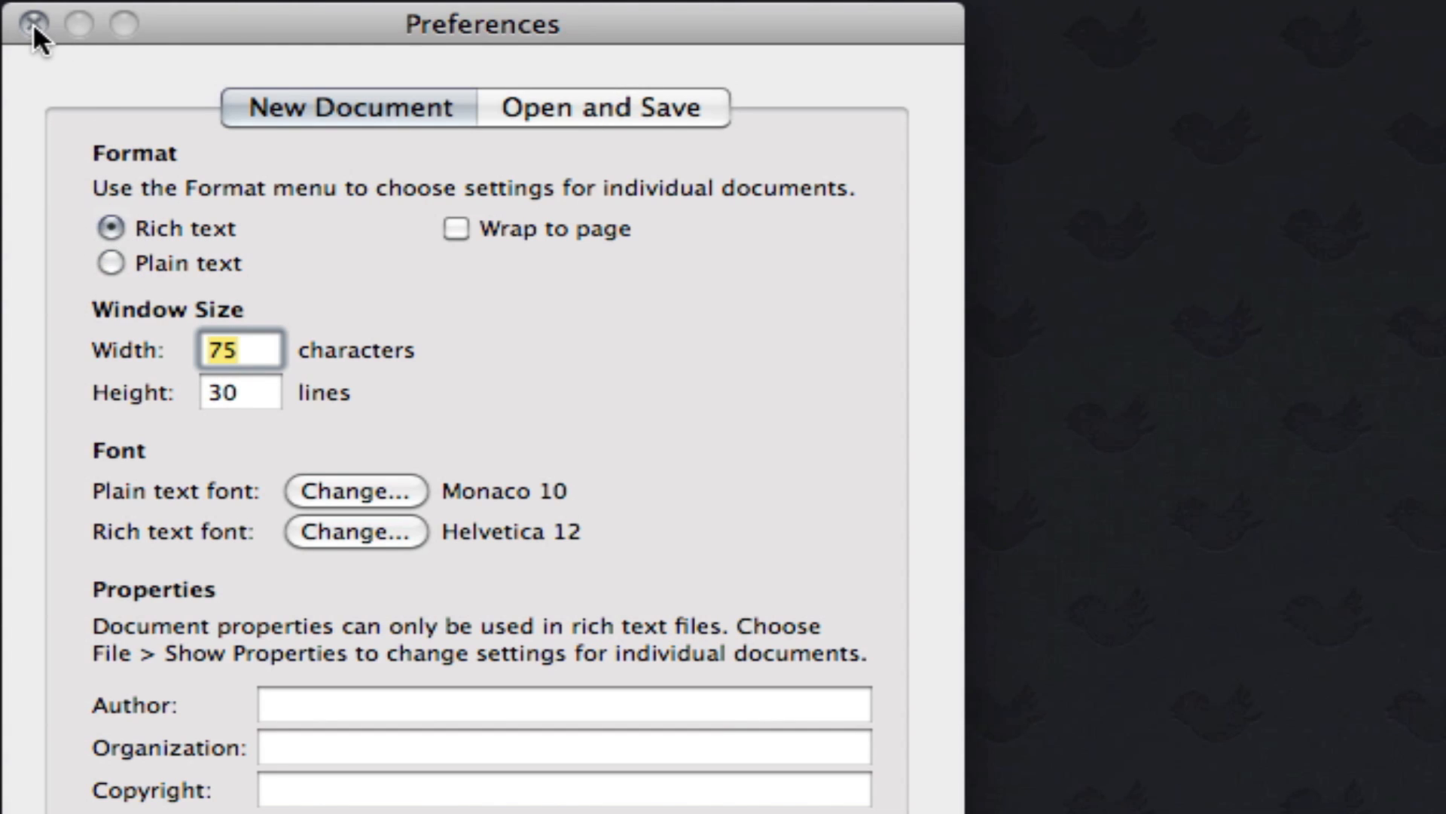
pyautogui.click(27, 25)
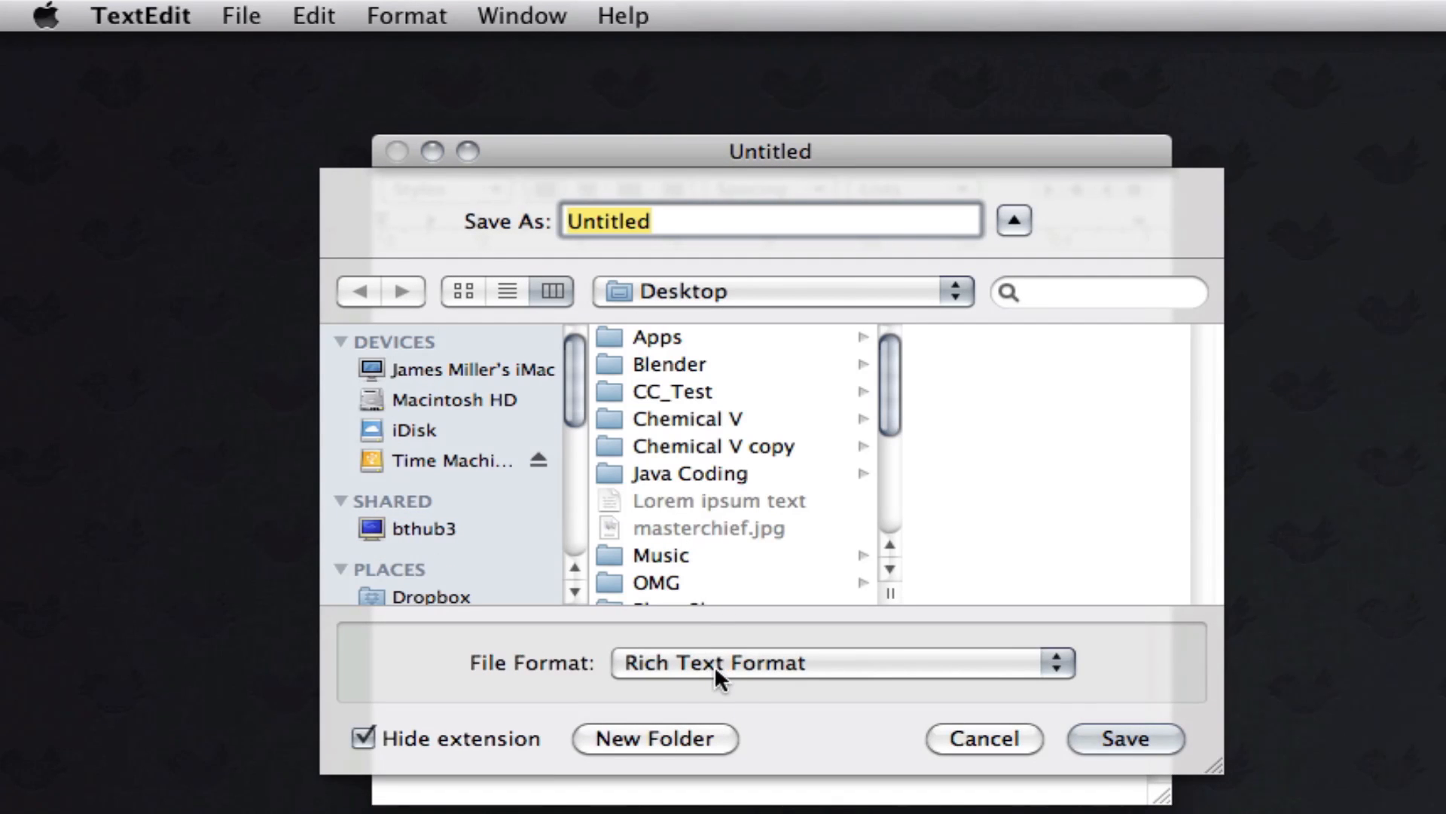
pyautogui.moveTo(821, 609)
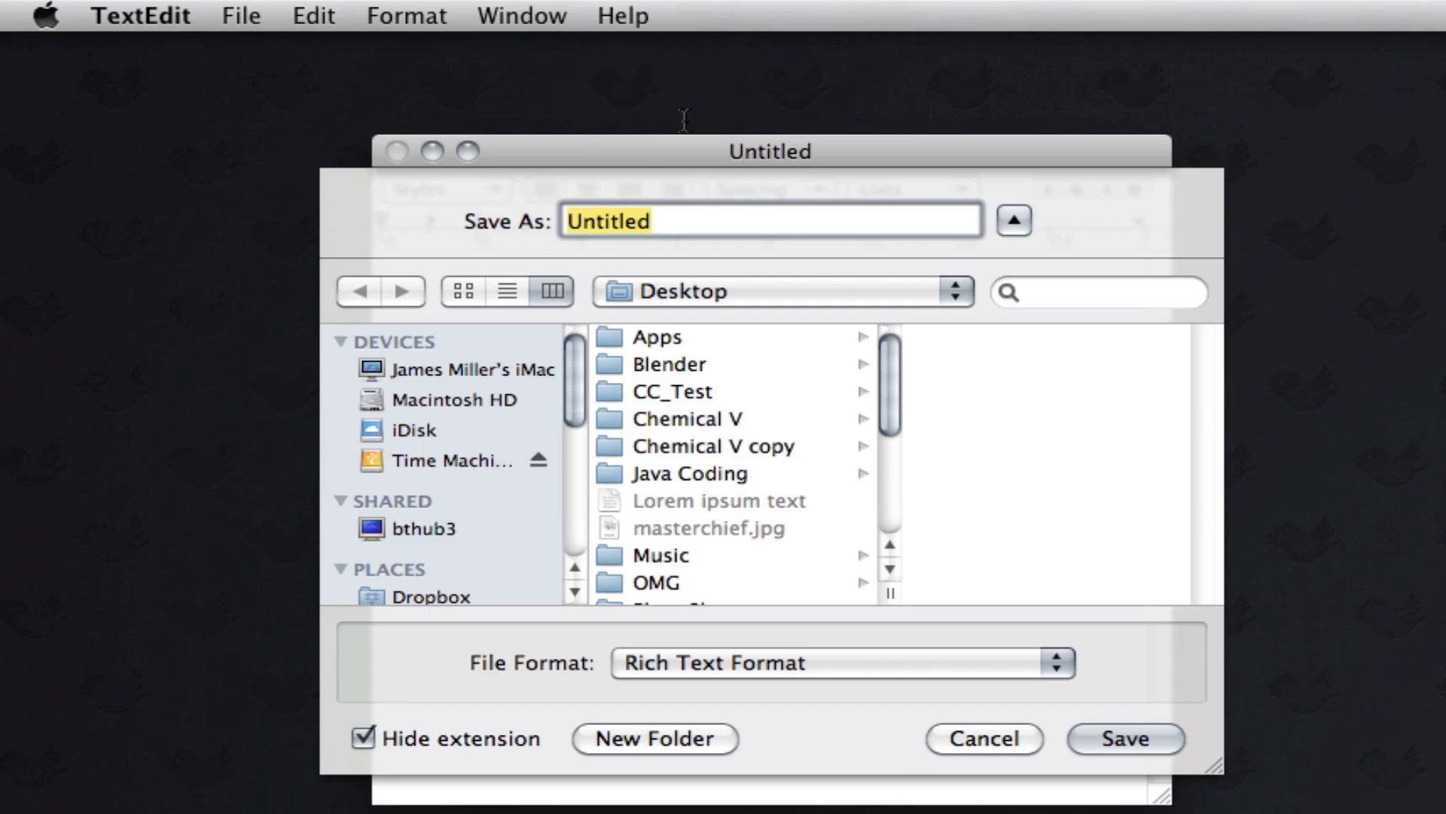
pyautogui.moveTo(936, 698)
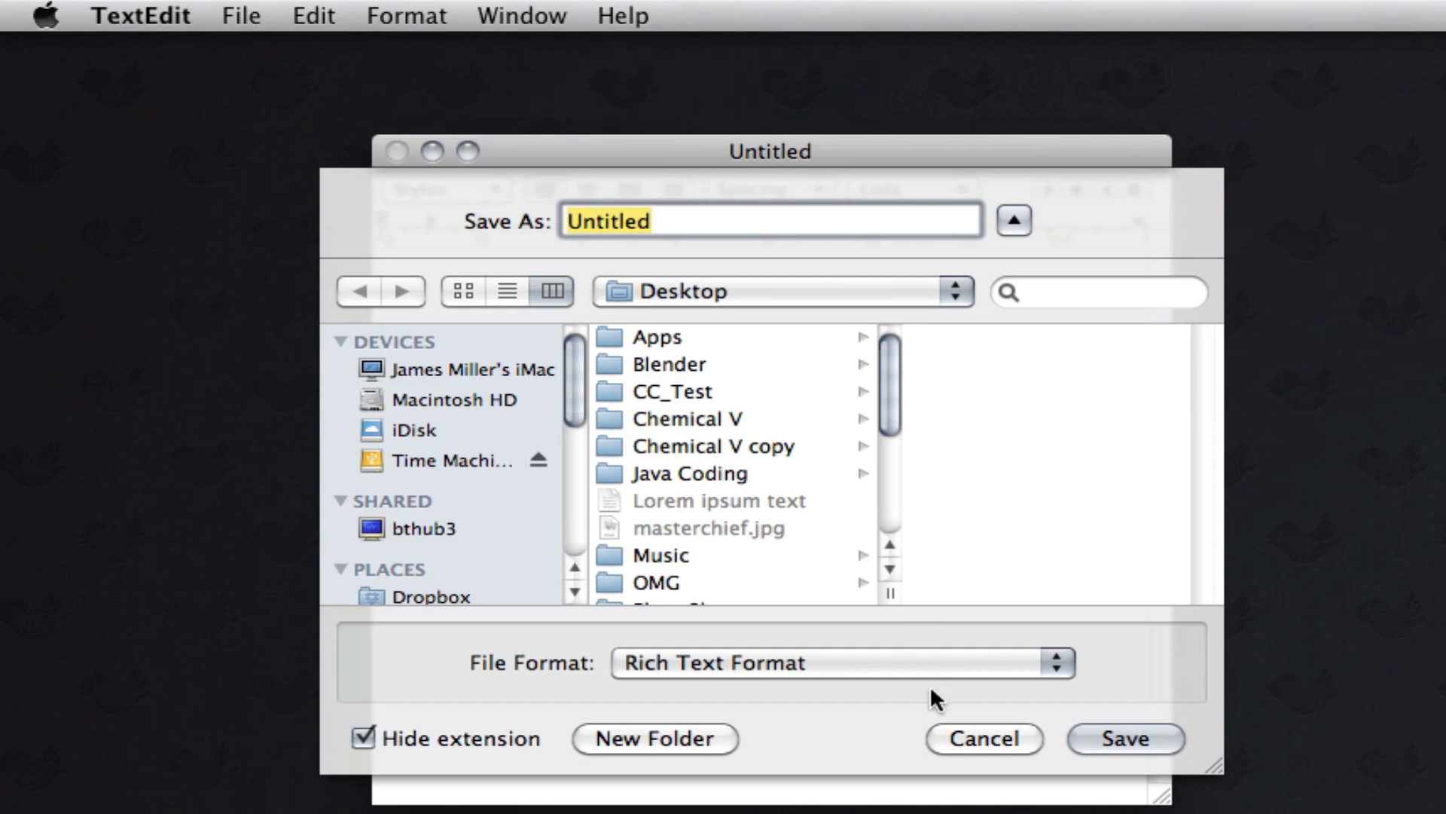
pyautogui.click(982, 738)
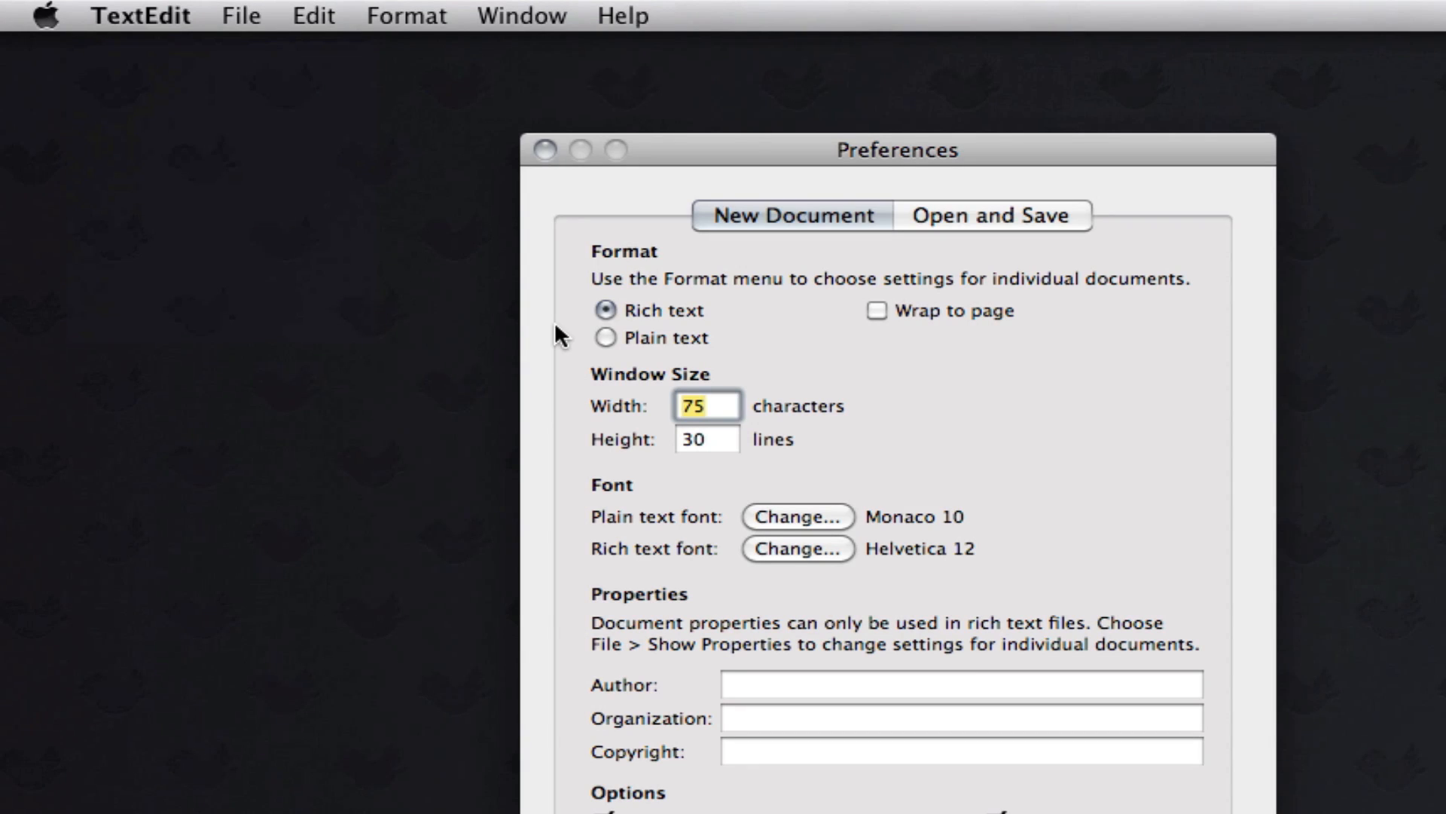
# Step: Switch new-document format back to Plain text and check the encoding list in the Save sheet
pyautogui.click(606, 337)
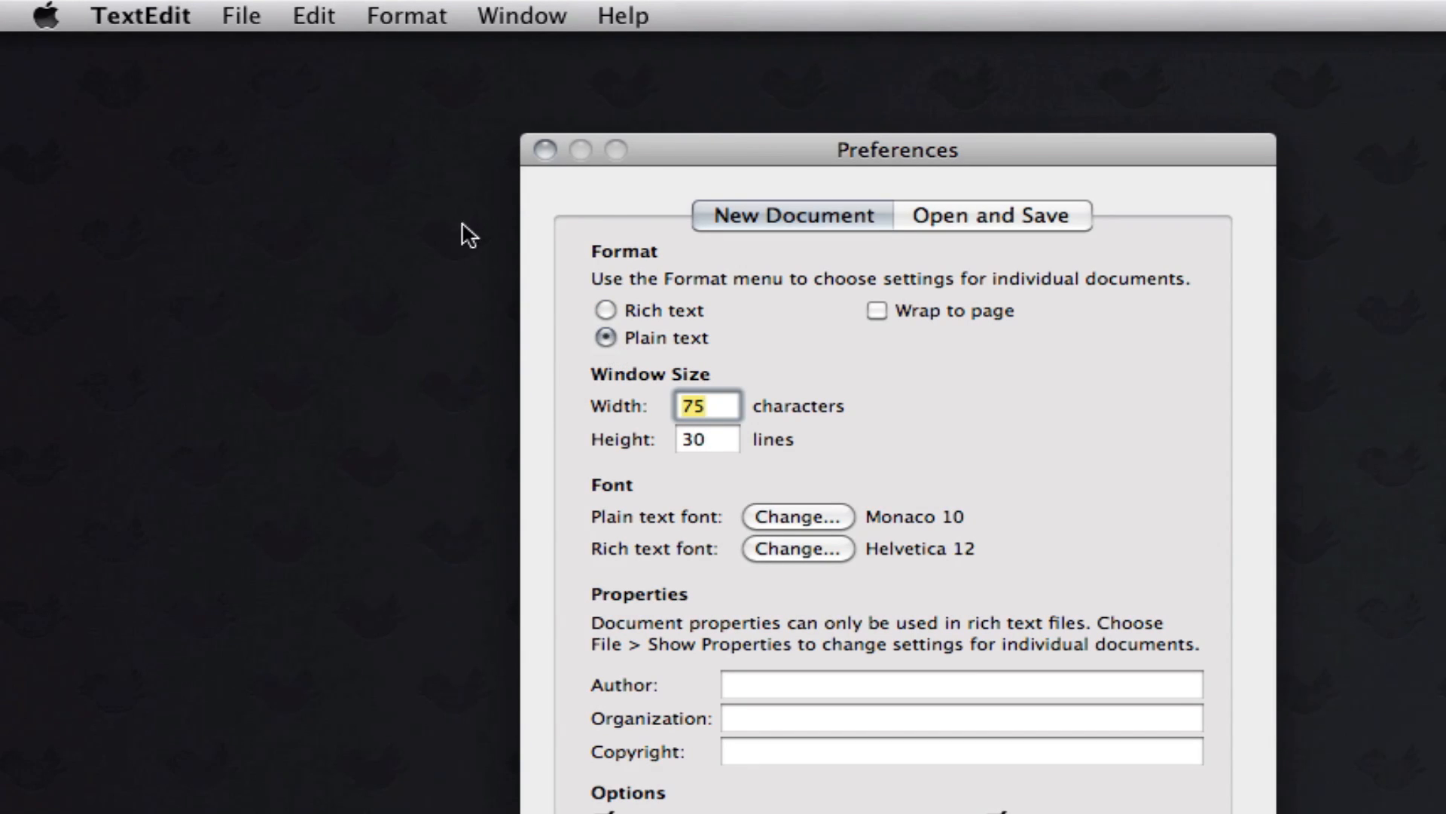
pyautogui.click(549, 150)
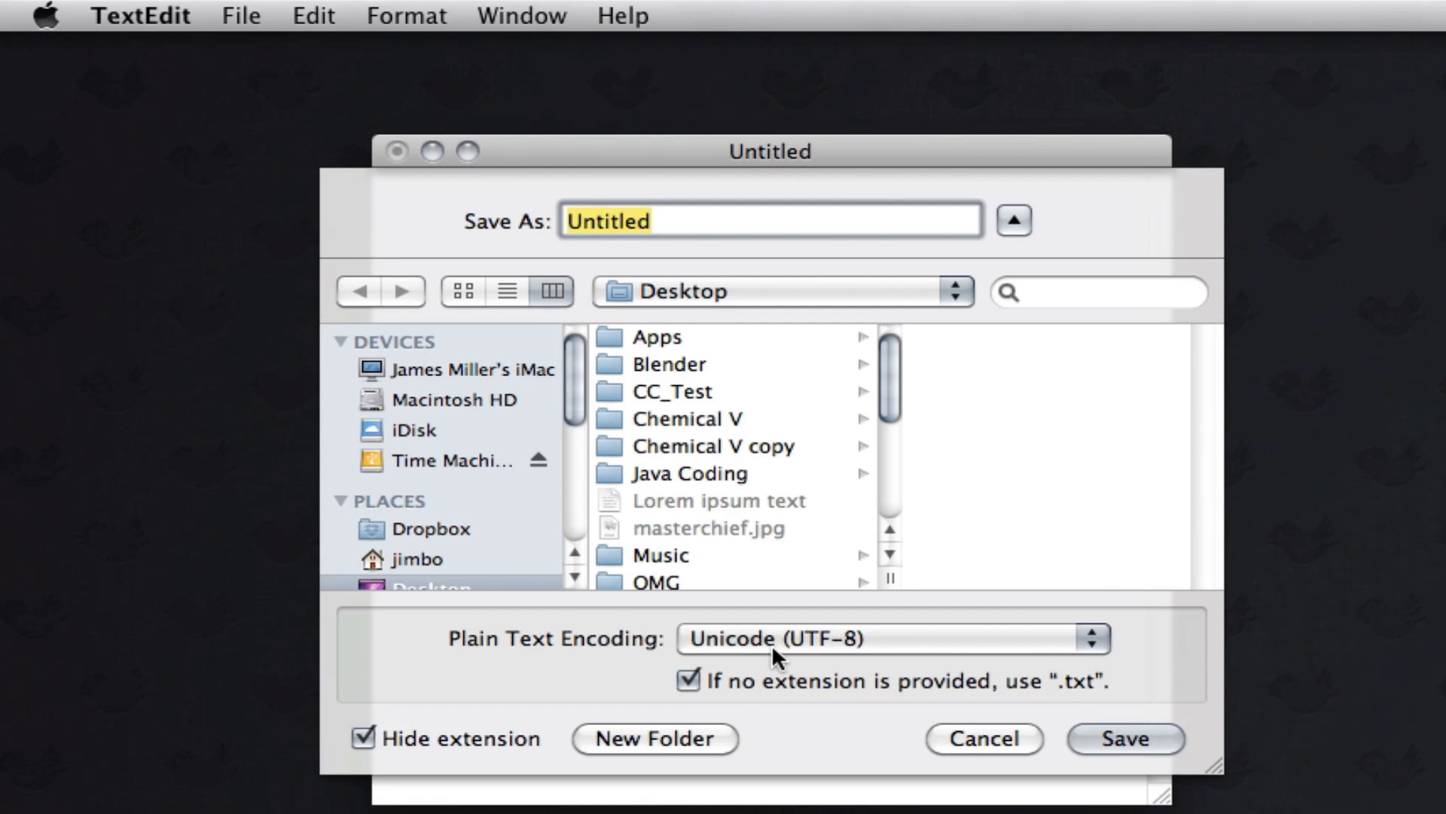
pyautogui.click(887, 639)
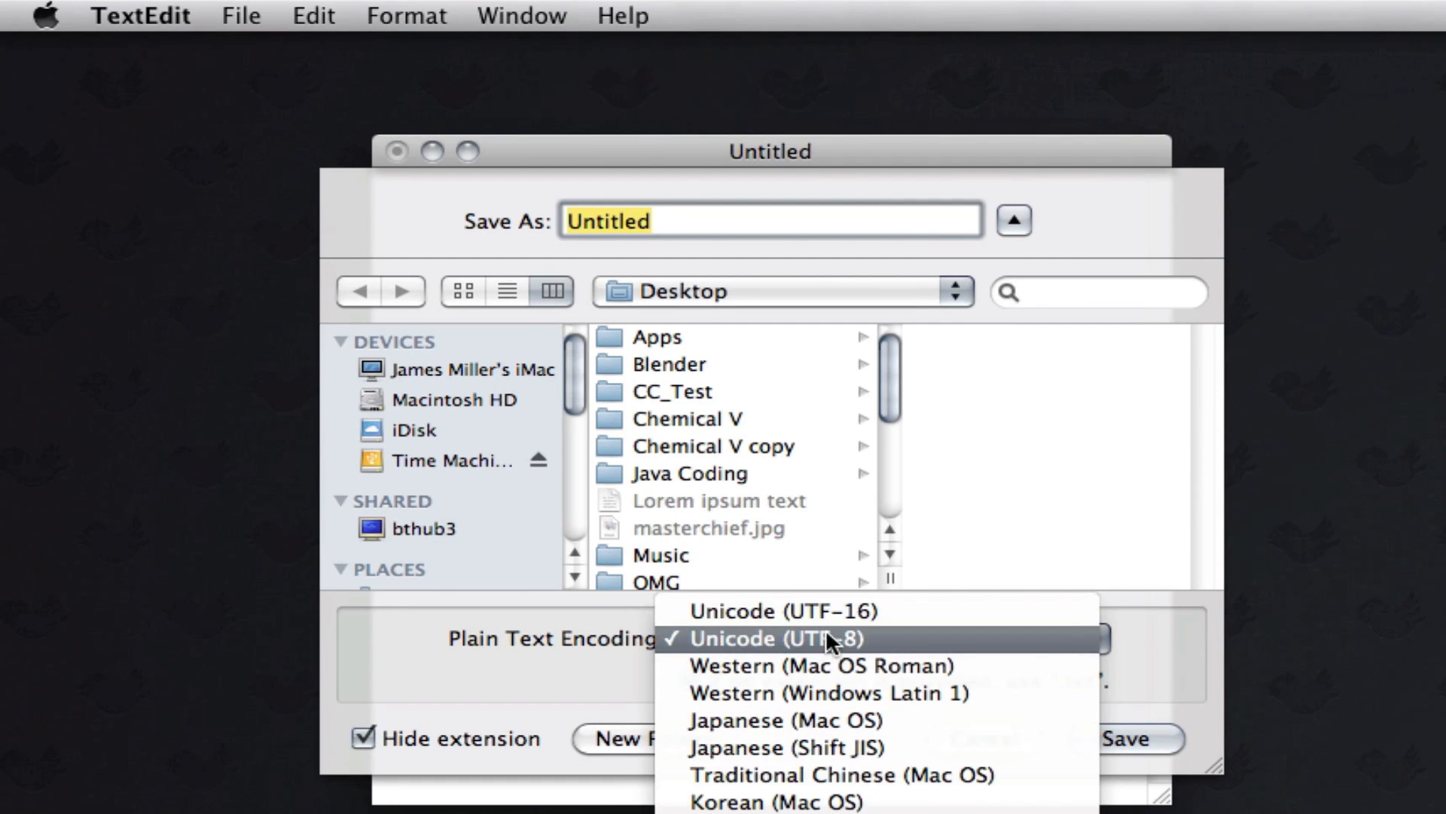
pyautogui.moveTo(774, 610)
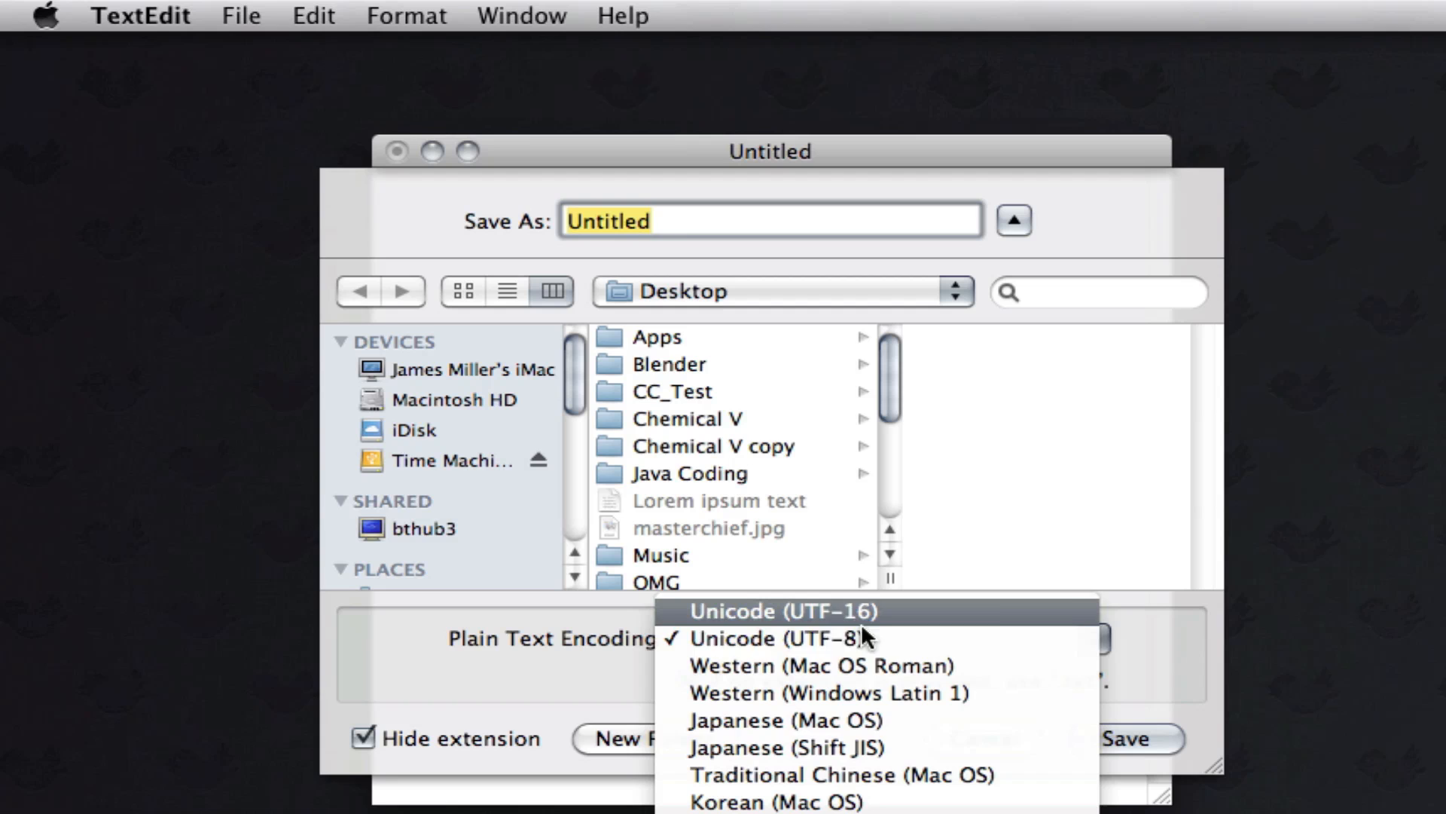
pyautogui.click(765, 637)
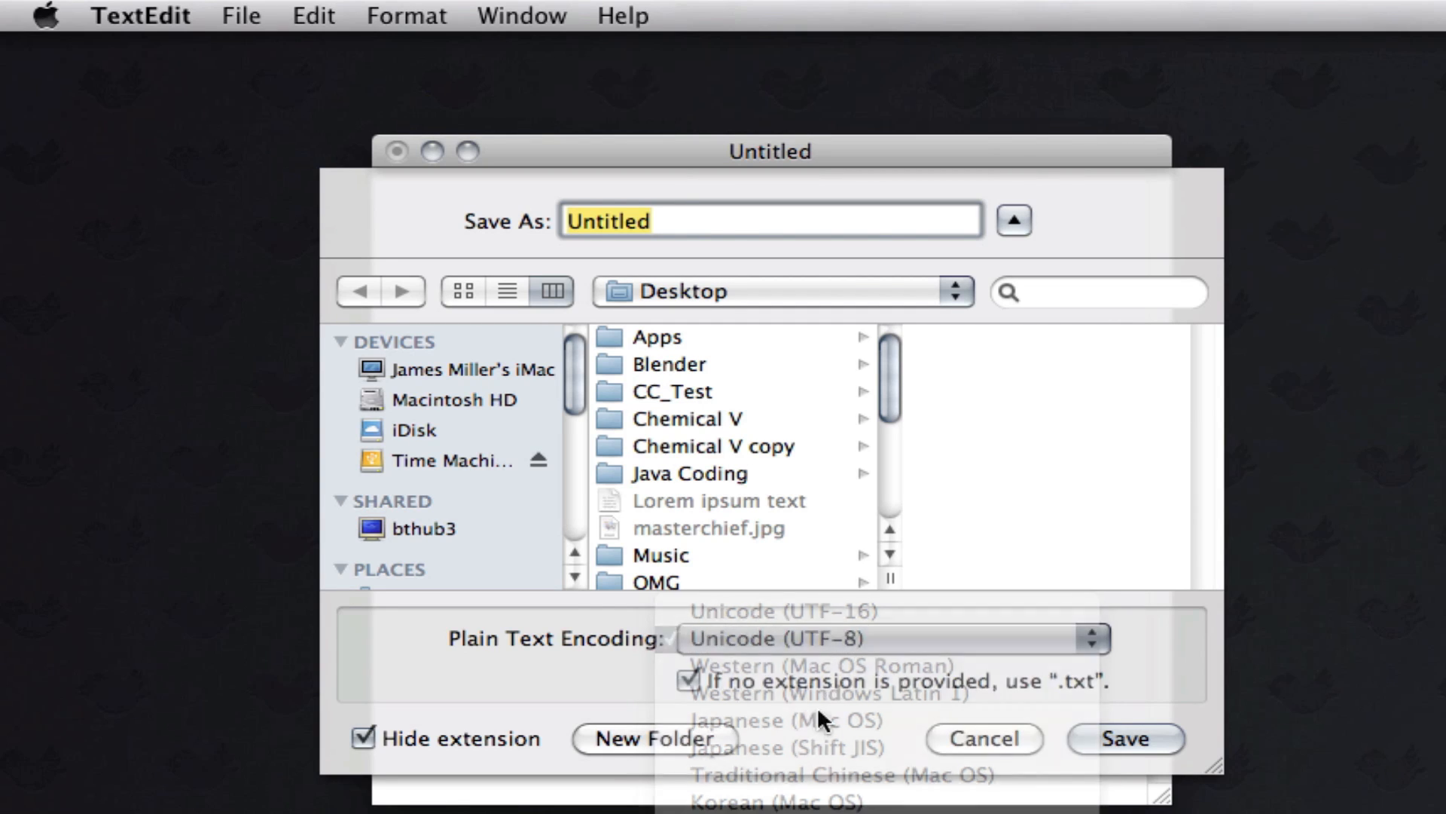
# Step: Confirm Unicode (UTF-8) stays as the encoding and cancel saving the document
pyautogui.click(888, 637)
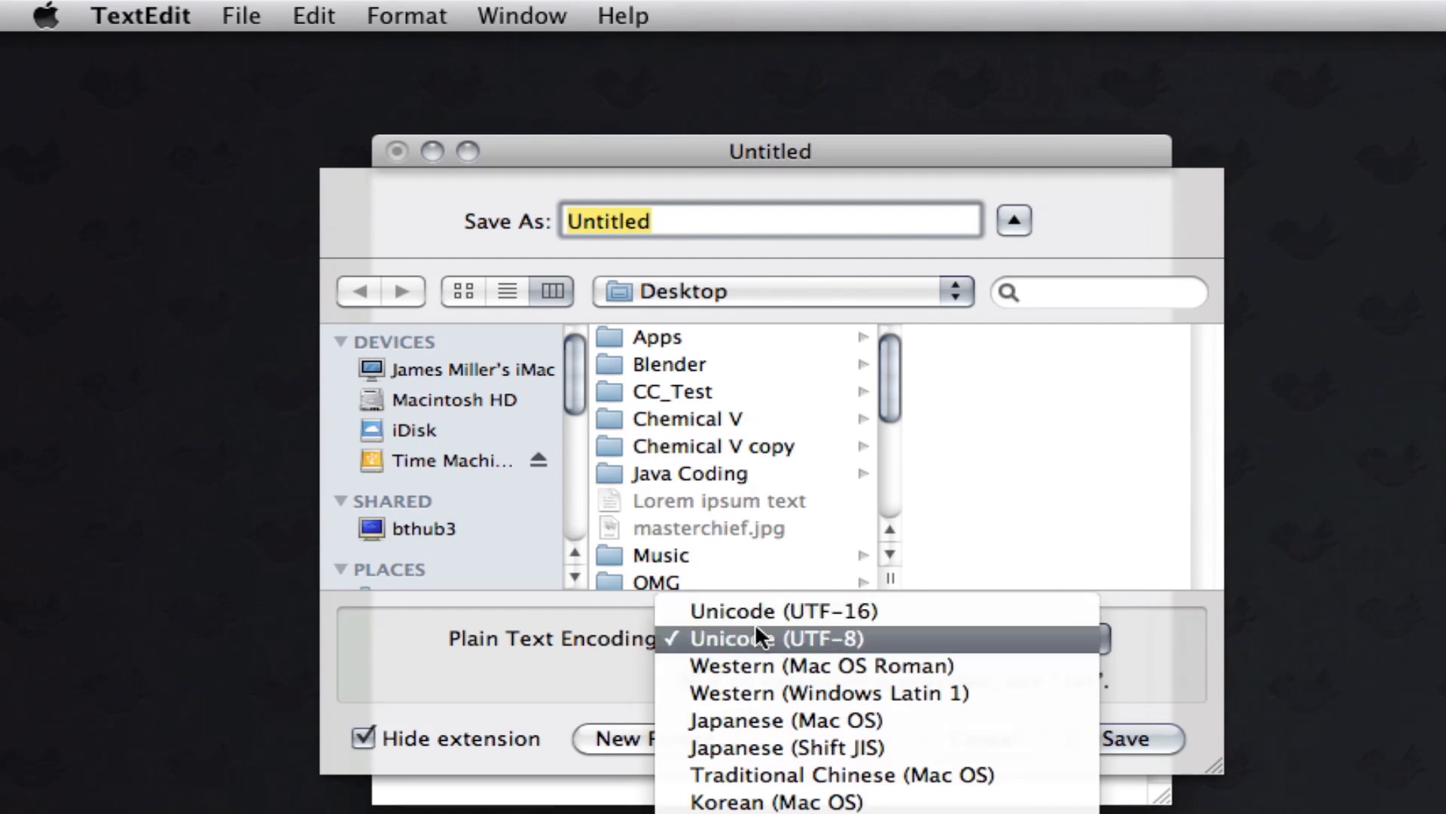
pyautogui.click(770, 638)
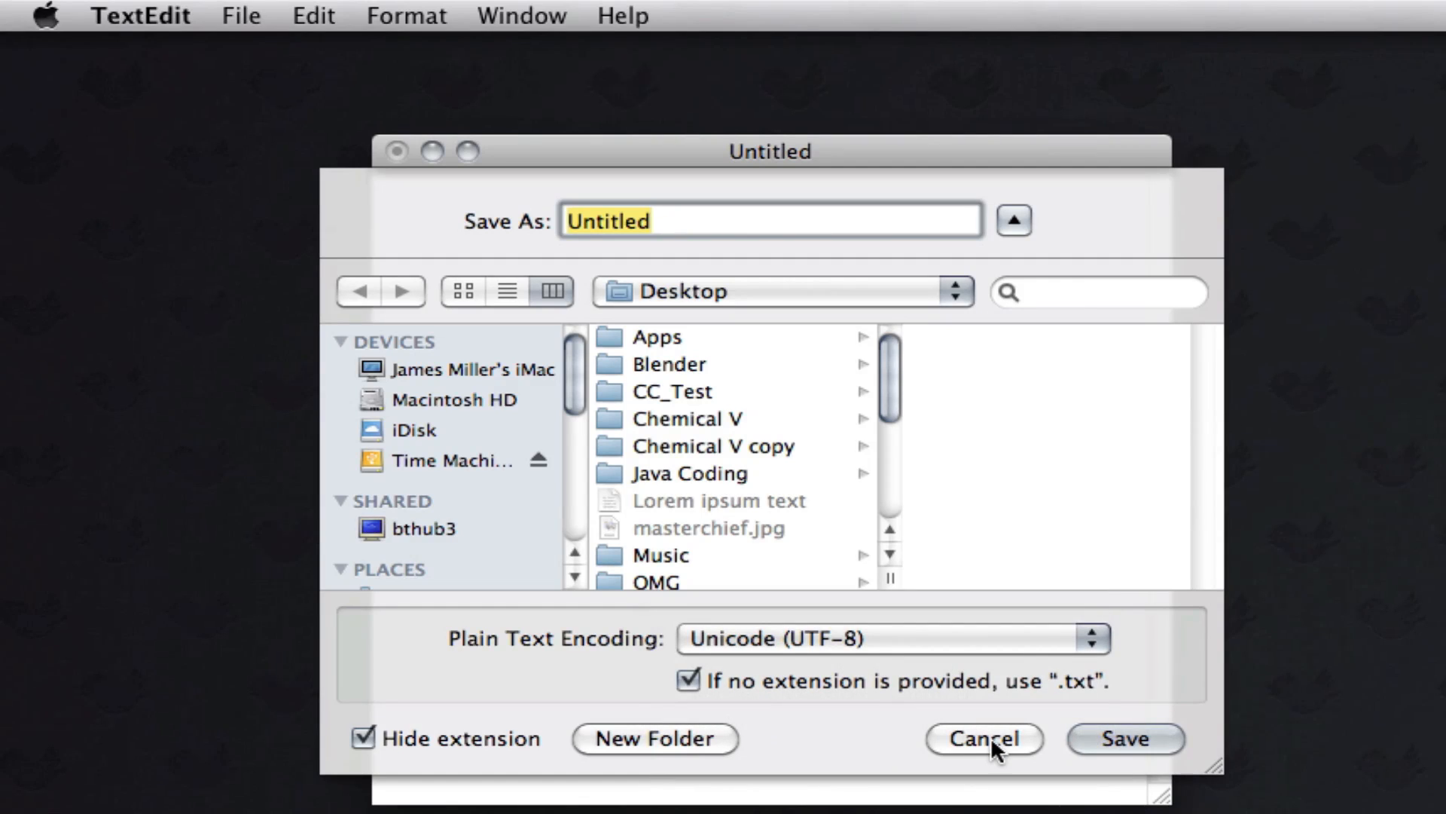
pyautogui.click(983, 739)
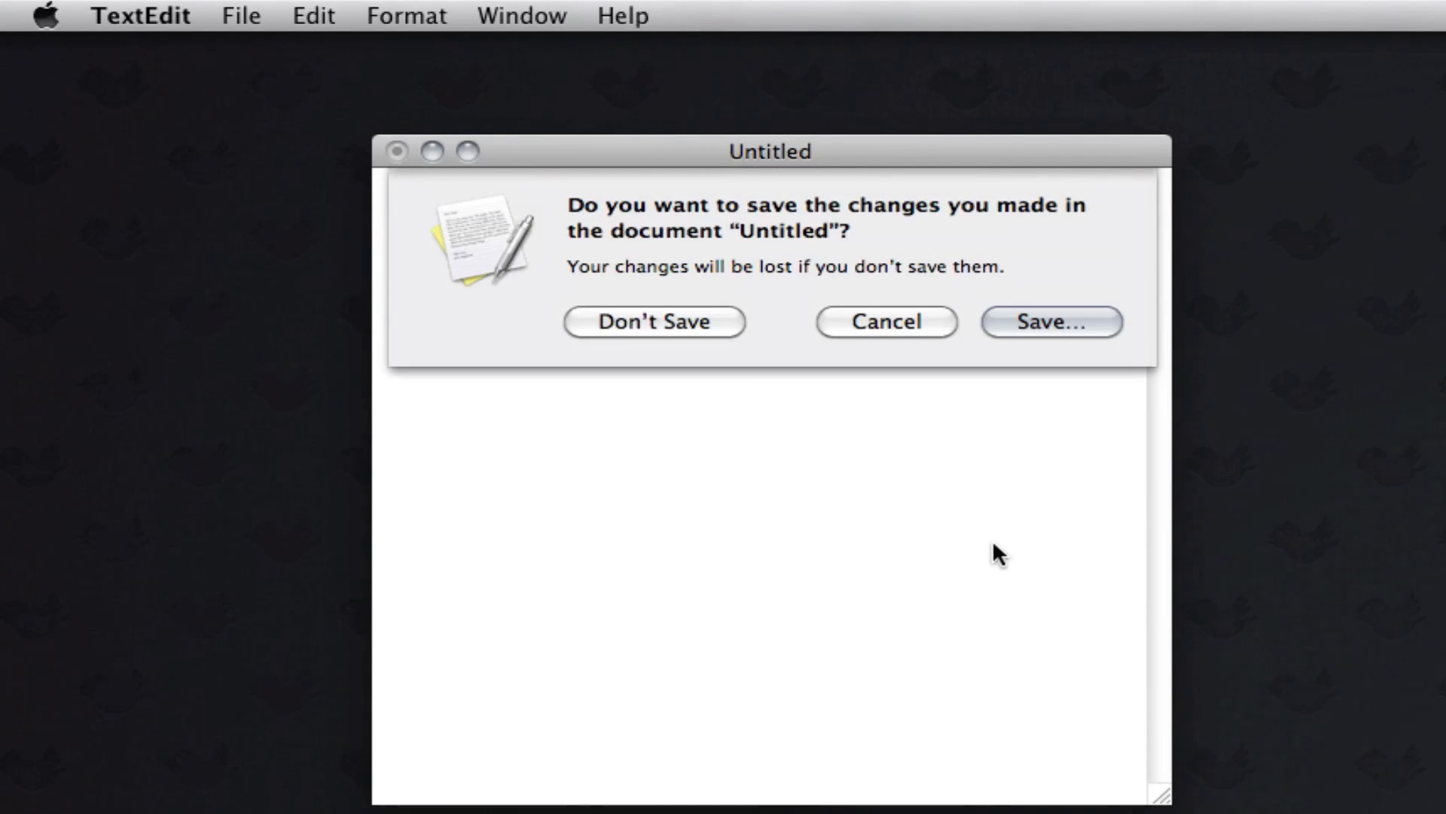
# Step: Discard the TextEdit document and create the iOS View-based Application 'ReadingText' on the Desktop
pyautogui.click(654, 321)
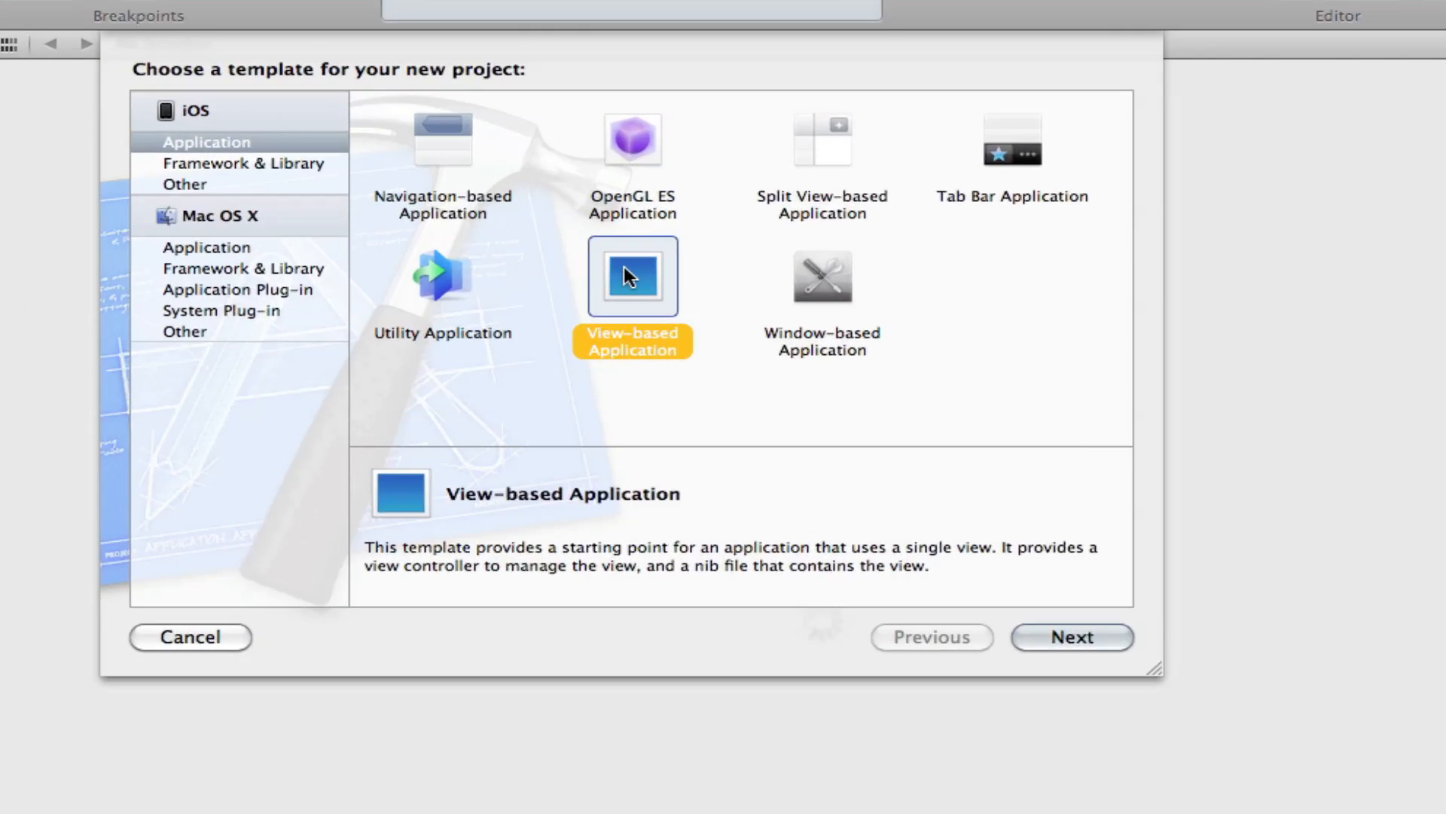
pyautogui.click(1071, 635)
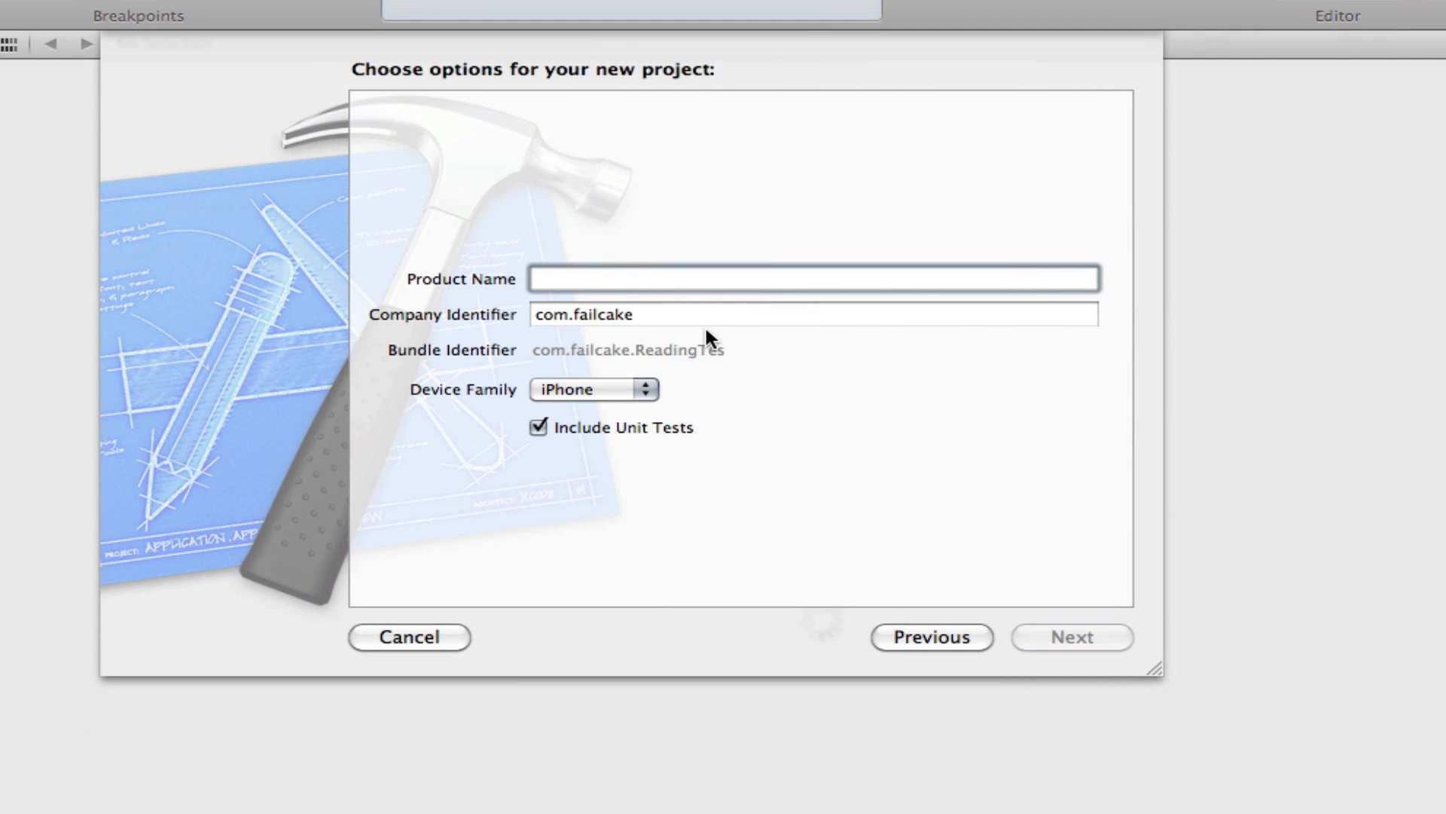
pyautogui.write('ReadingTe')
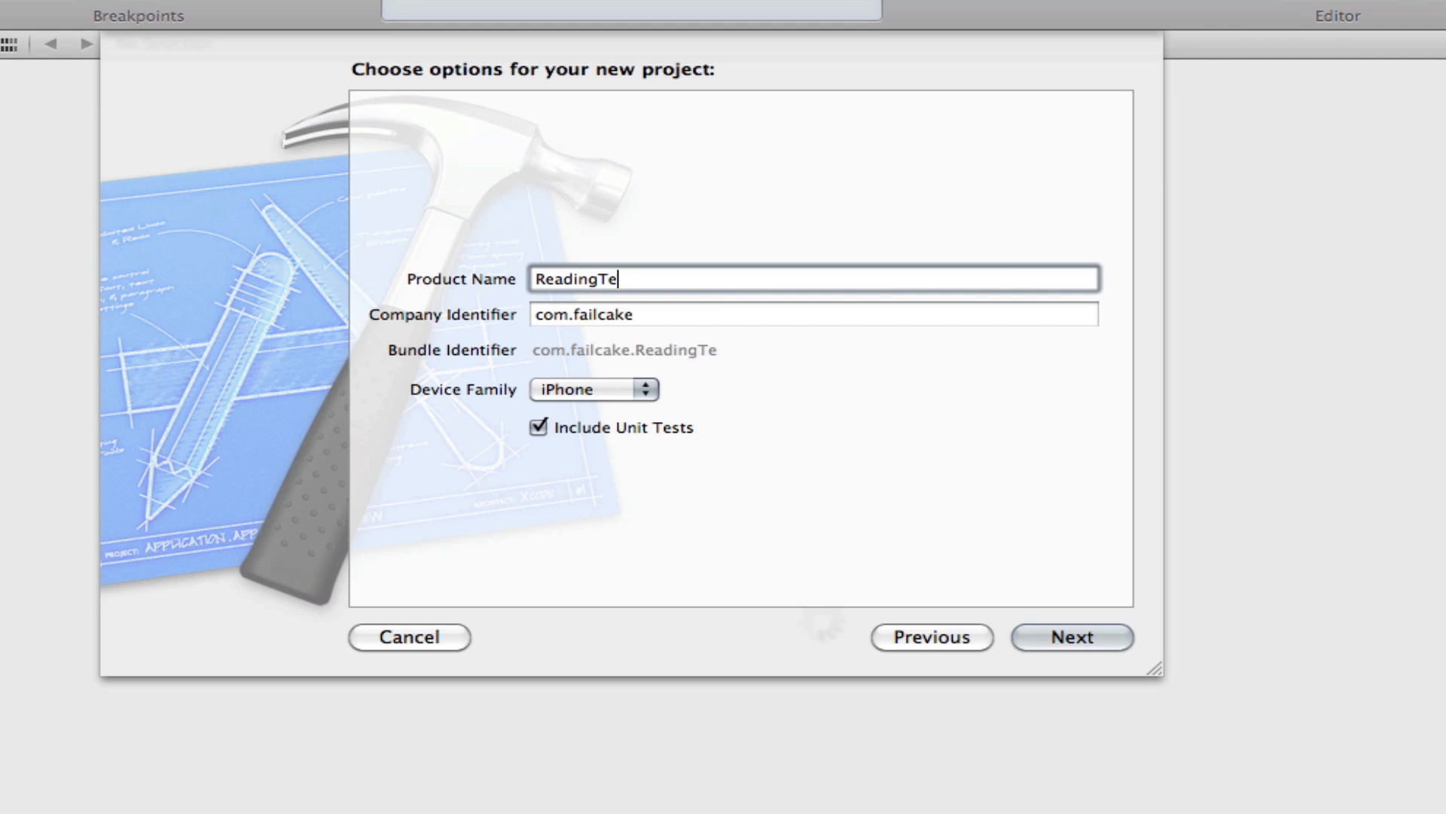
pyautogui.click(1071, 636)
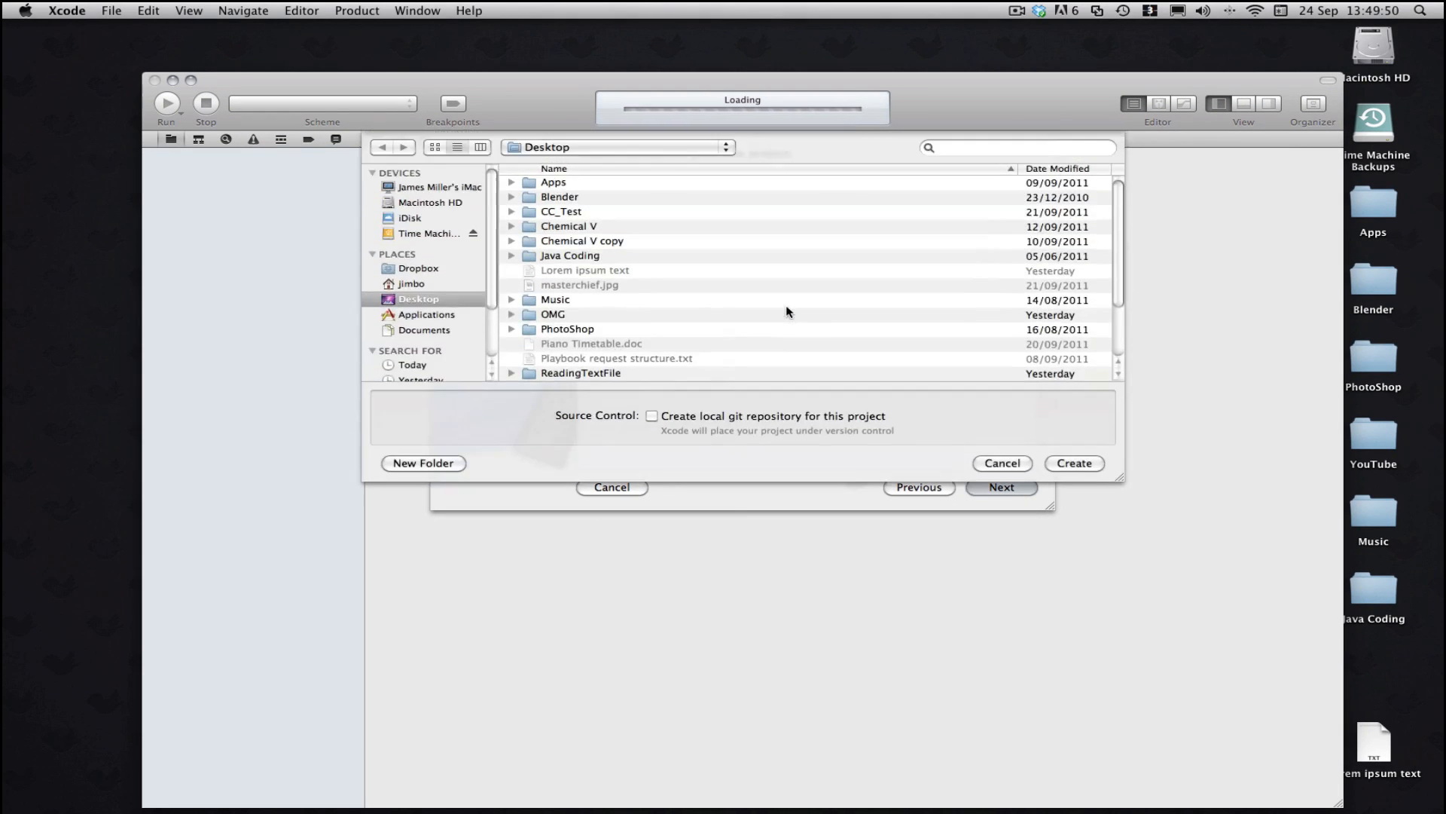
pyautogui.click(1072, 462)
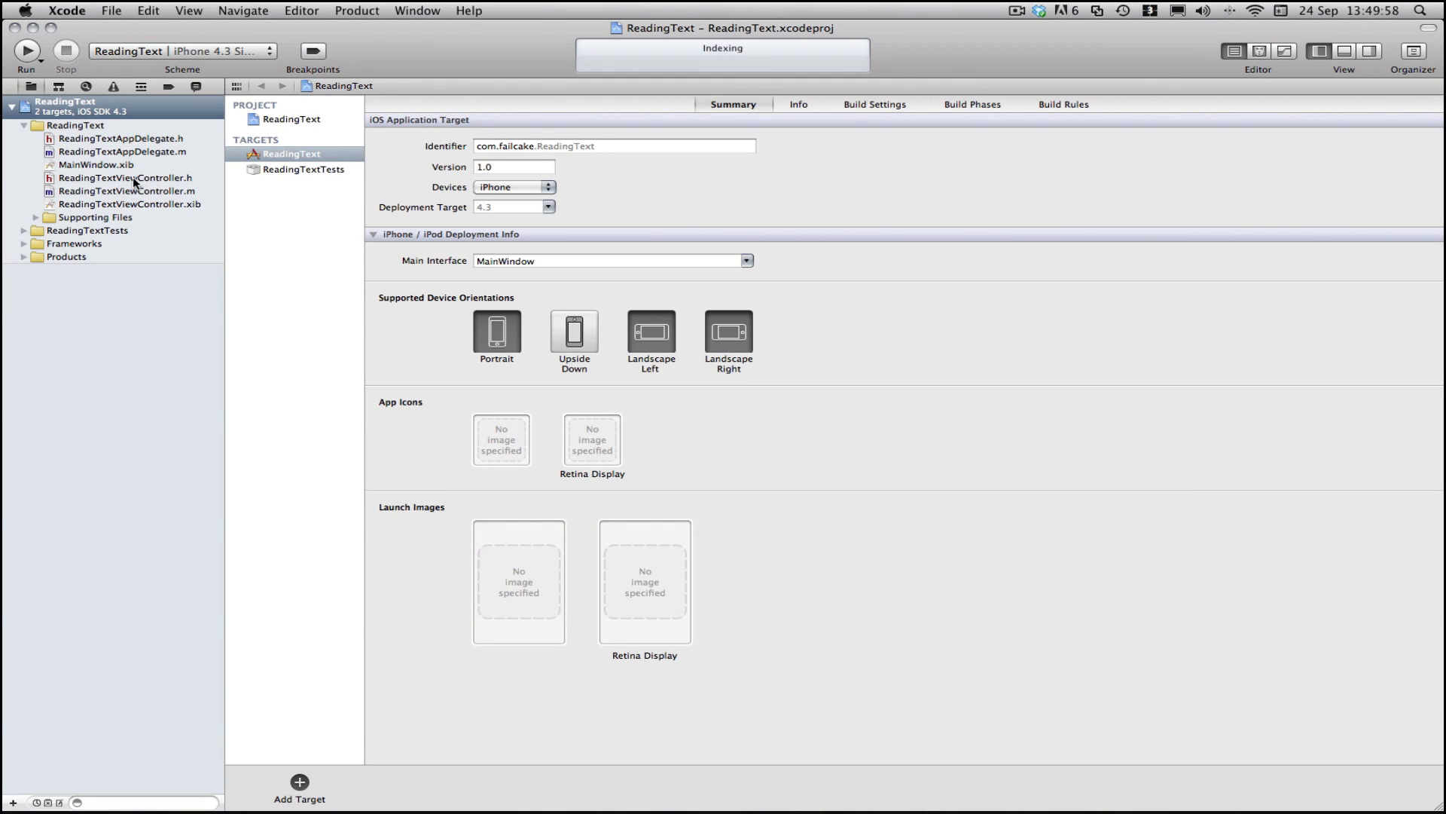
# Step: Declare 'UITextView *text;' in ReadingTextViewController.h and move to ReadingTextViewController.m
pyautogui.click(126, 178)
pyautogui.write('UITextView *text')
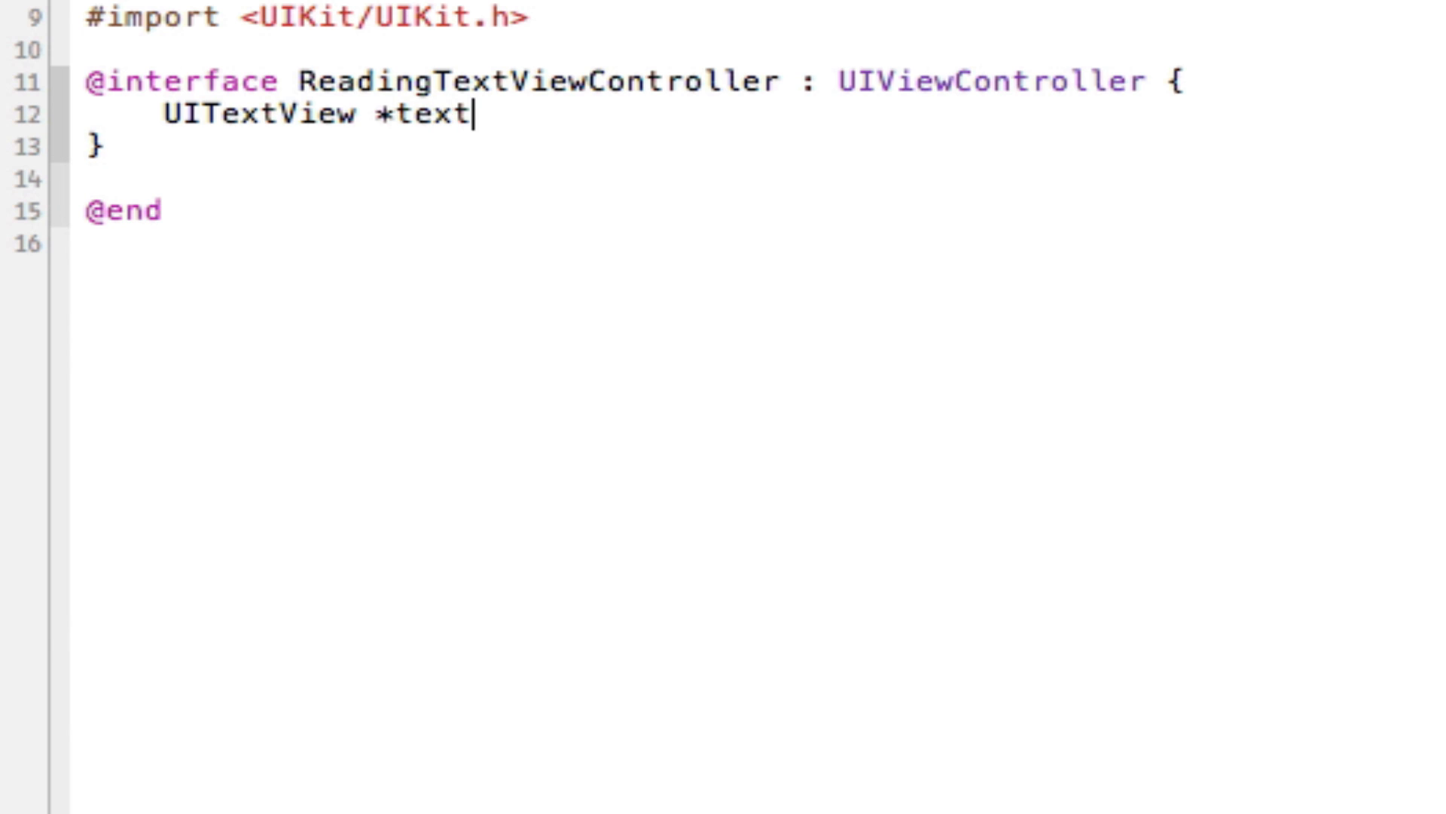
pyautogui.write(';')
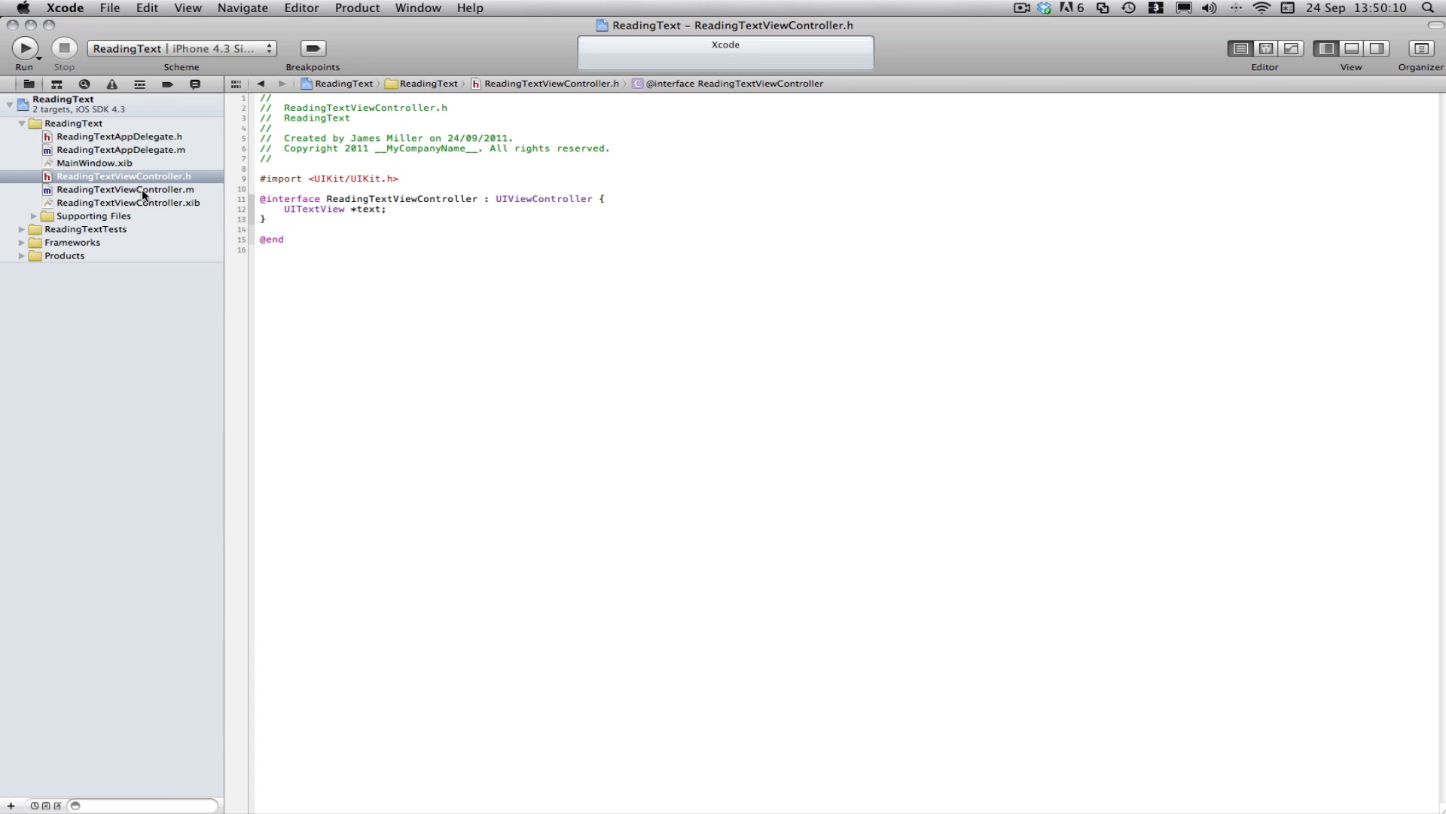
pyautogui.click(126, 190)
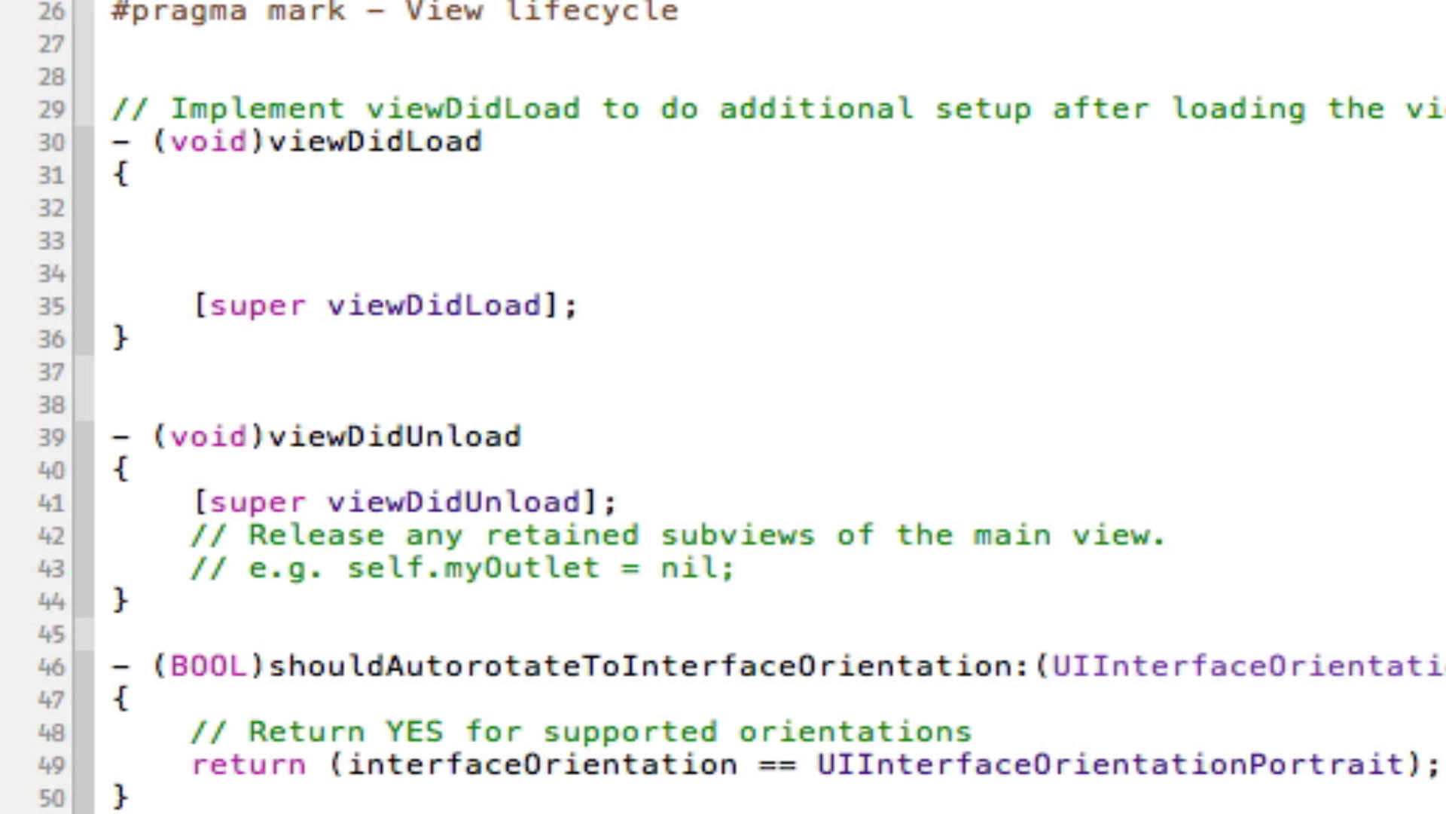
# Step: In viewDidLoad allocate the UITextView with frame CGRectMake(0, 0, 320, 460) and add it as a subview
pyautogui.write('text = {')
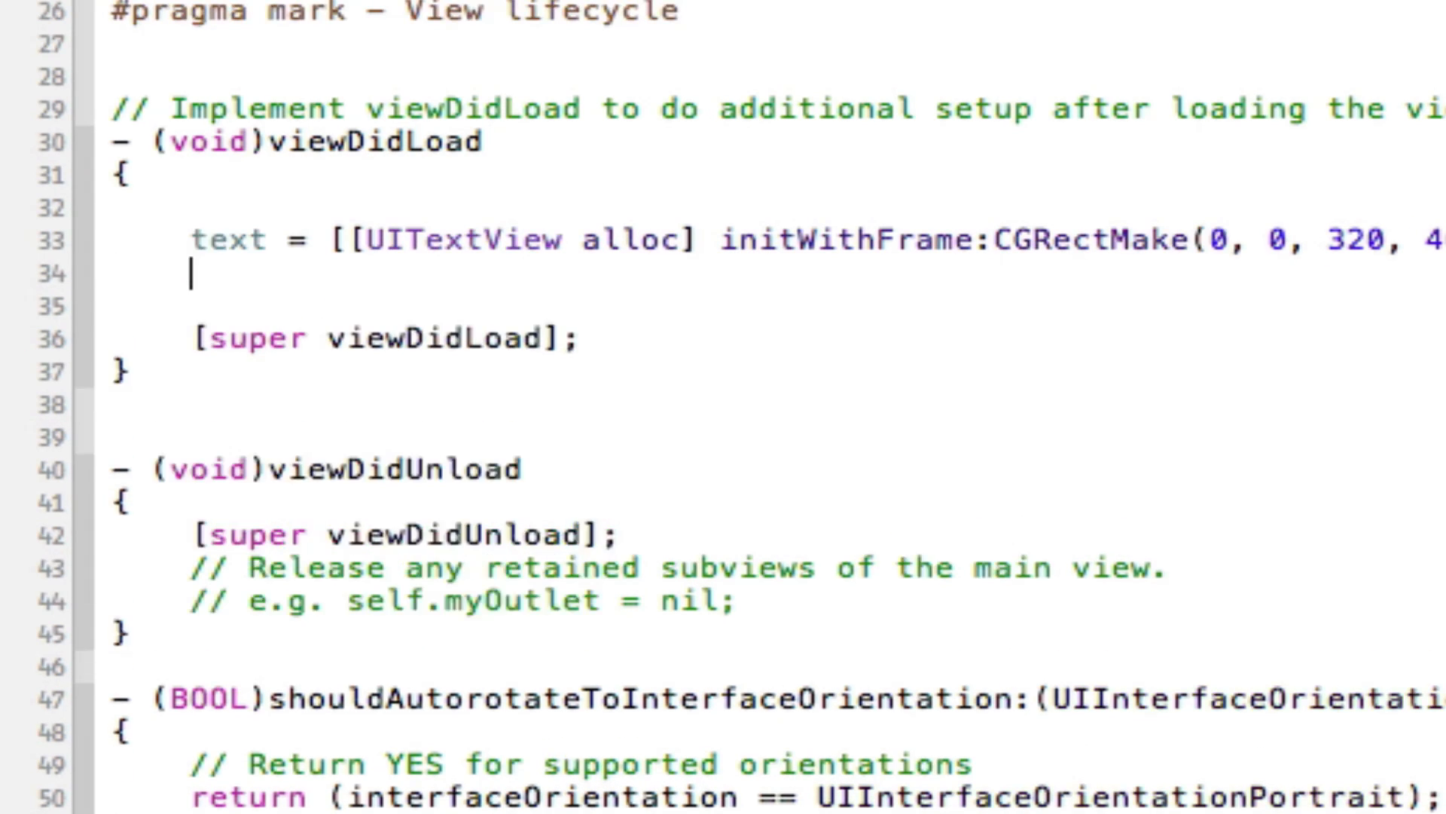
pyautogui.write('[self.view addSubview:')
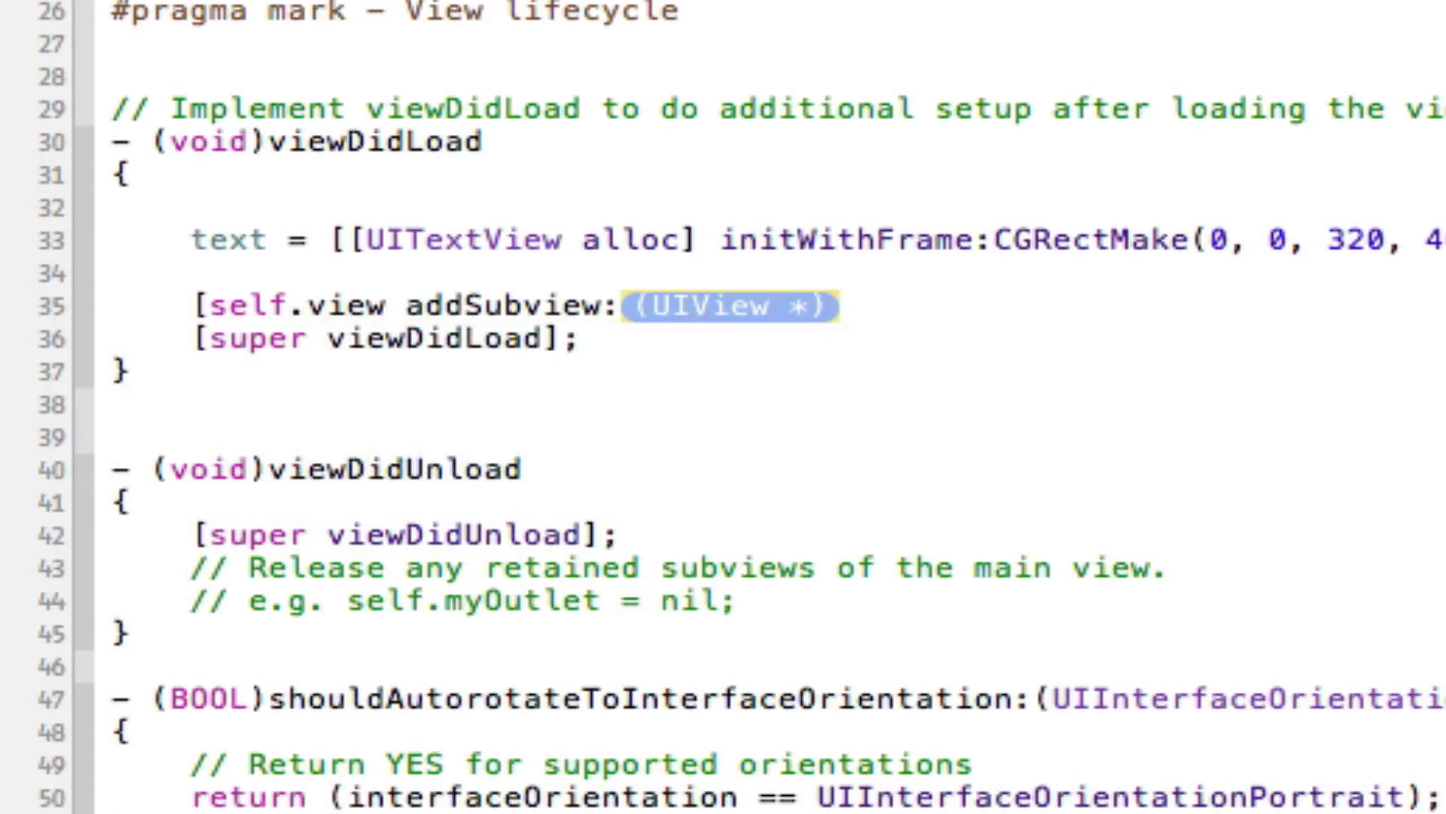
pyautogui.write('text];')
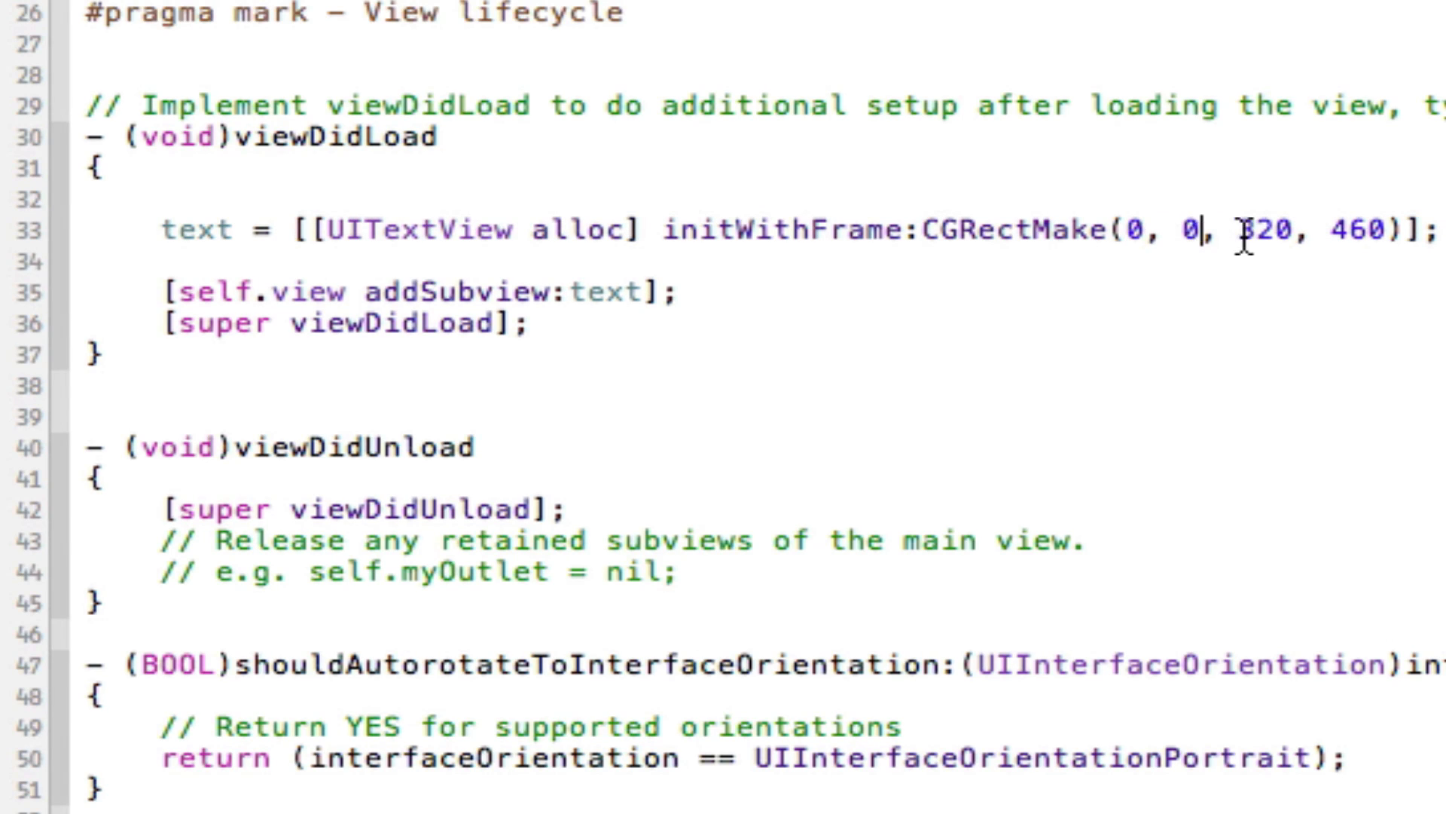
pyautogui.doubleClick(1361, 229)
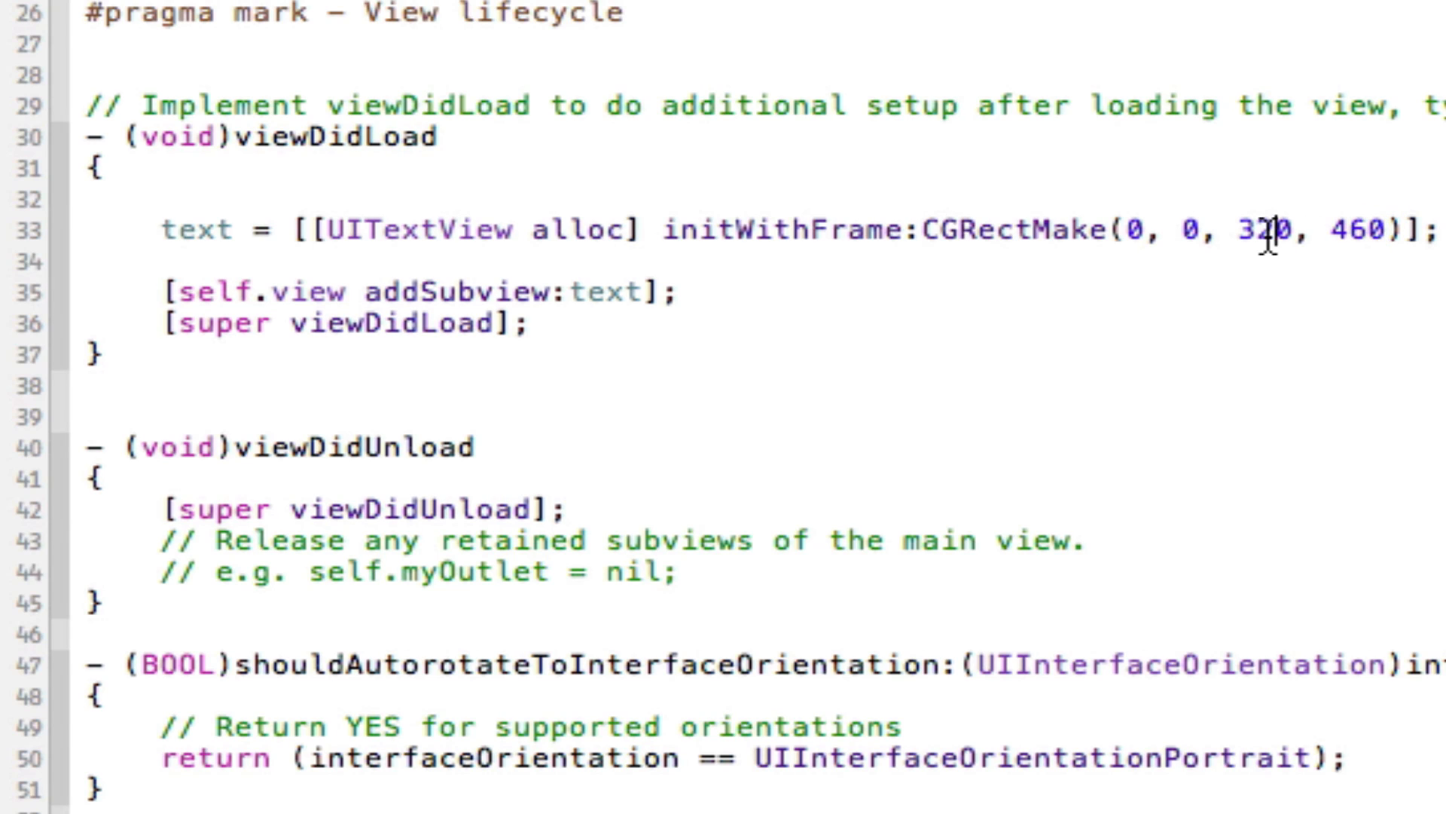
pyautogui.doubleClick(535, 294)
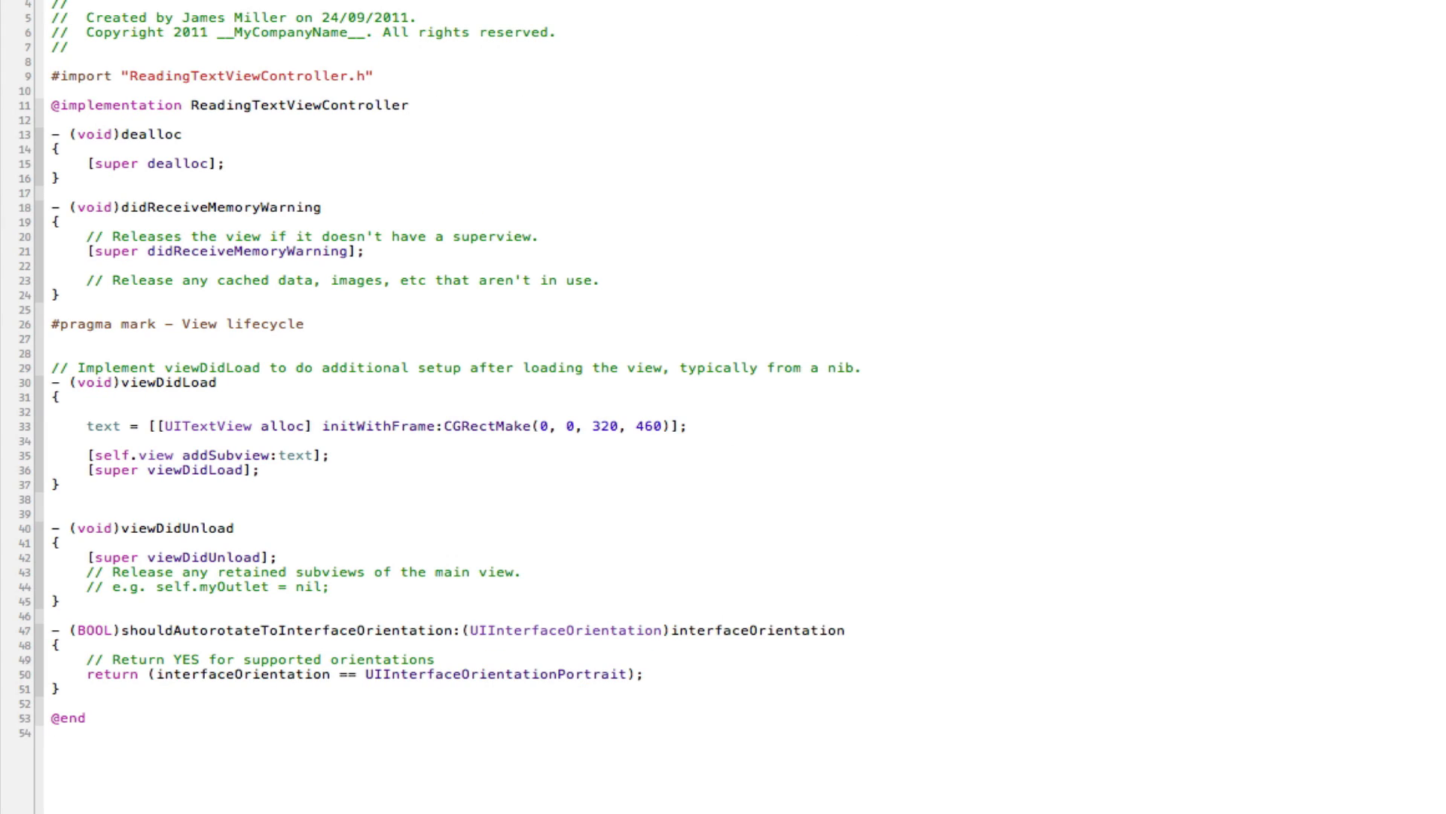
pyautogui.moveTo(270, 477)
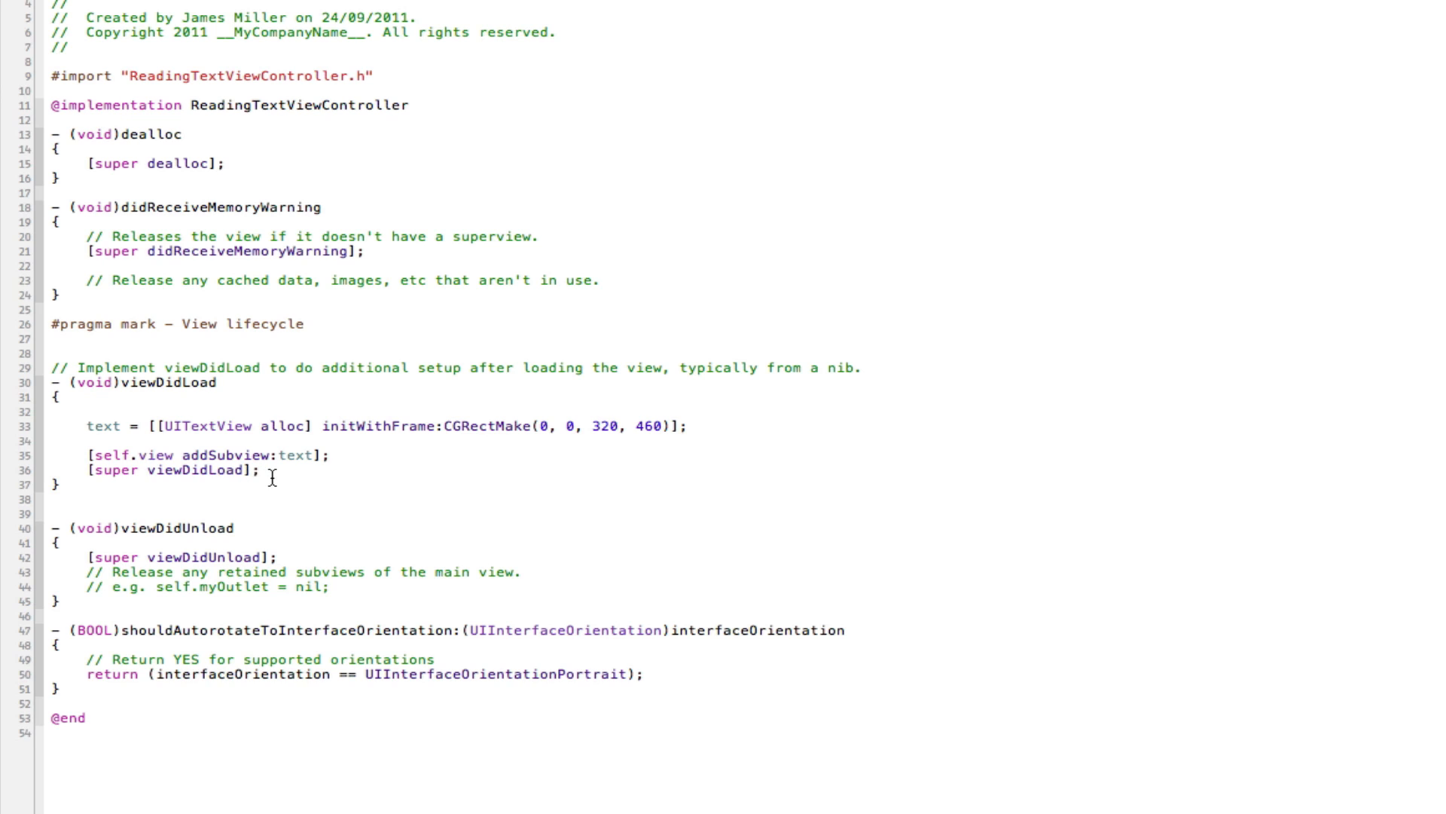
pyautogui.moveTo(685, 432)
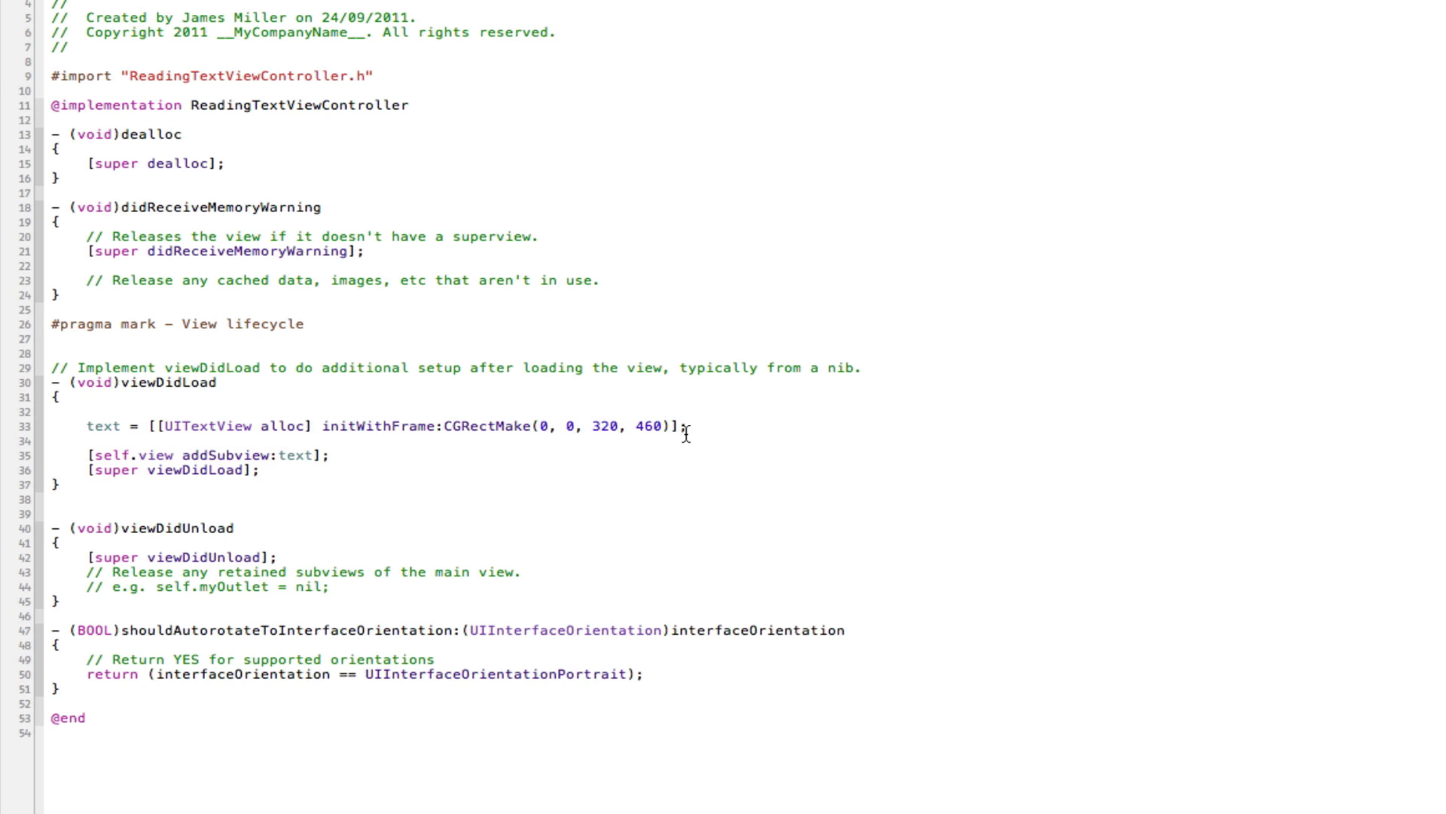
# Step: Set text.editable = NO after creating the text view and open a blank line below it
pyautogui.write('text.')
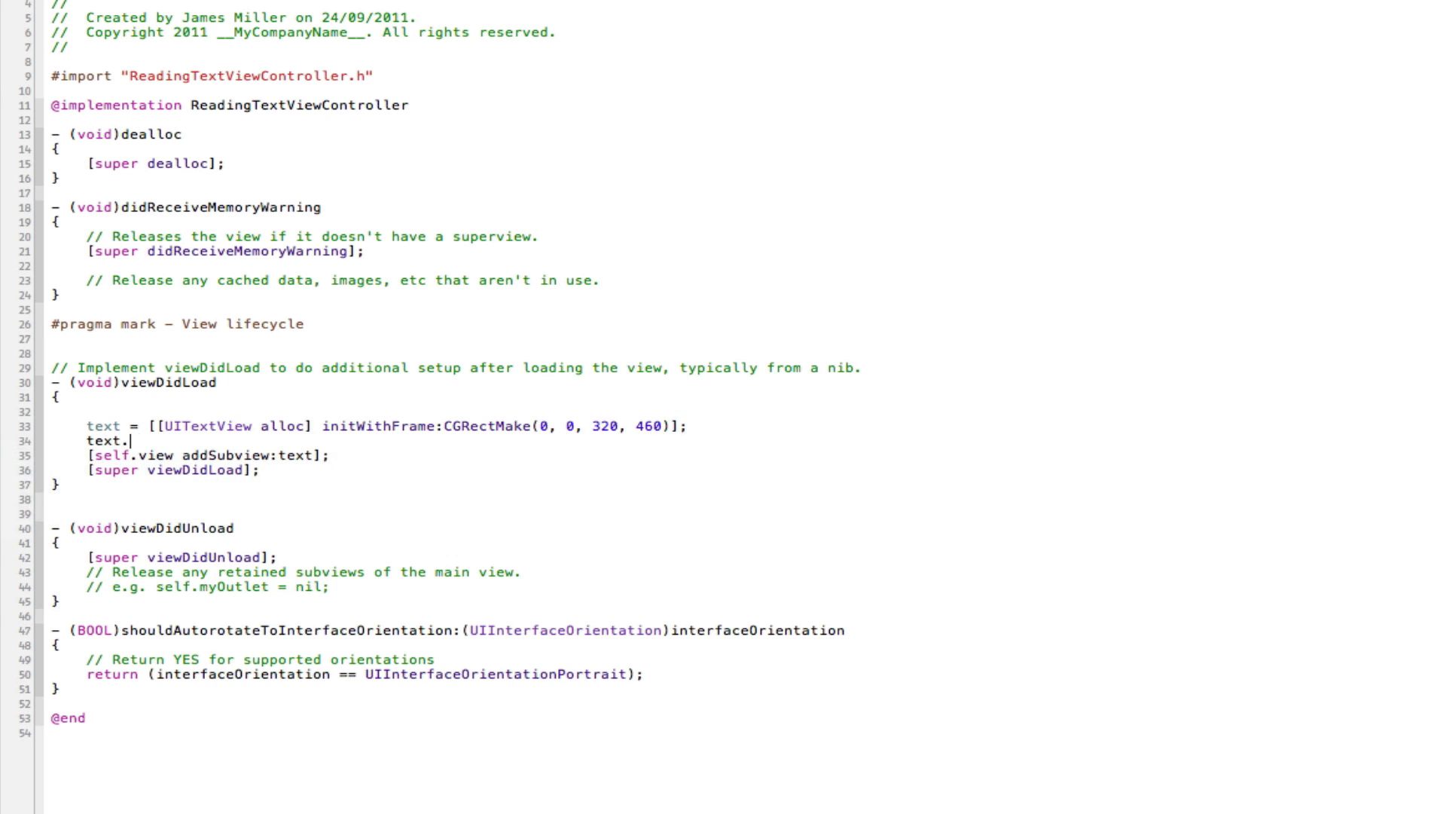
pyautogui.write('editable =')
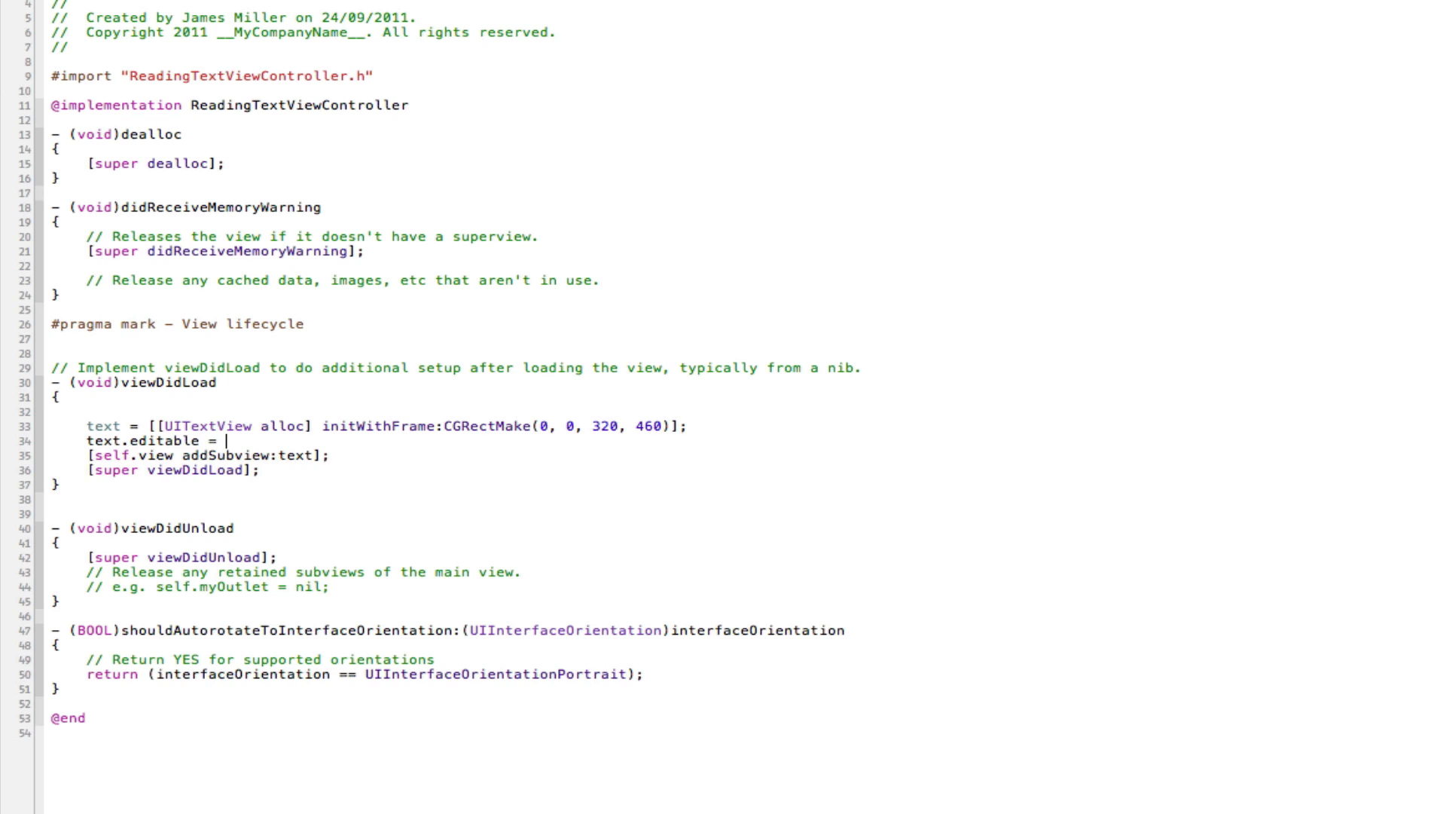
pyautogui.write('NO;')
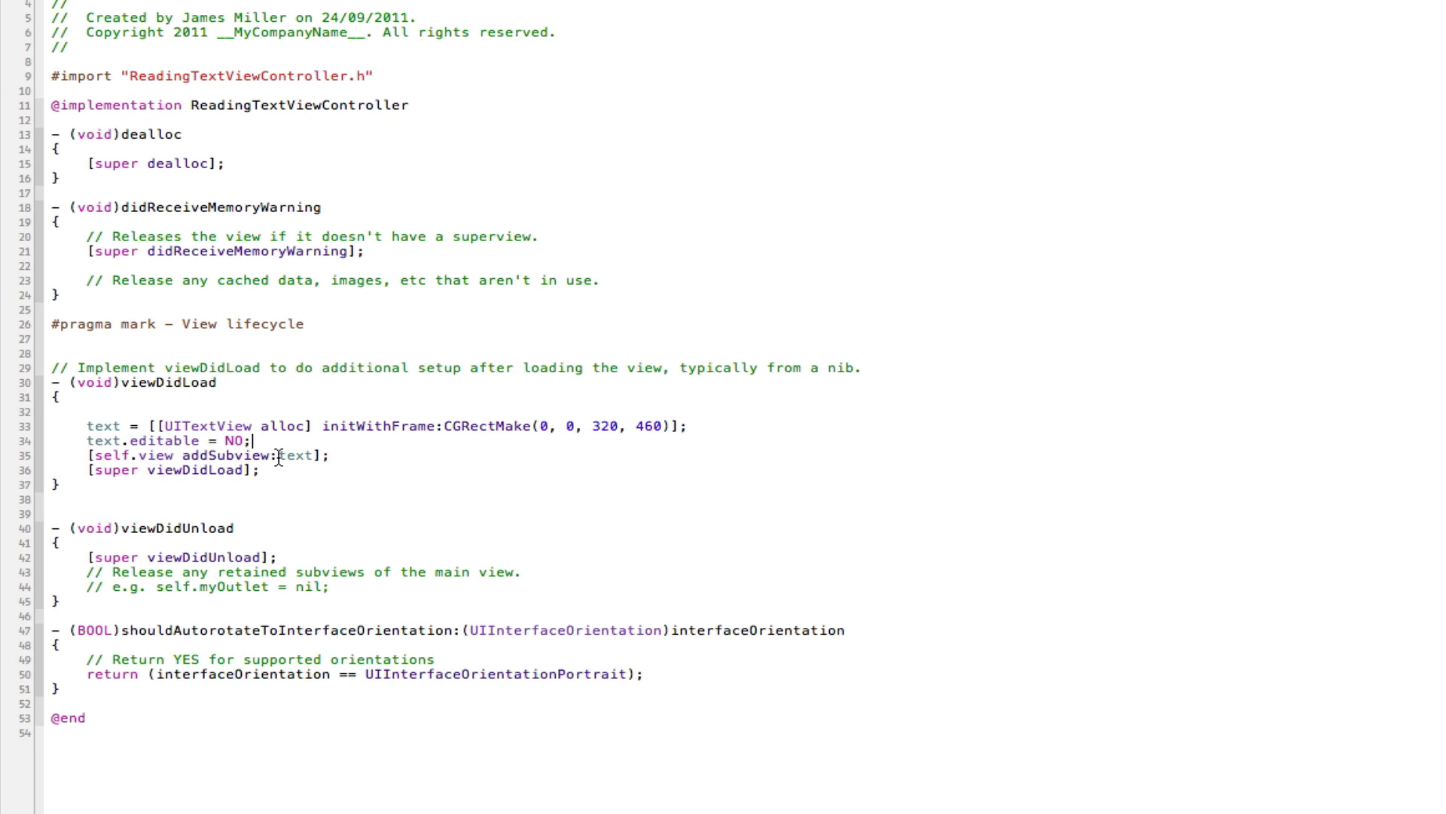
pyautogui.moveTo(221, 440)
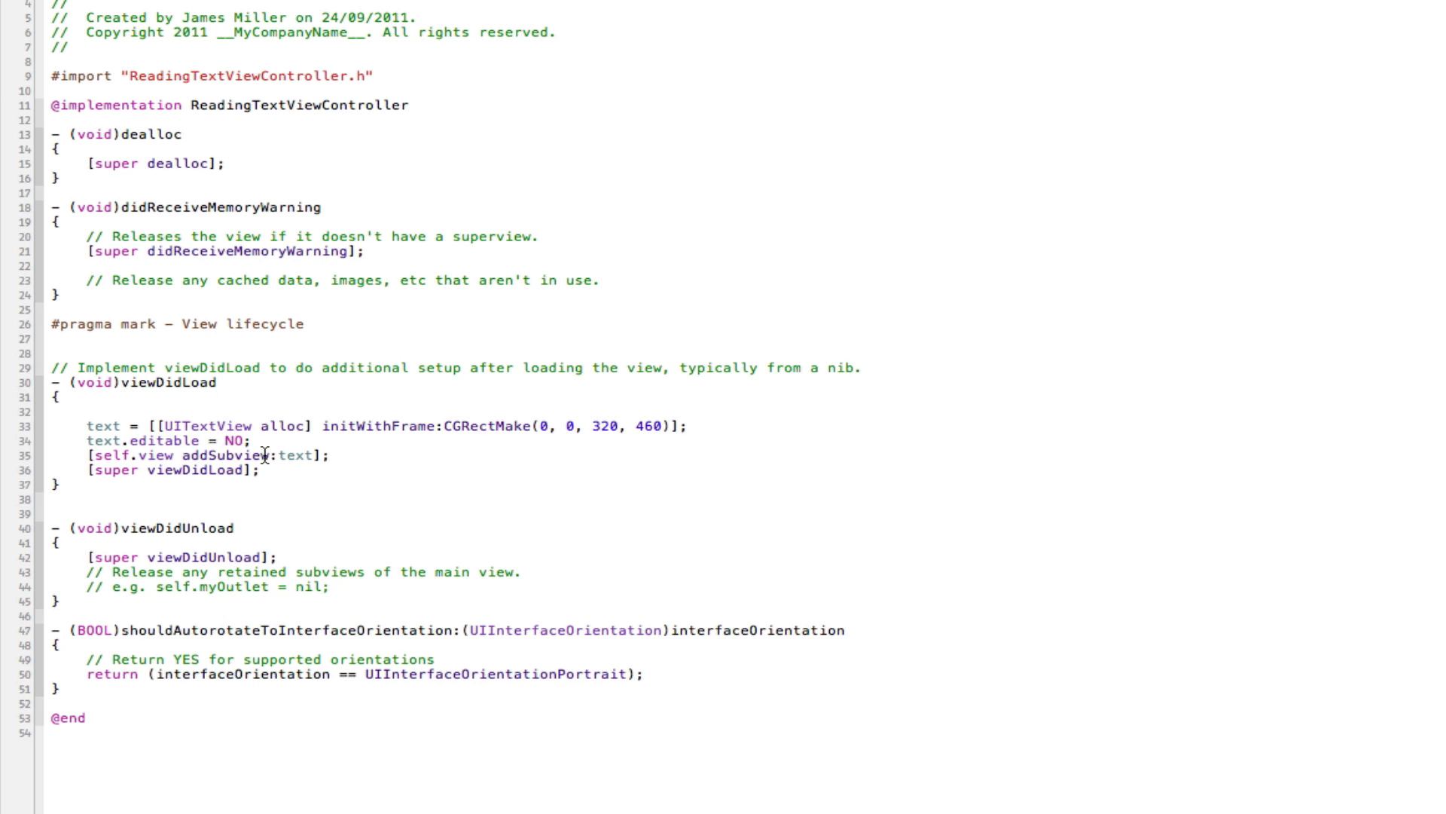
pyautogui.click(255, 440)
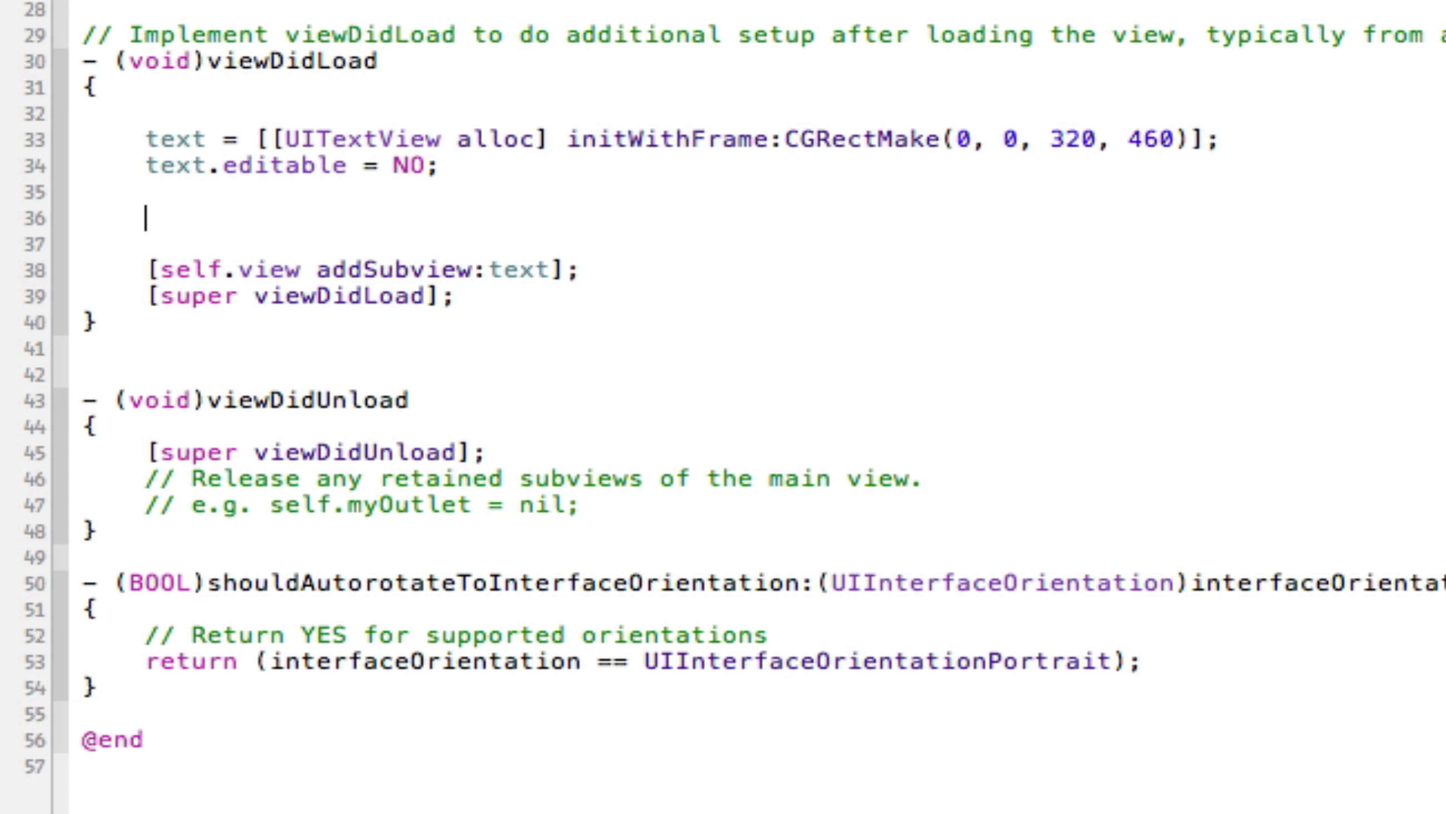
# Step: Assign text.text from NSString stringWithContentsOfFile using pathForResource @"Lorem ipsum text" ofType @"txt"
pyautogui.write('text')
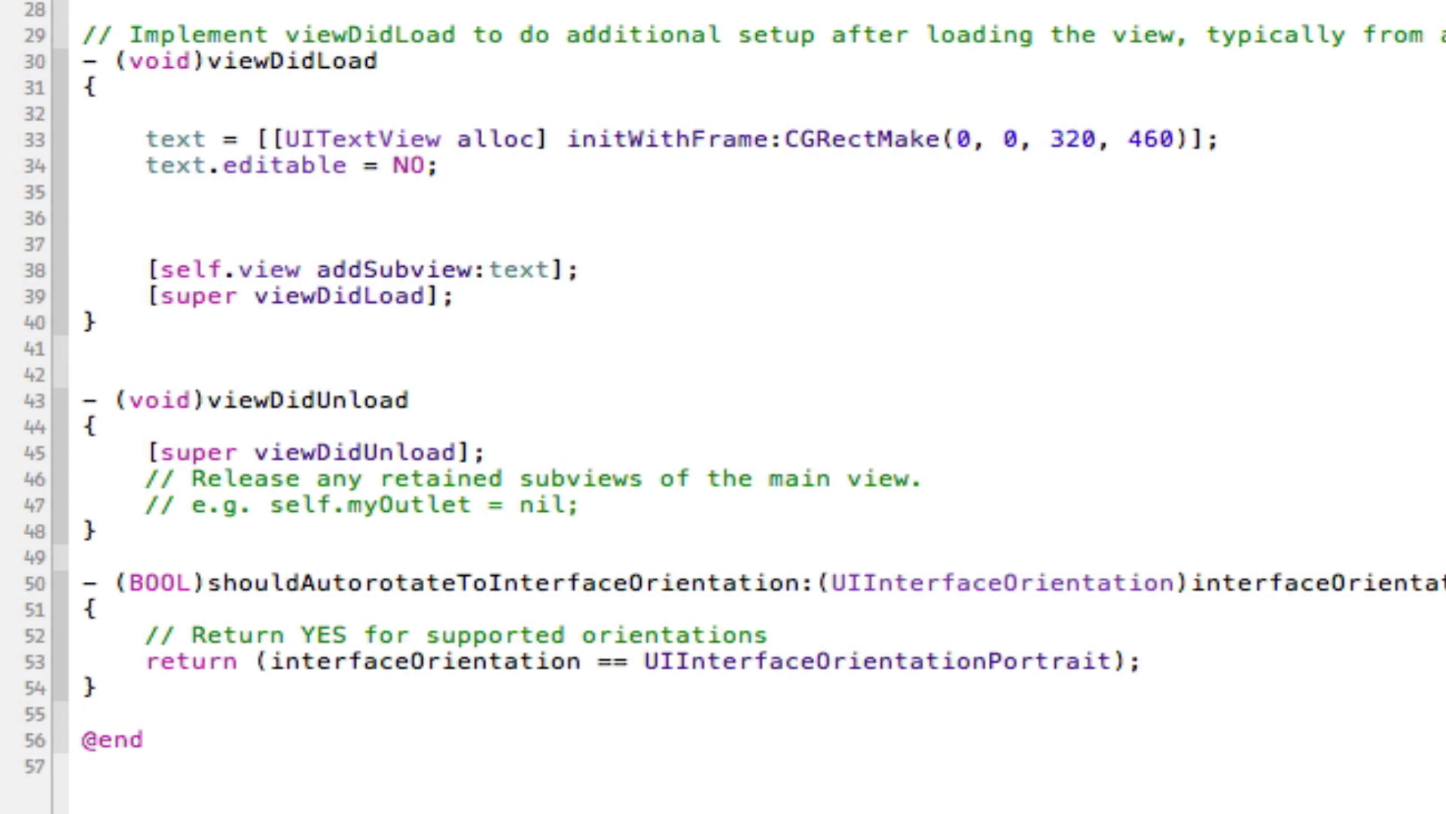
pyautogui.write('text.text = [NSString stringWithContentsOfFile:[[NSBundle encoding:')
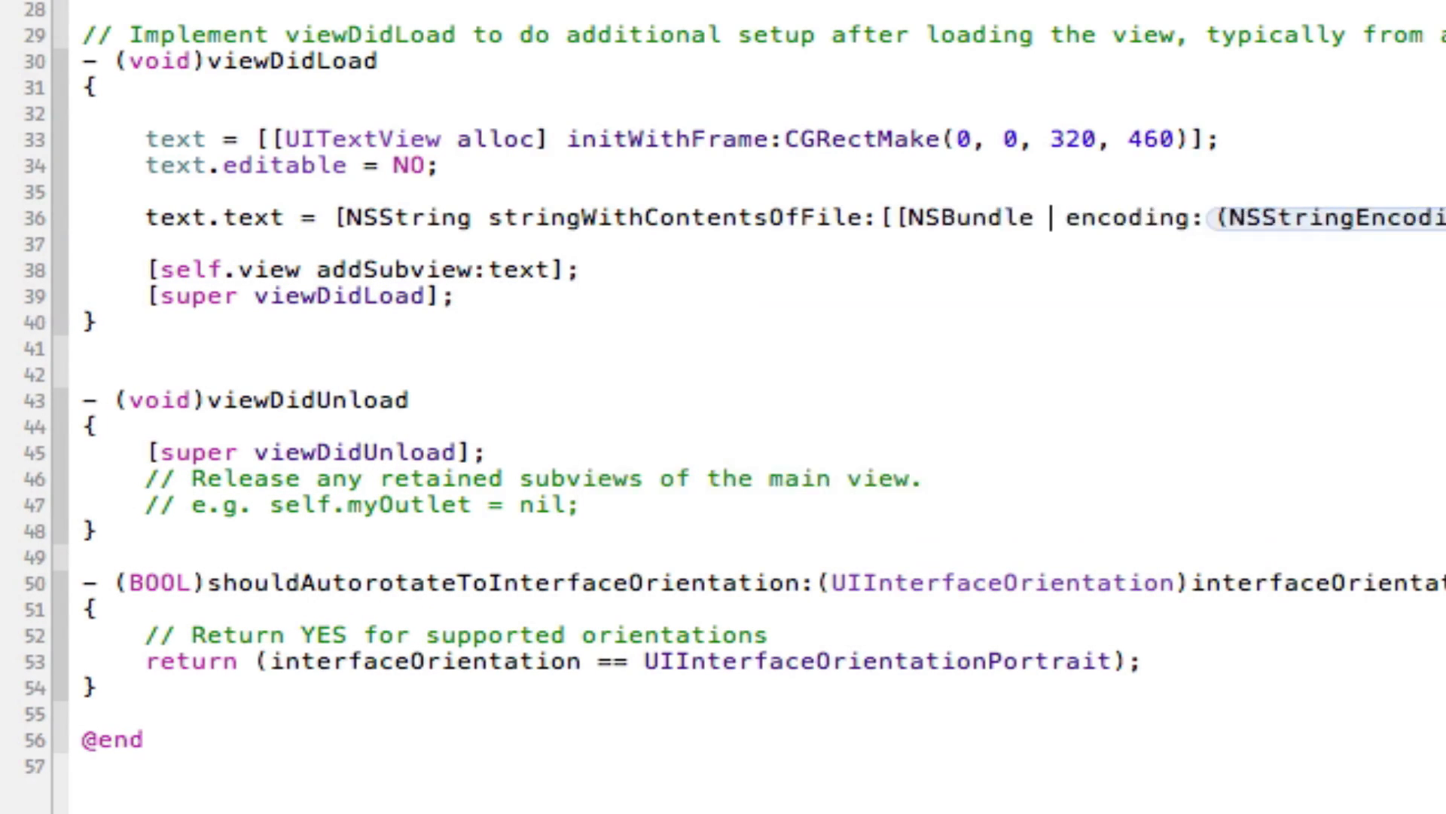
pyautogui.hscroll(3)
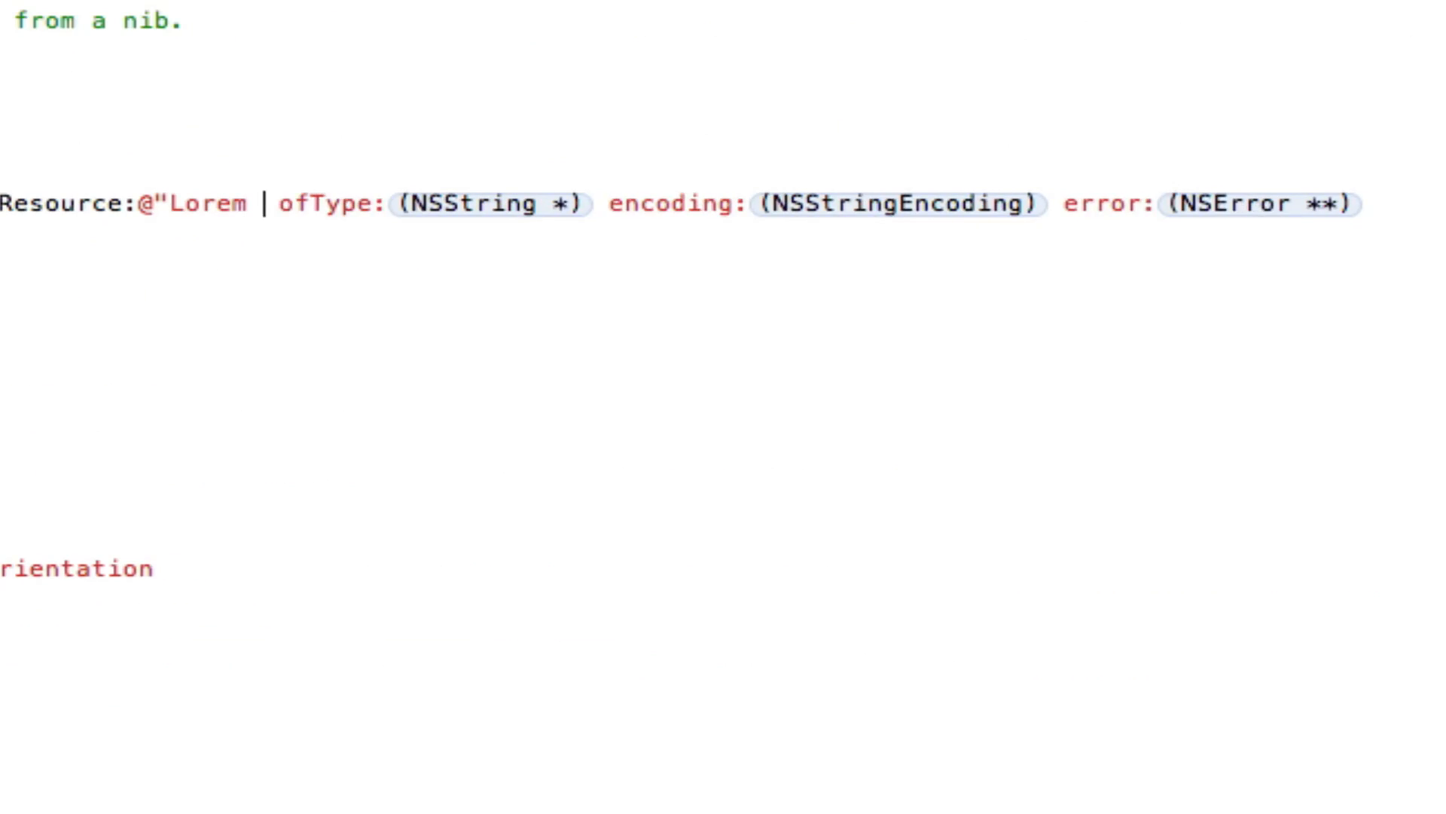
pyautogui.write('ipsum text')
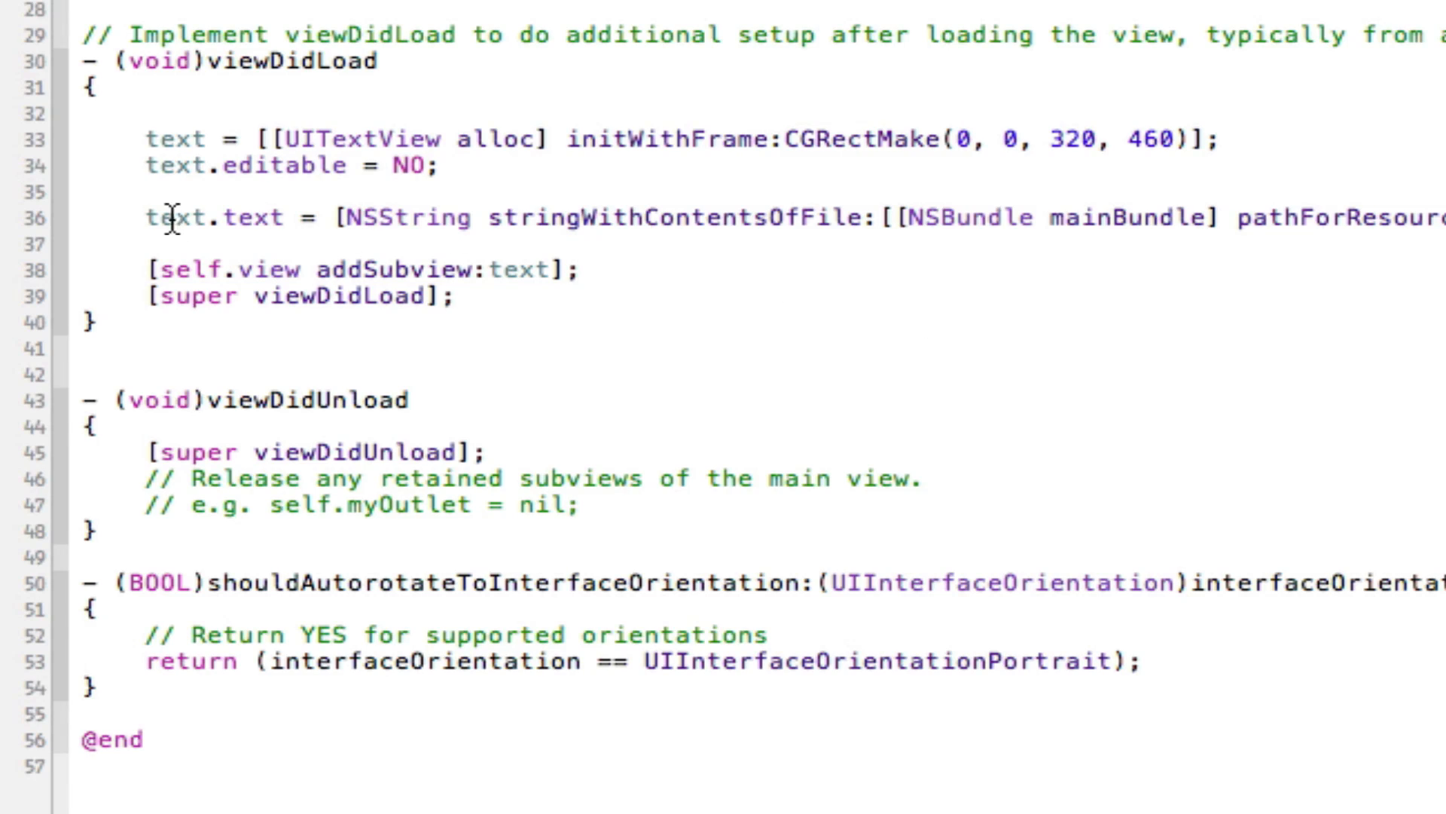
# Step: Review the text property being assigned in the text.text line
pyautogui.doubleClick(213, 217)
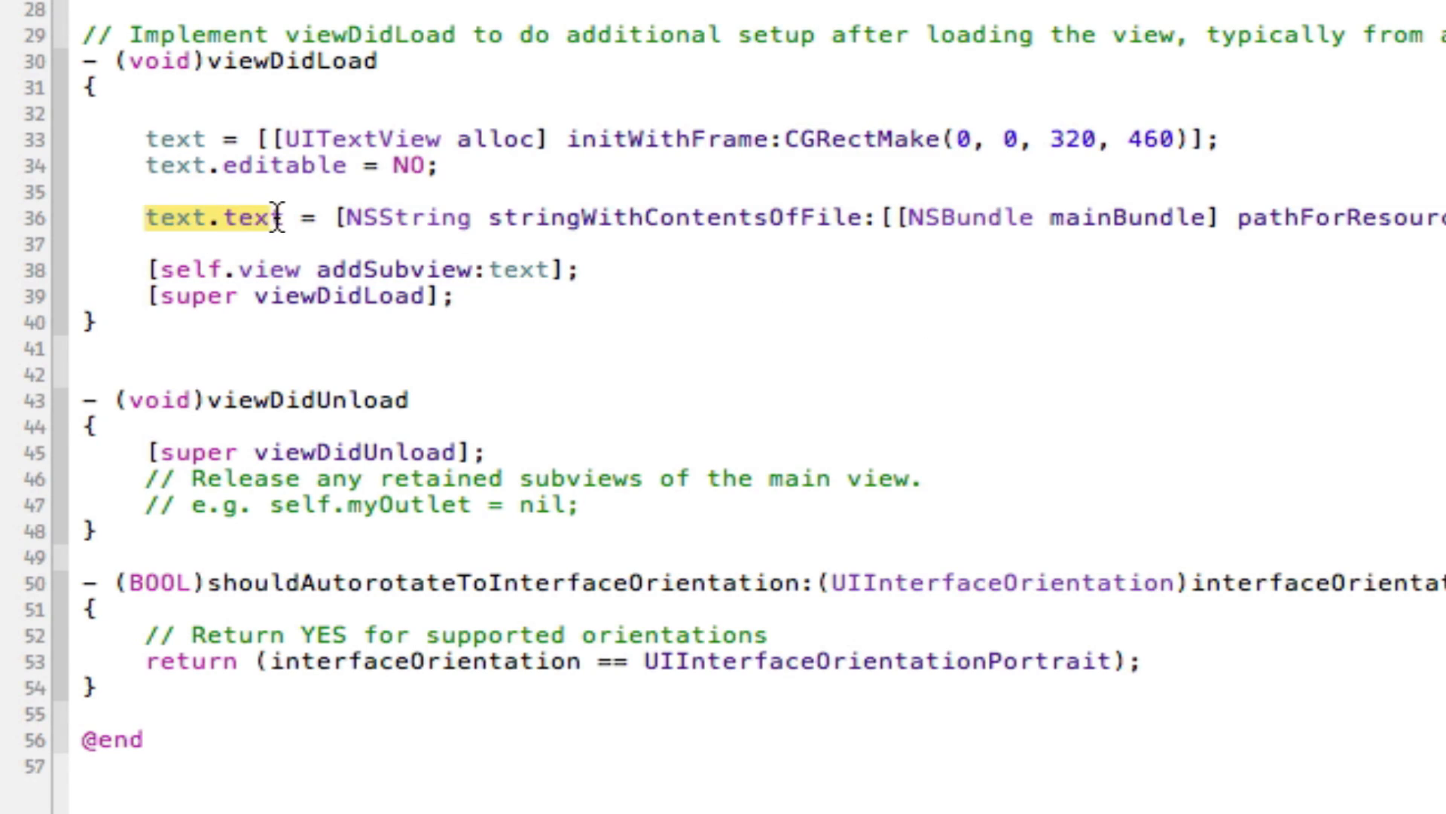
pyautogui.click(214, 219)
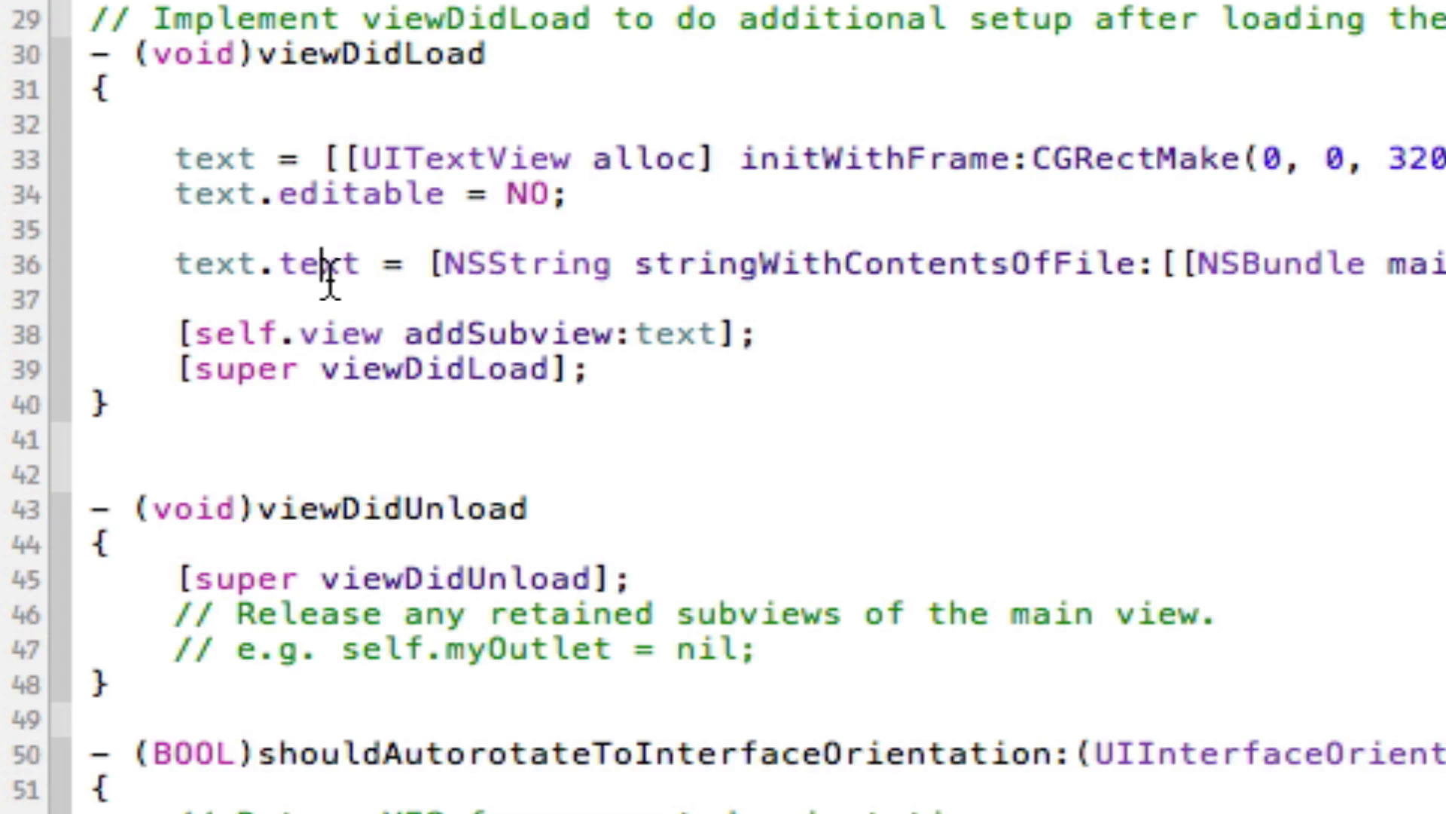
pyautogui.doubleClick(531, 262)
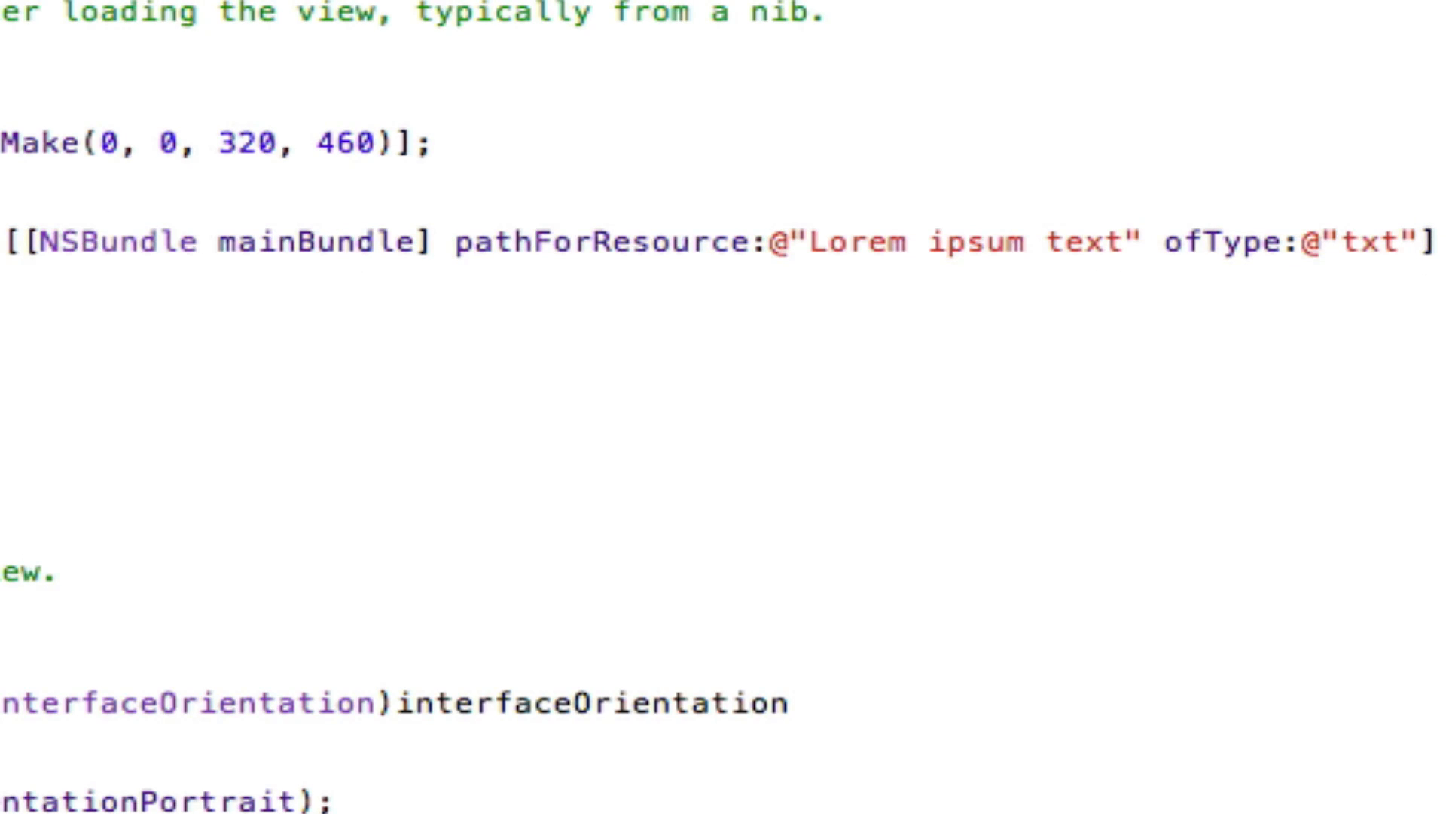
# Step: Complete the call with encoding:NSUTF8StringEncoding error:nil after the Lorem ipsum text resource name
pyautogui.doubleClick(317, 241)
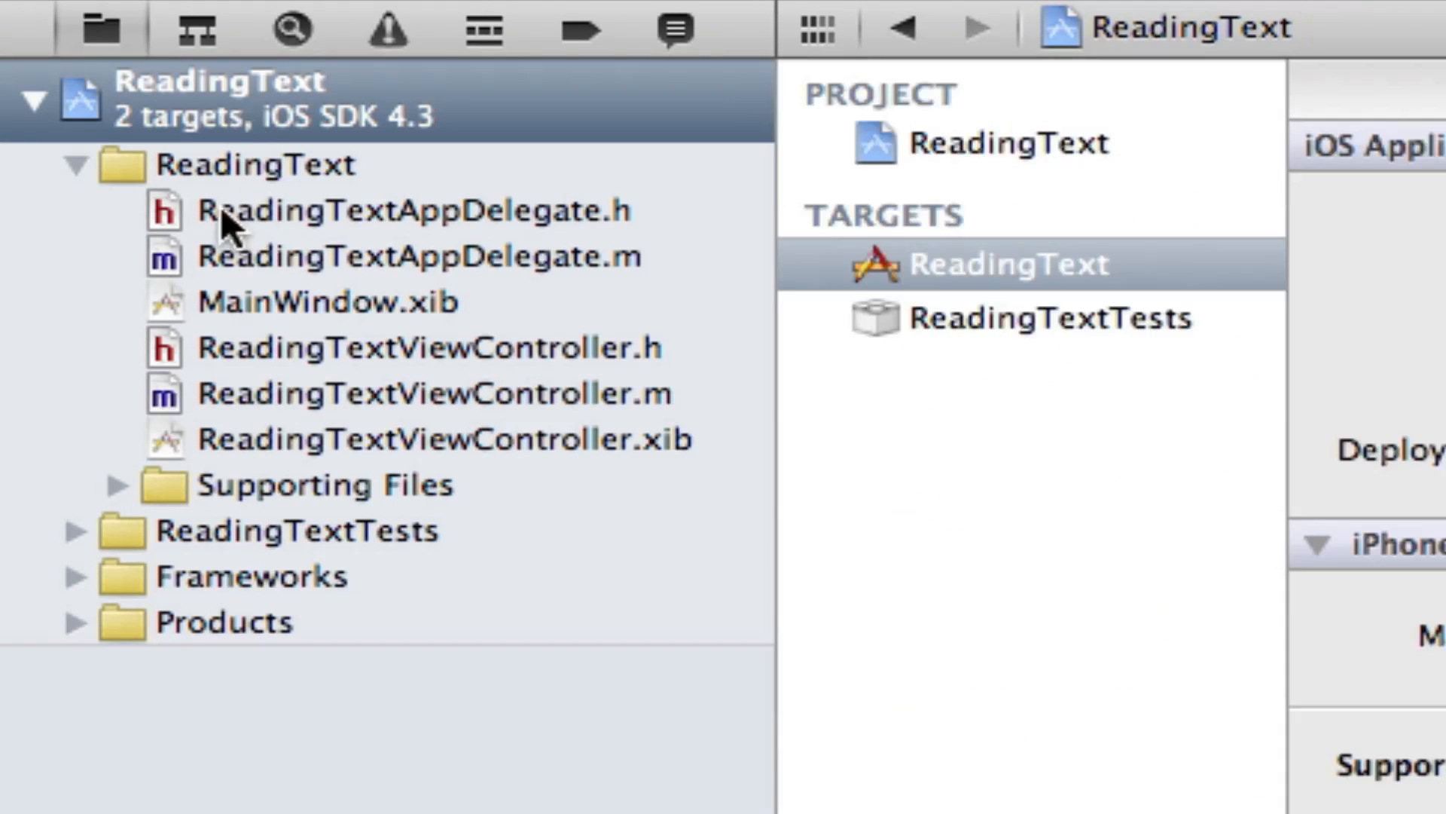
pyautogui.moveTo(36, 116)
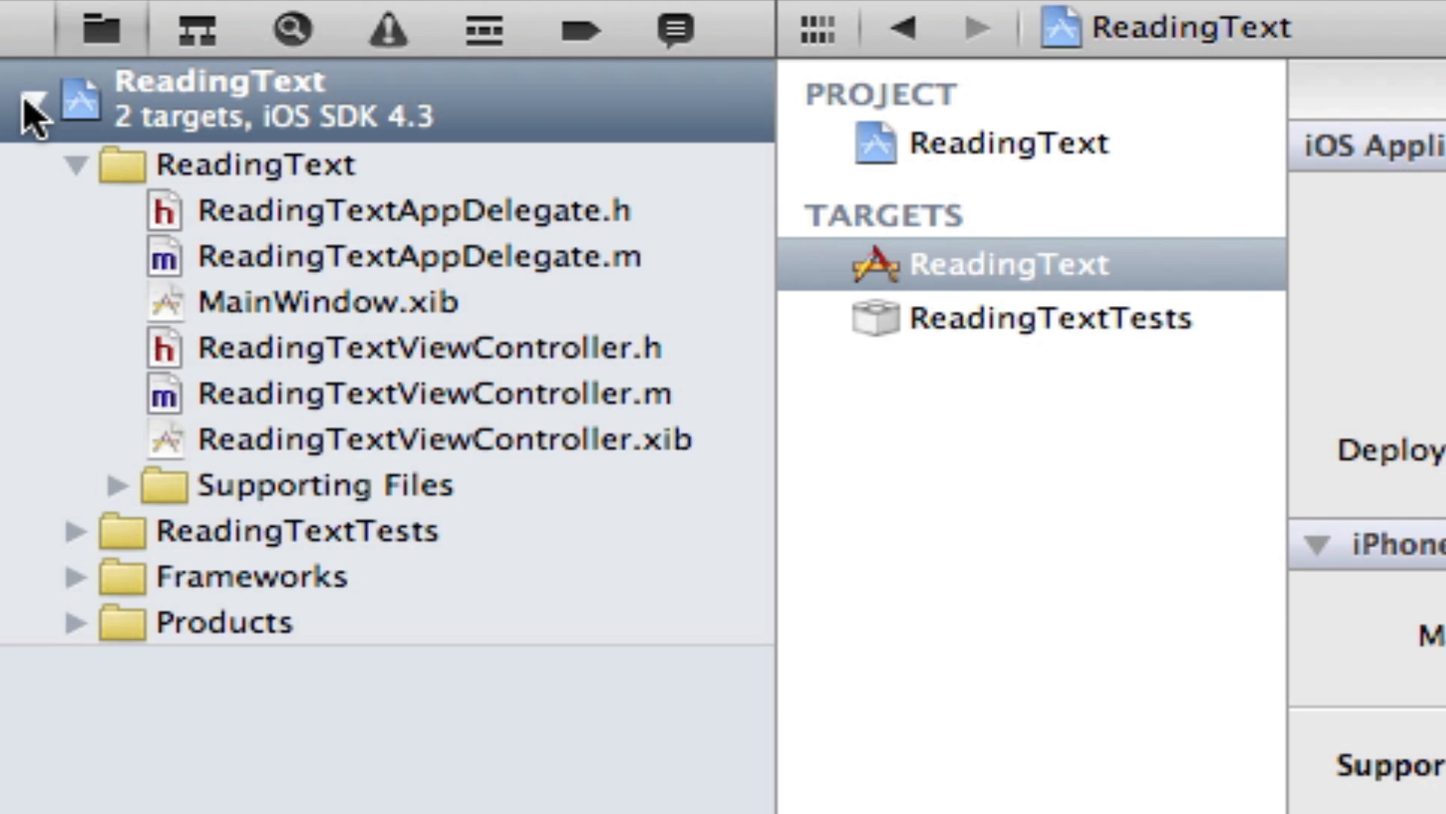
pyautogui.click(36, 104)
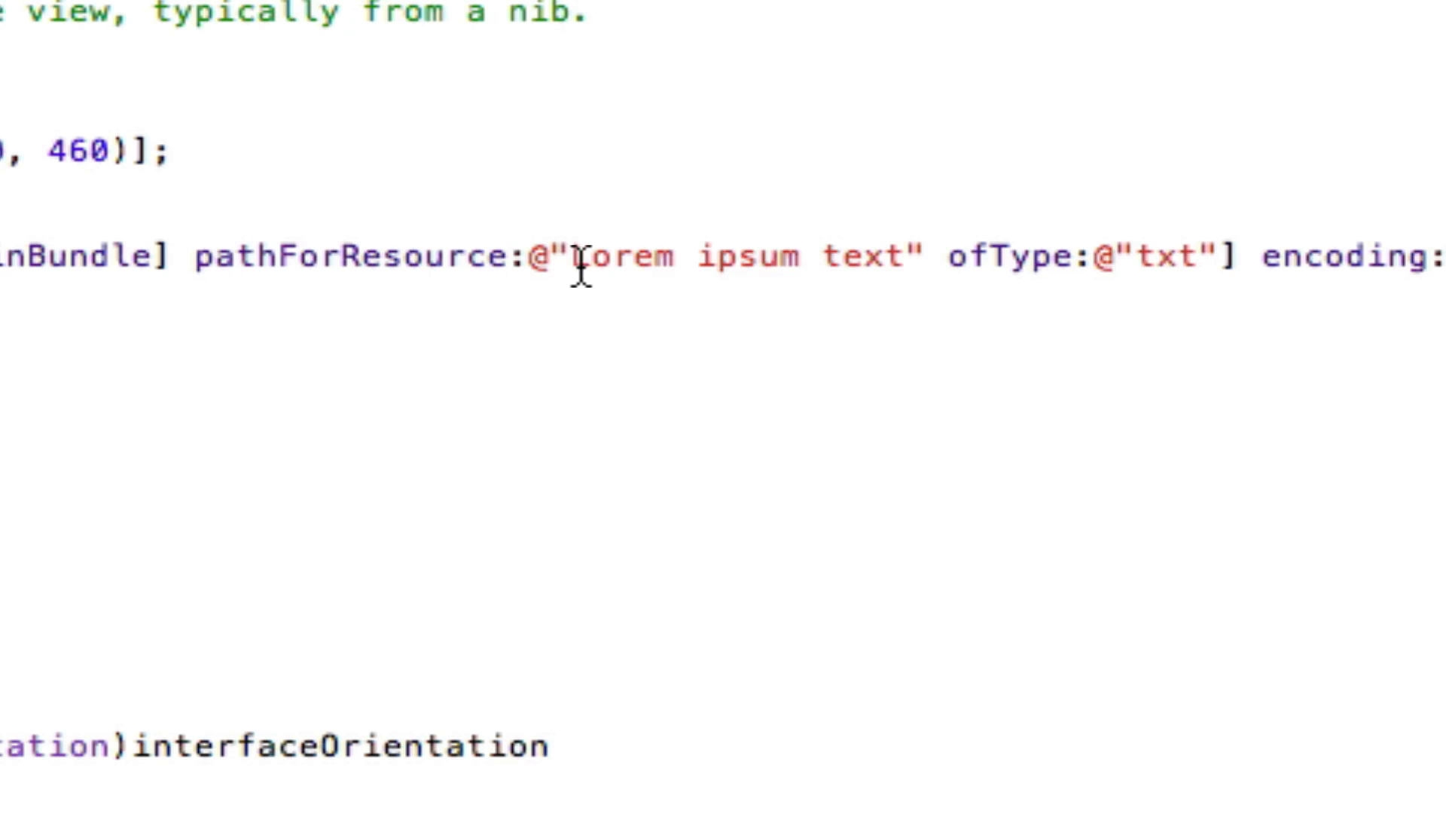
pyautogui.doubleClick(729, 256)
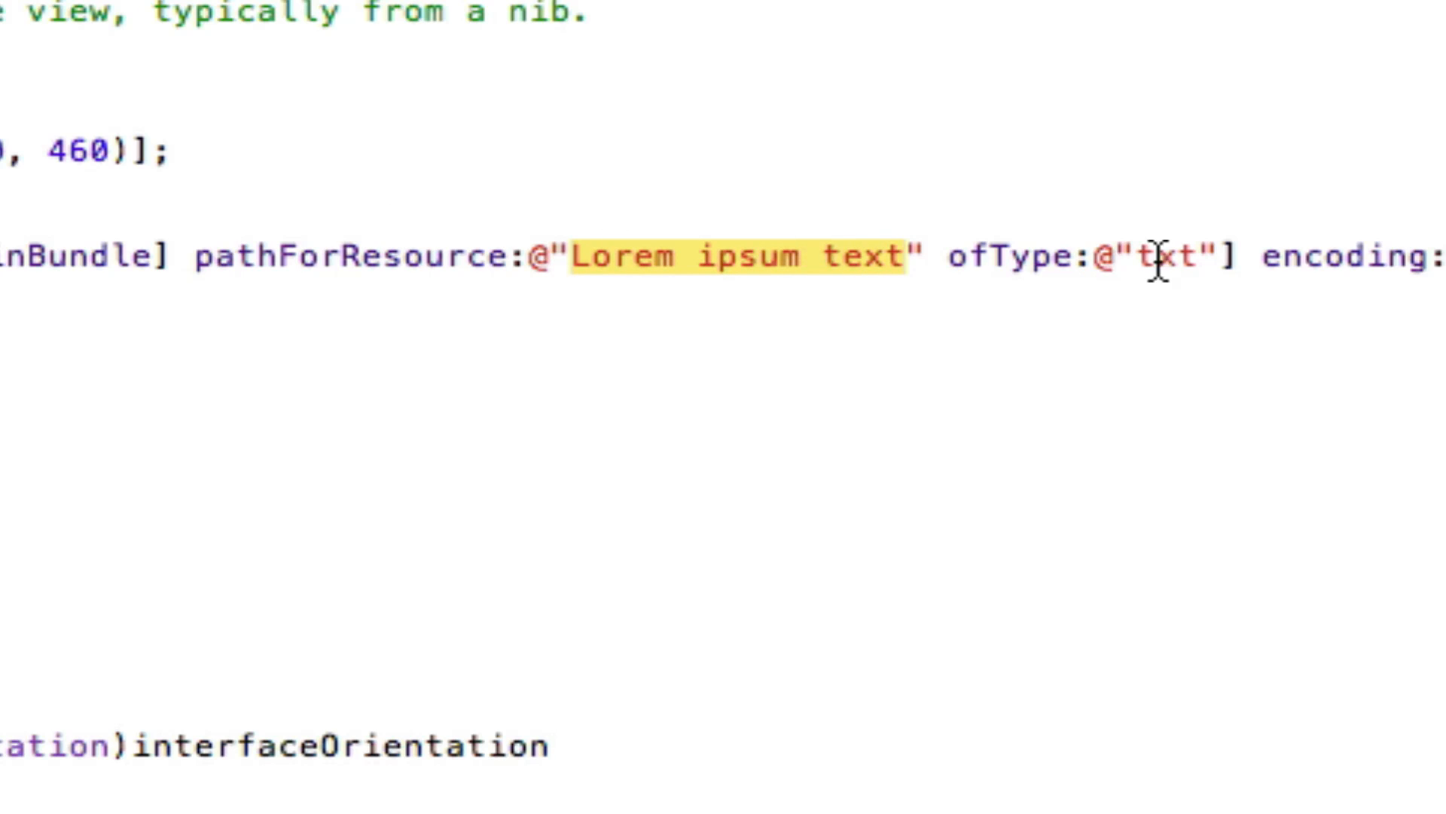
pyautogui.click(1151, 257)
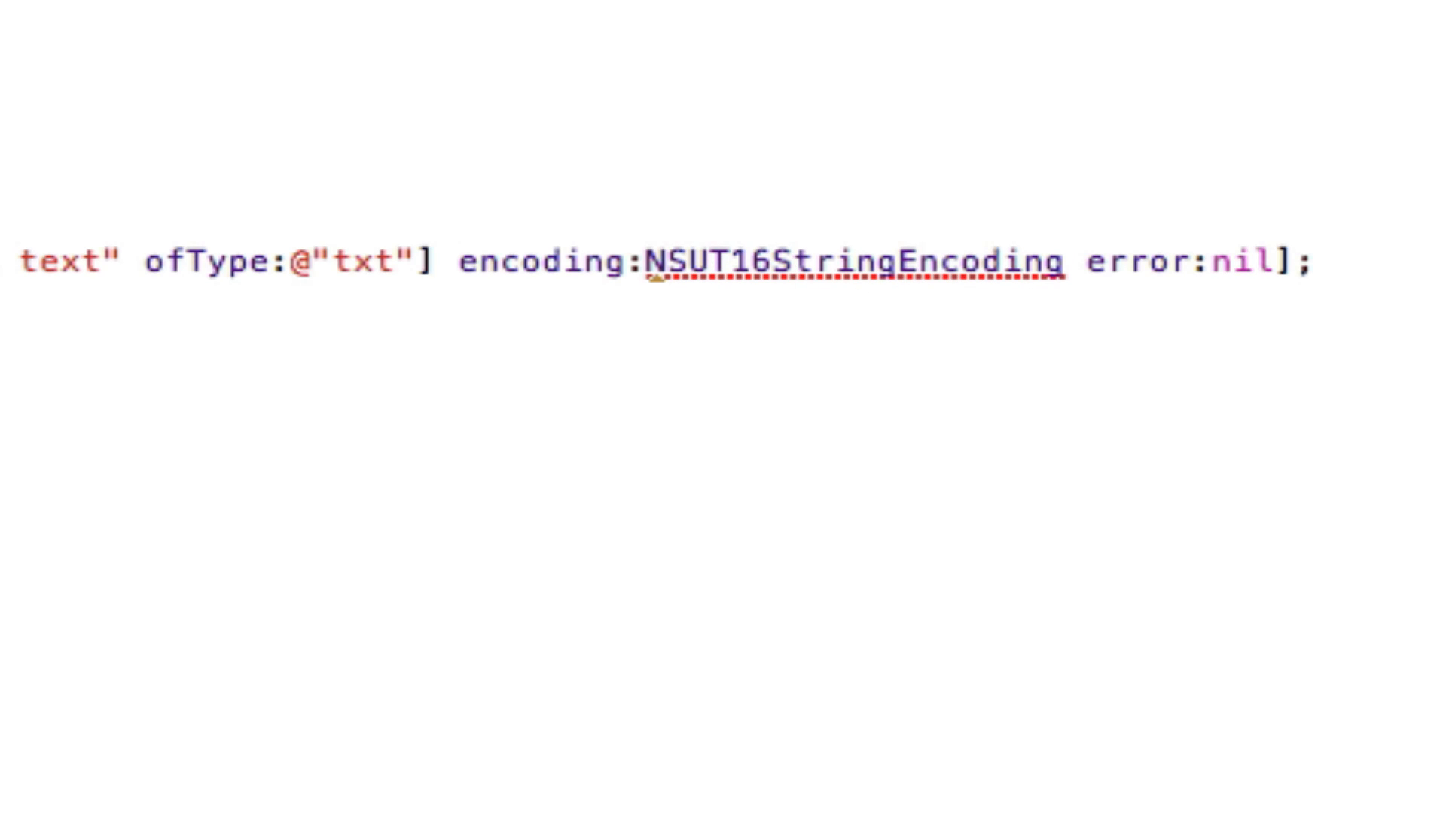
# Step: Fix the misspelled encoding constant to NSUTF8StringEncoding so ReadingText runs without issues
pyautogui.click(848, 262)
pyautogui.write('F')
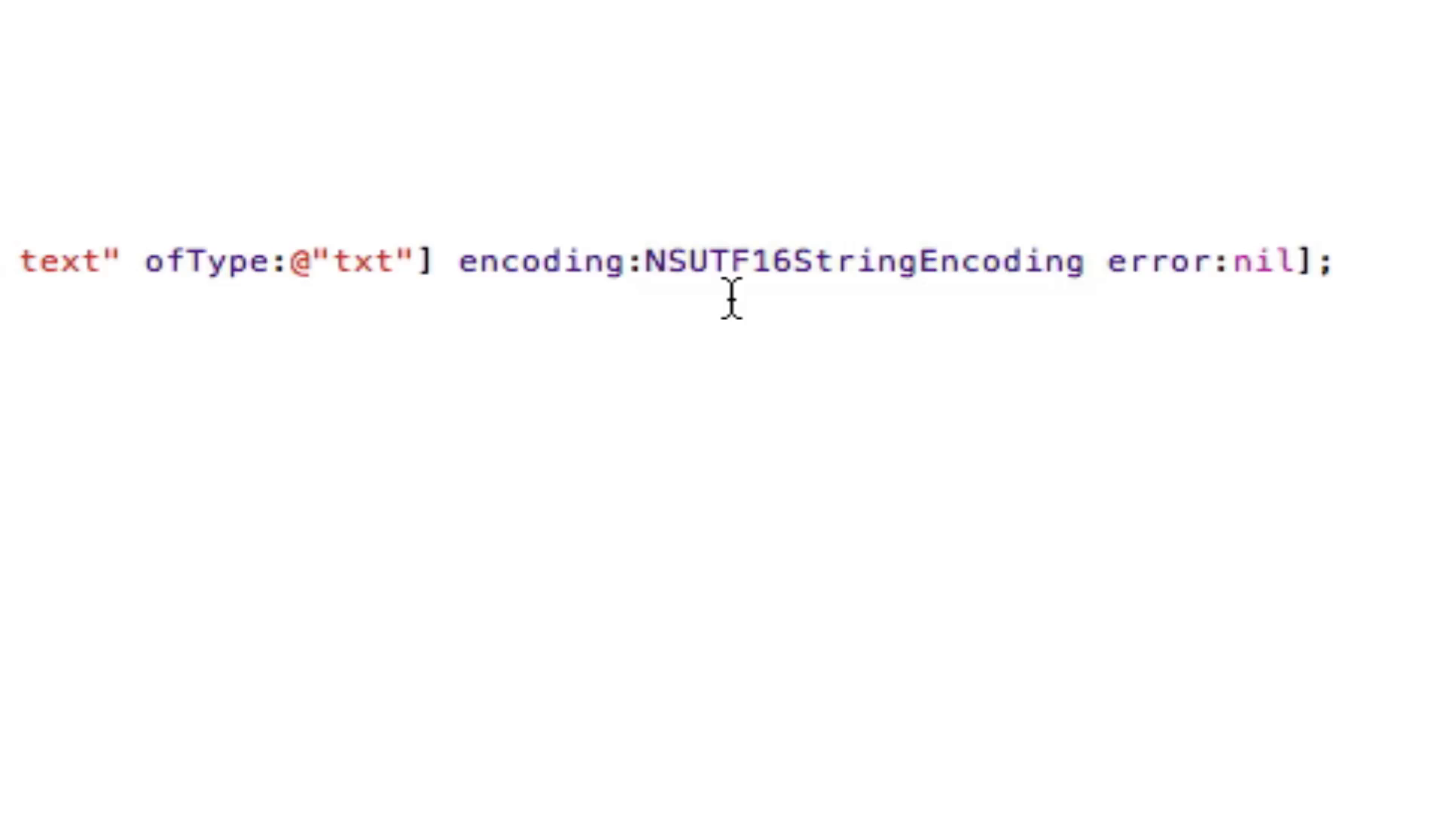
pyautogui.moveTo(817, 286)
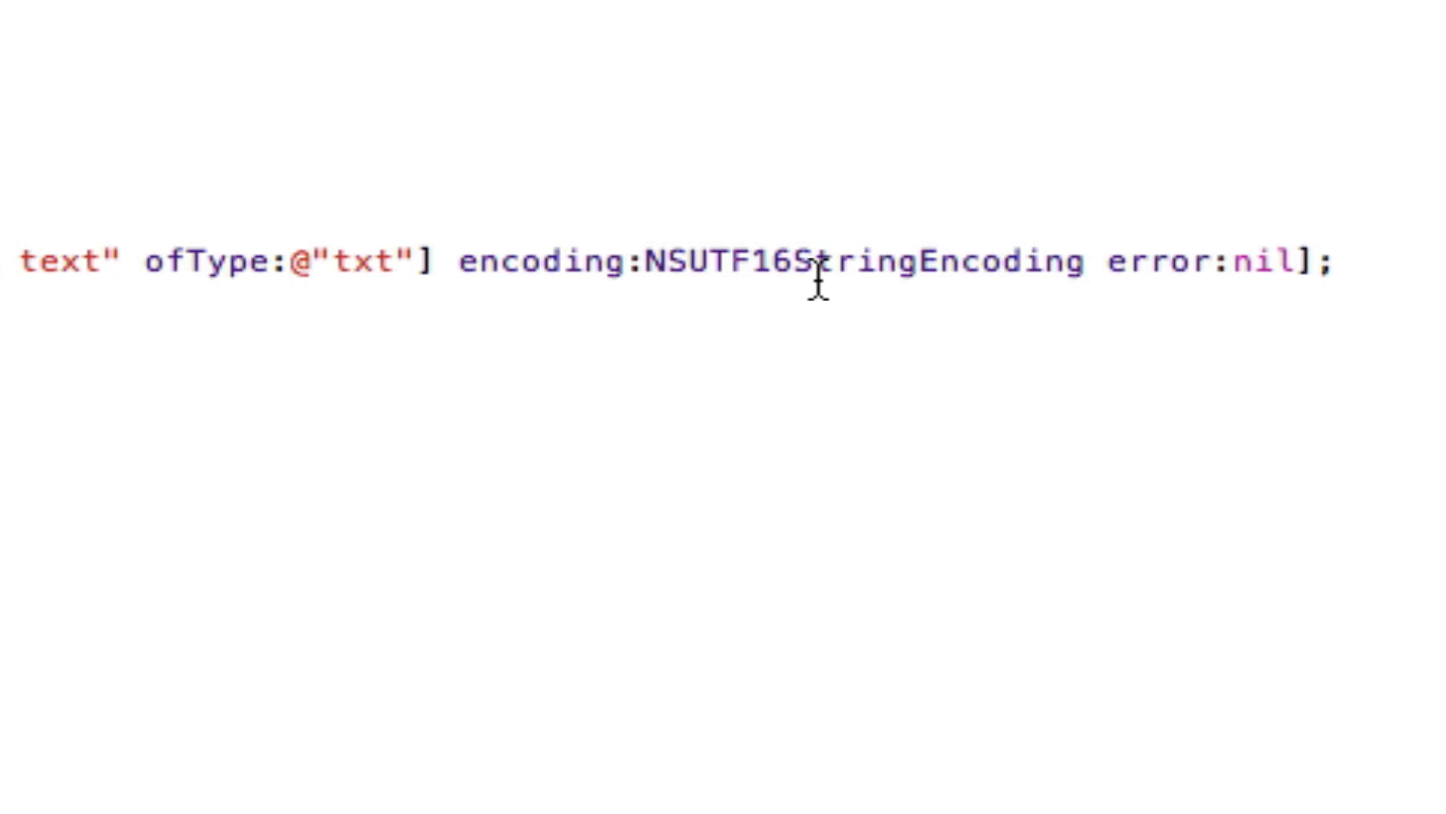
pyautogui.write('NS')
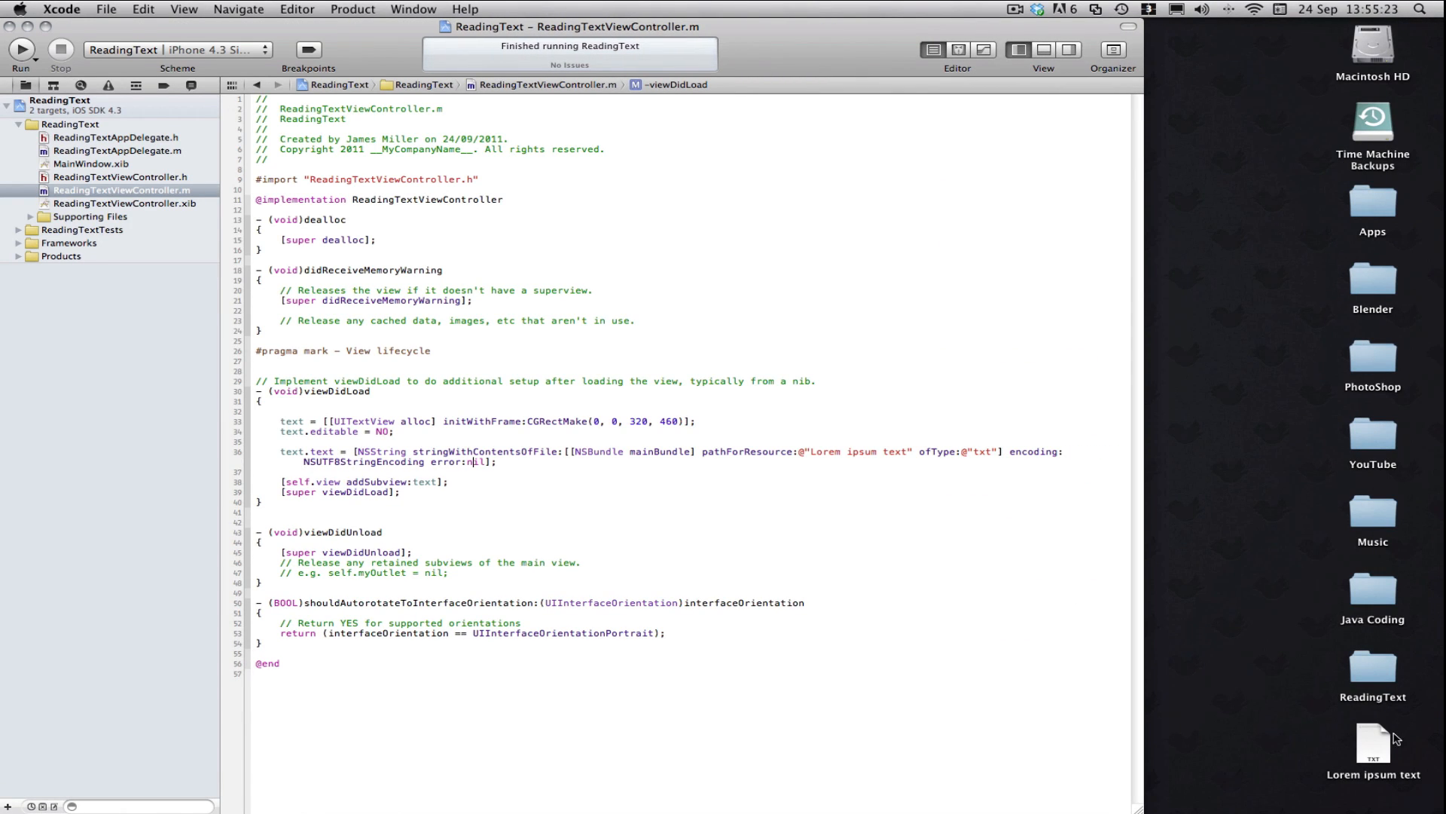
# Step: Add Lorem ipsum text.txt to Supporting Files, copied into the ReadingText target, and run the app
pyautogui.moveTo(1374, 743); pyautogui.dragTo(139, 215)
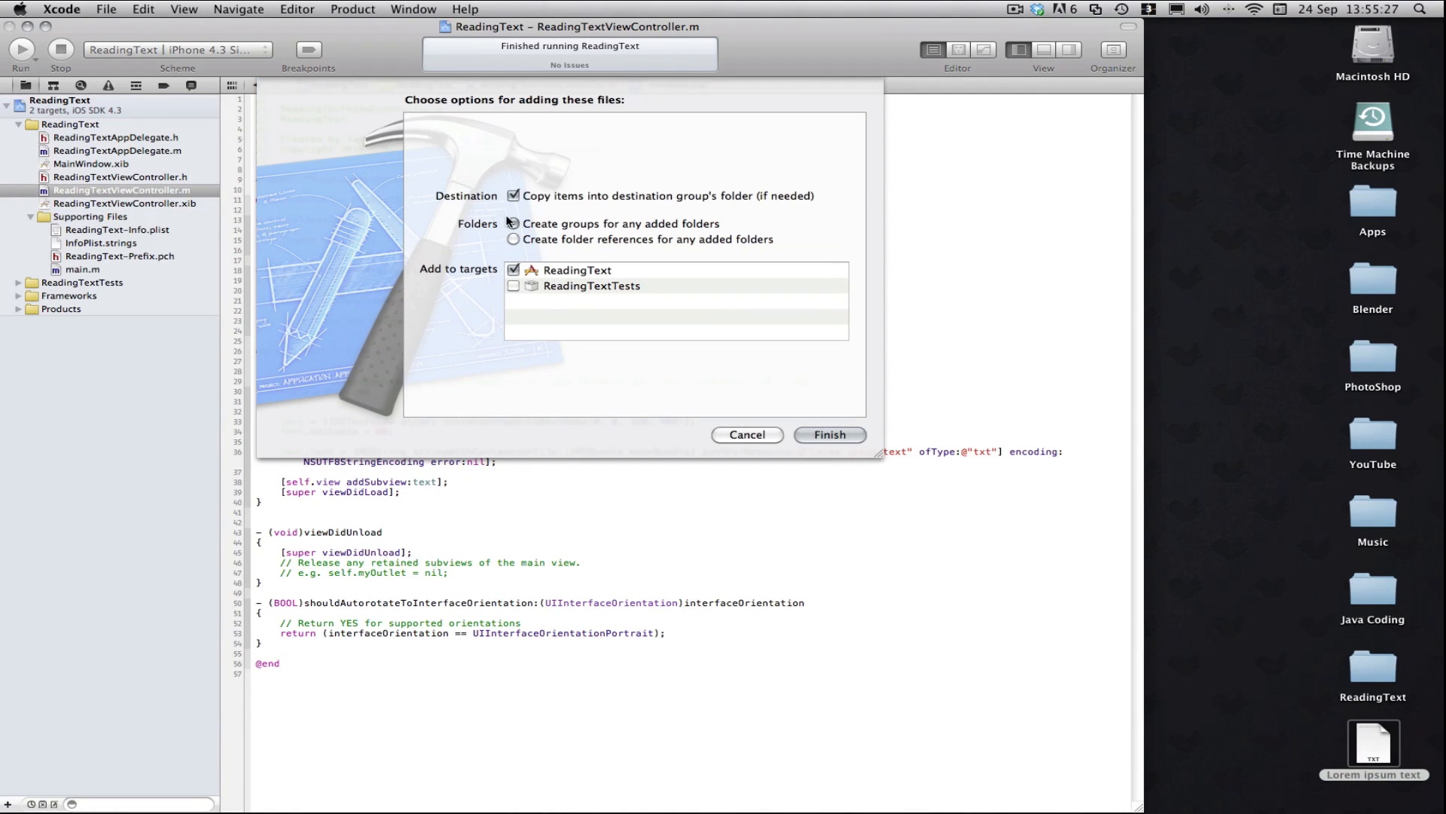
pyautogui.click(512, 223)
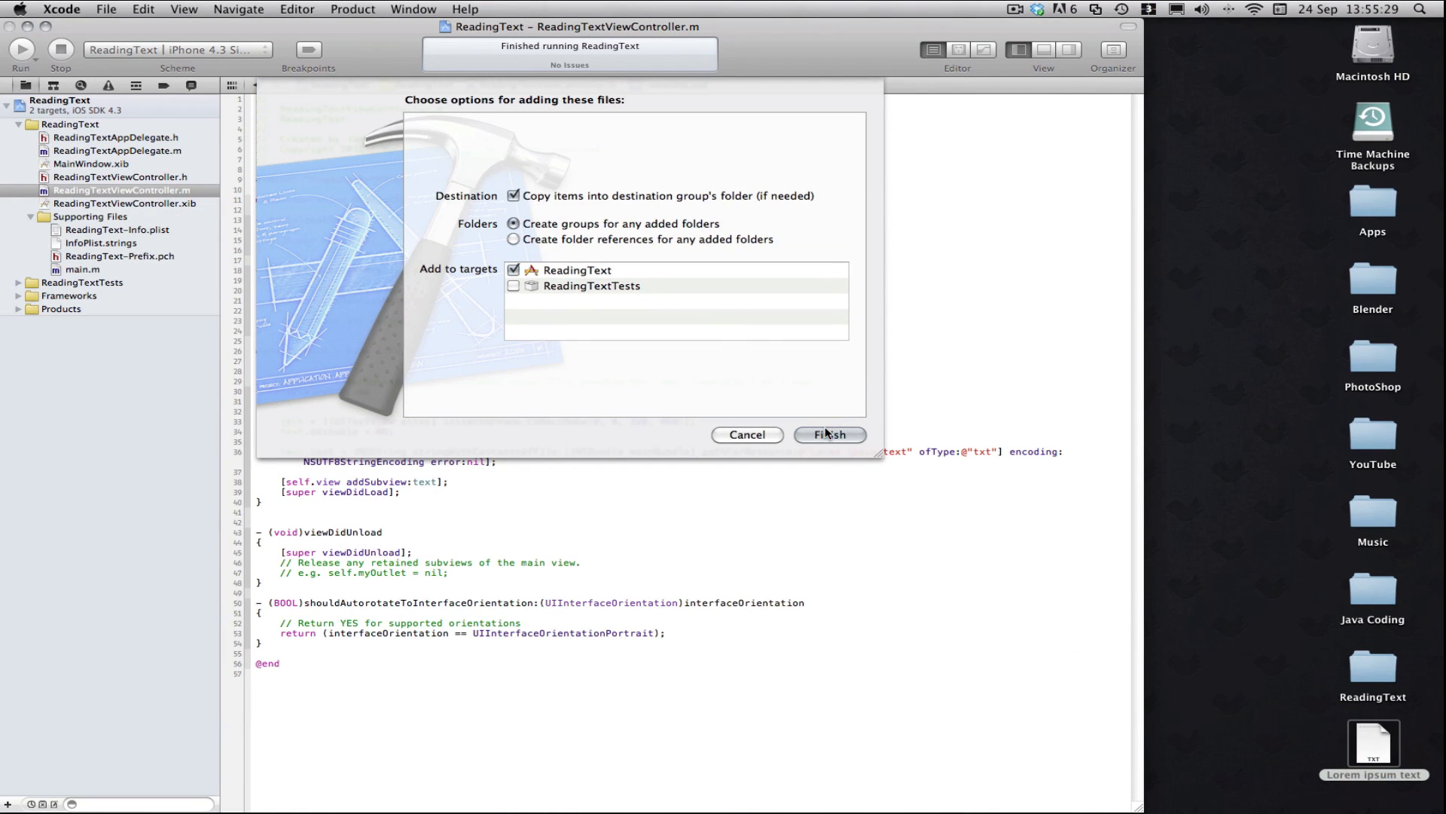
pyautogui.click(827, 434)
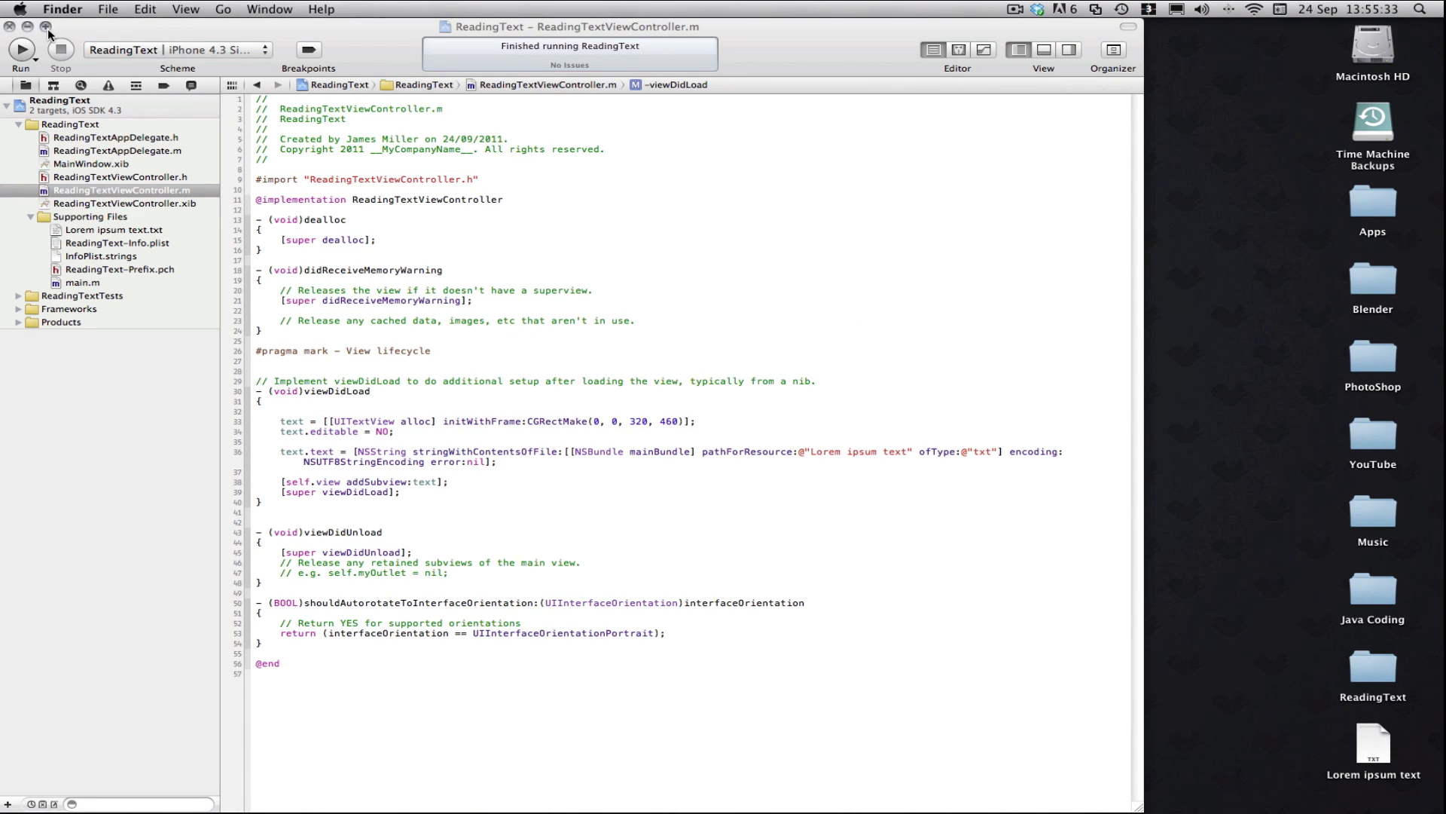
pyautogui.click(20, 50)
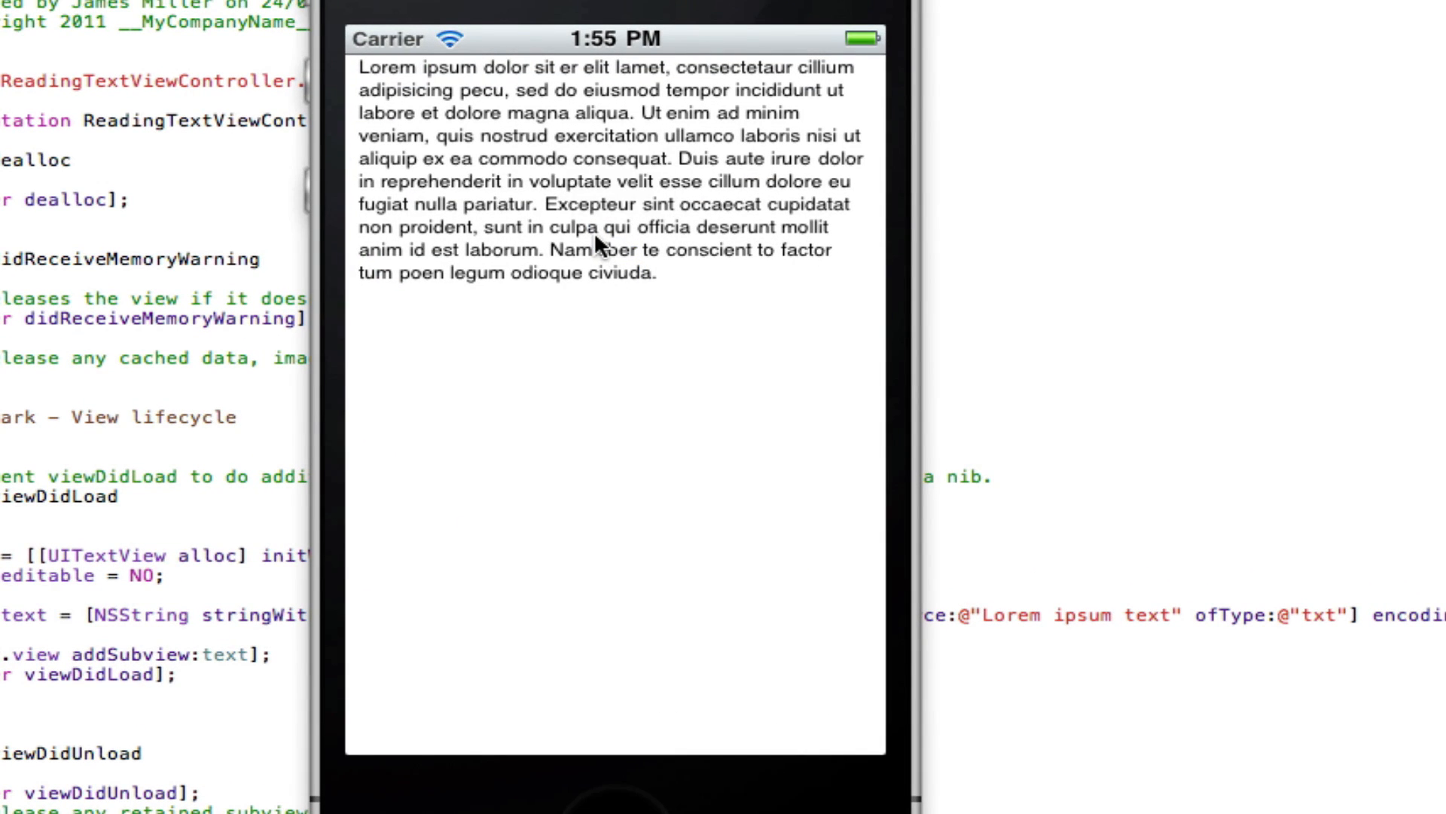
pyautogui.moveTo(617, 191)
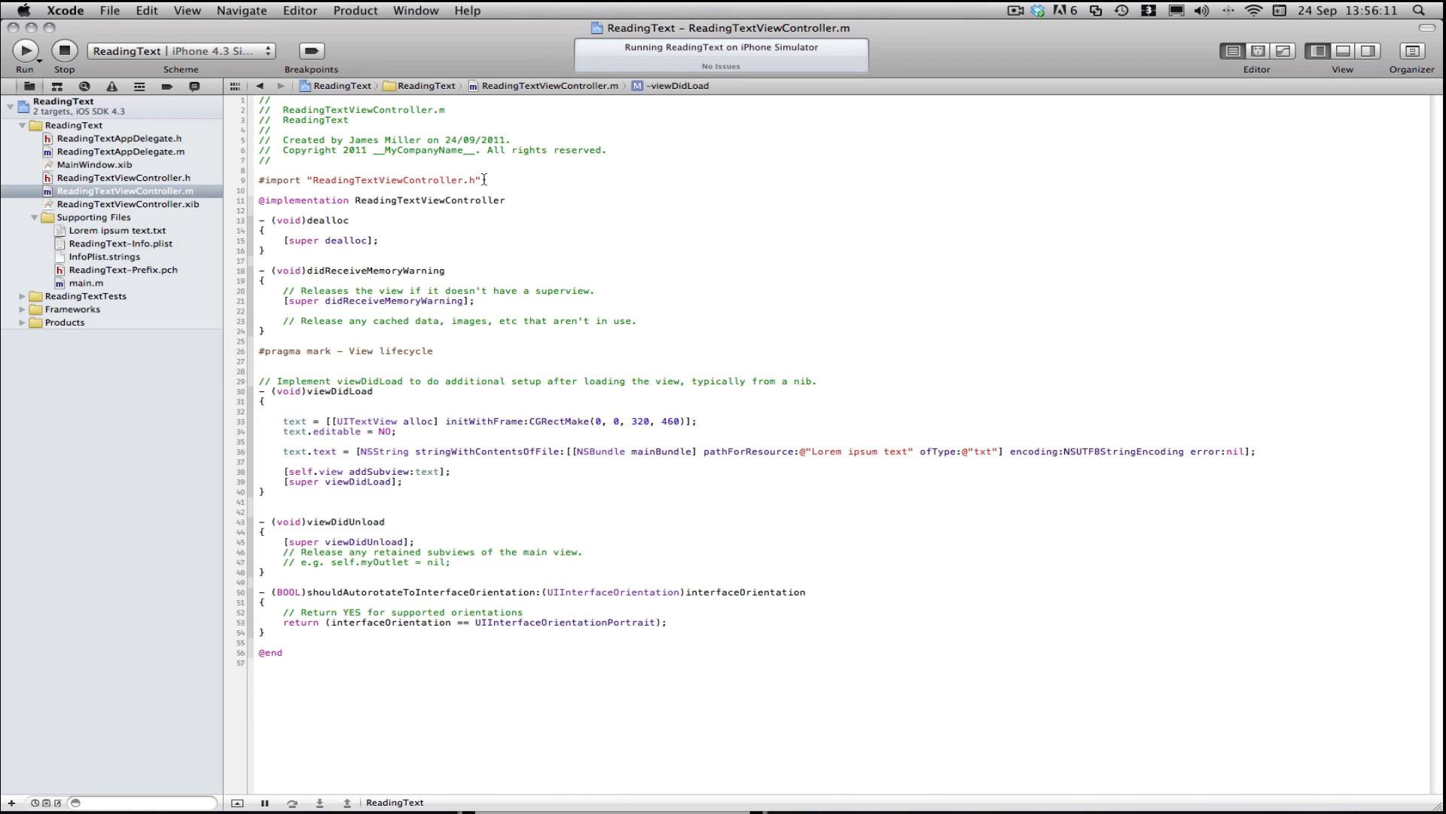
pyautogui.moveTo(712, 807)
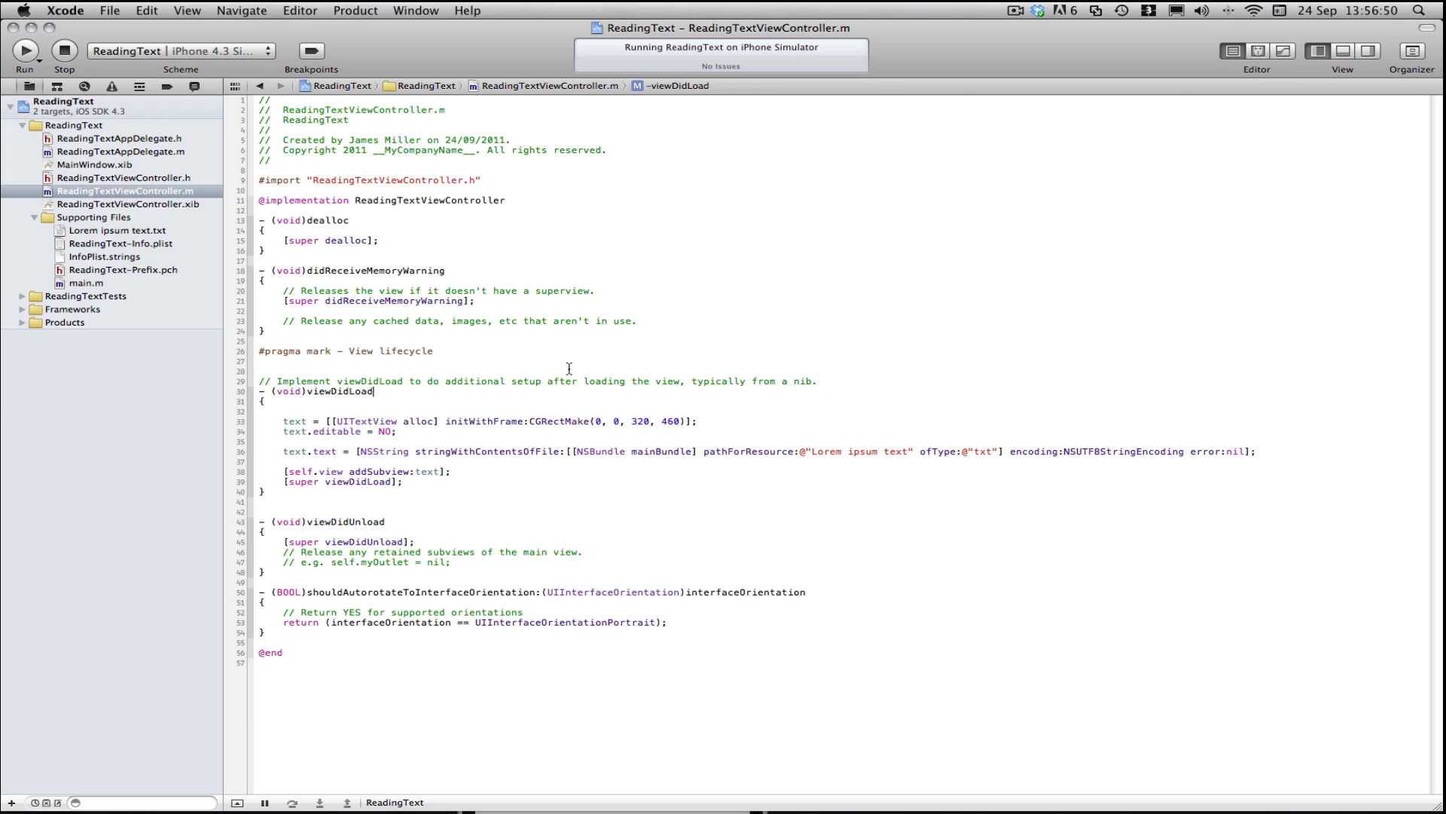
pyautogui.moveTo(545, 434)
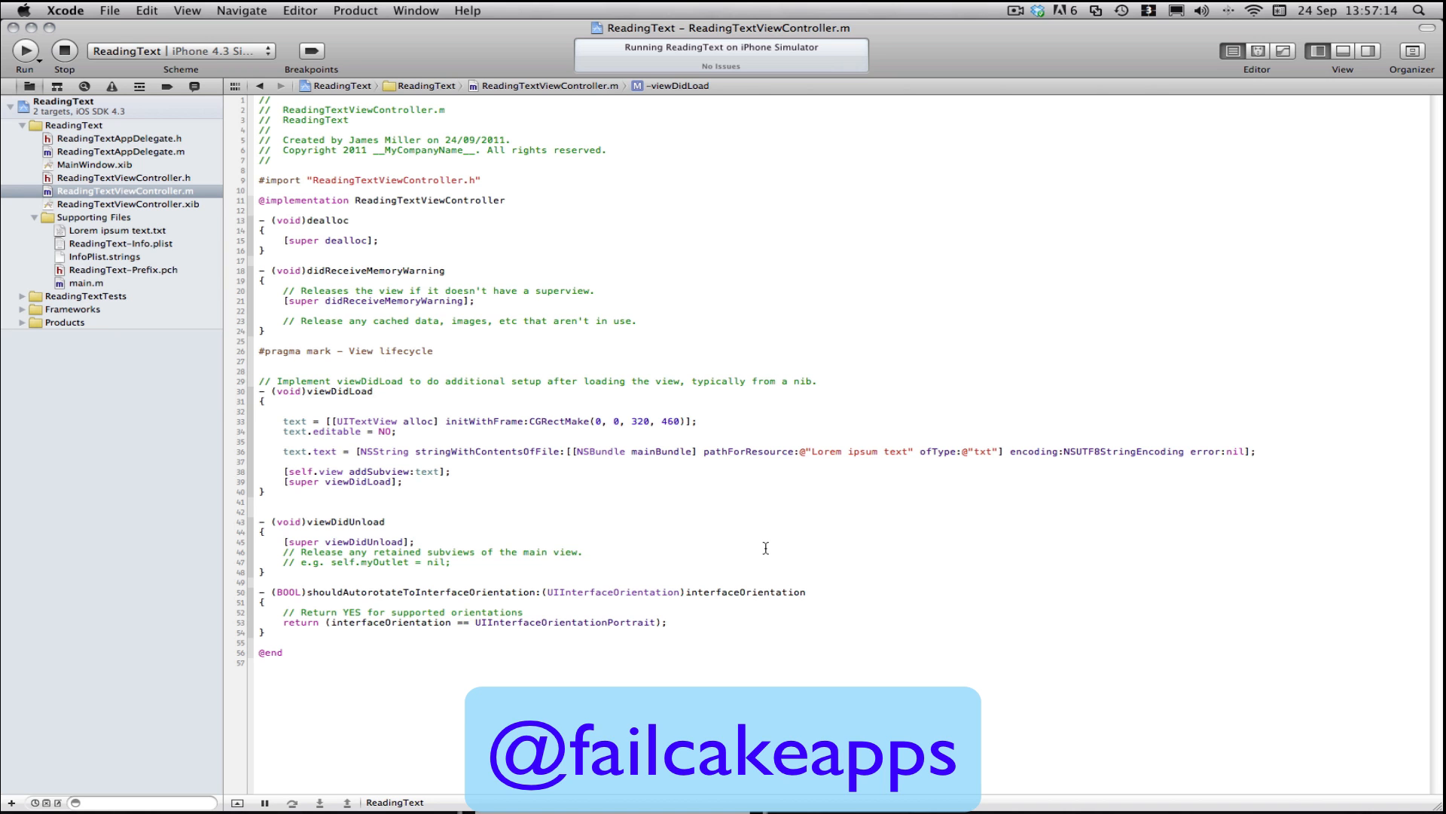
pyautogui.click(372, 390)
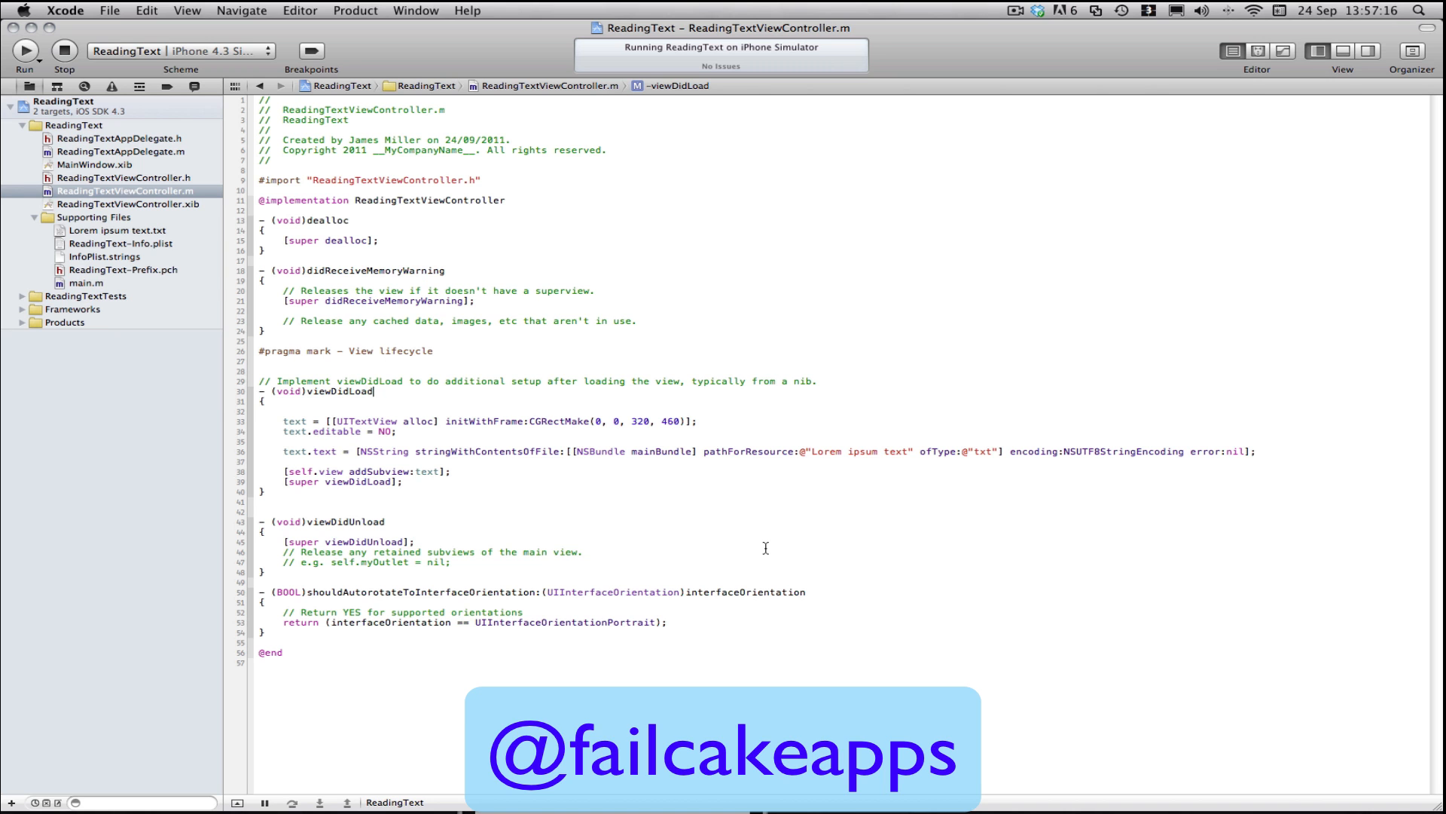